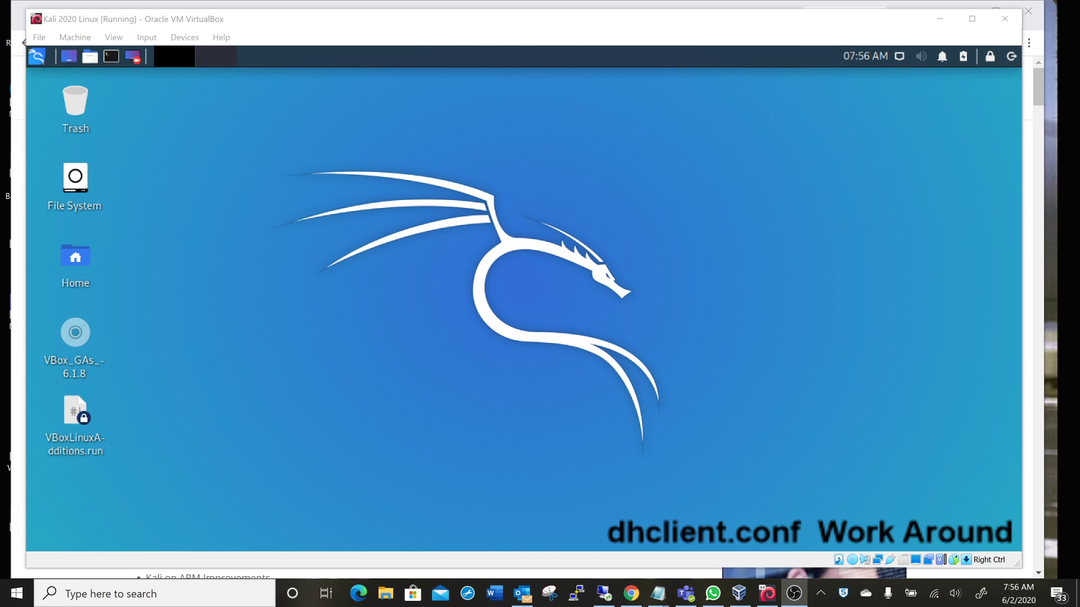
mouse_move(474, 288)
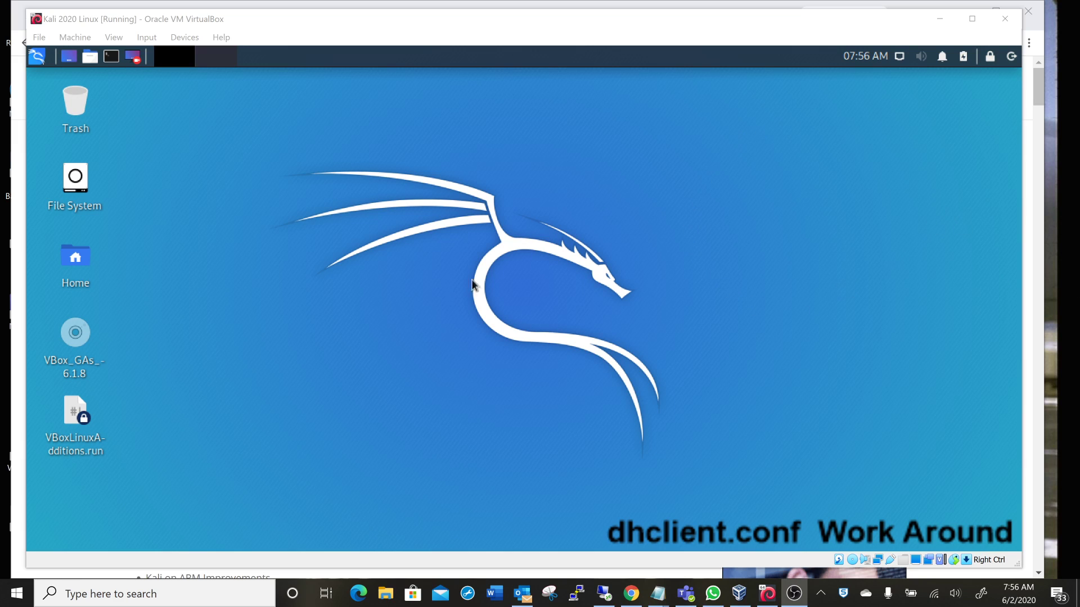
mouse_move(217, 294)
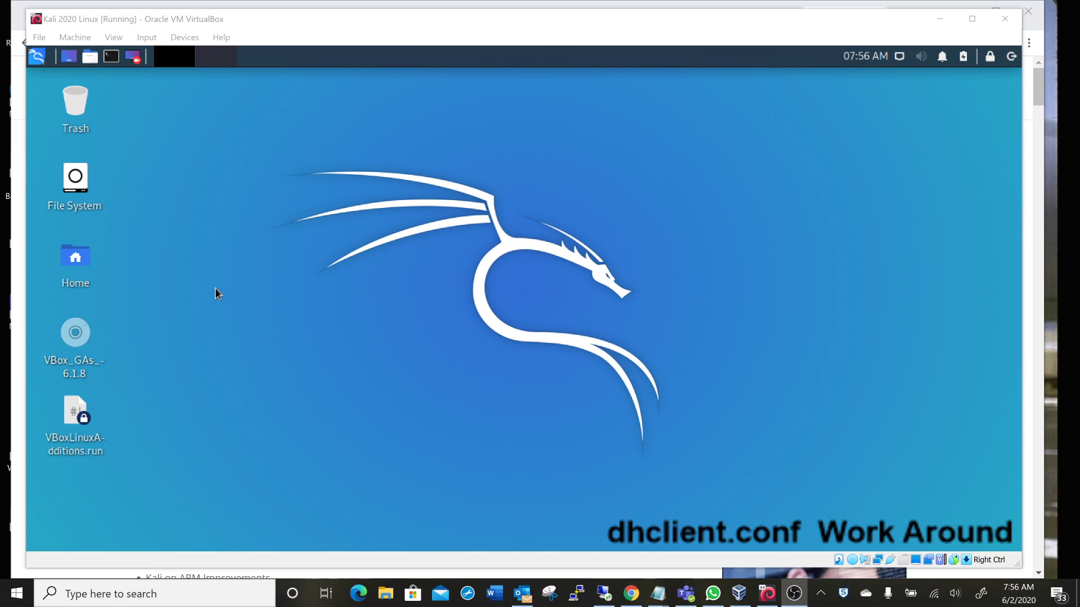
mouse_move(110, 56)
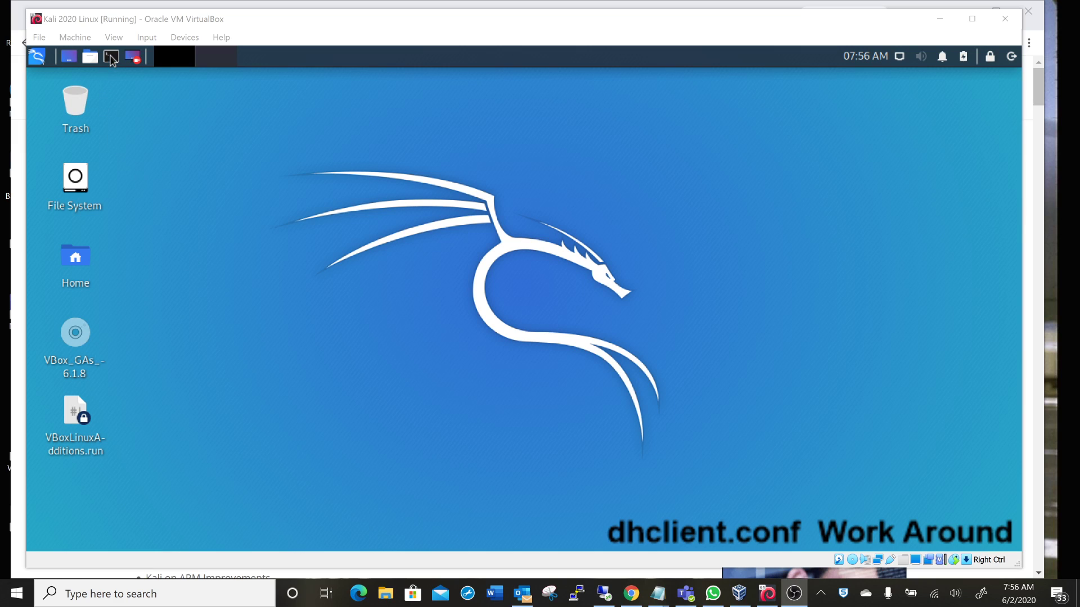
- Start a new terminal and change into the /etc/dhcp folder, listing its contents
click(111, 56)
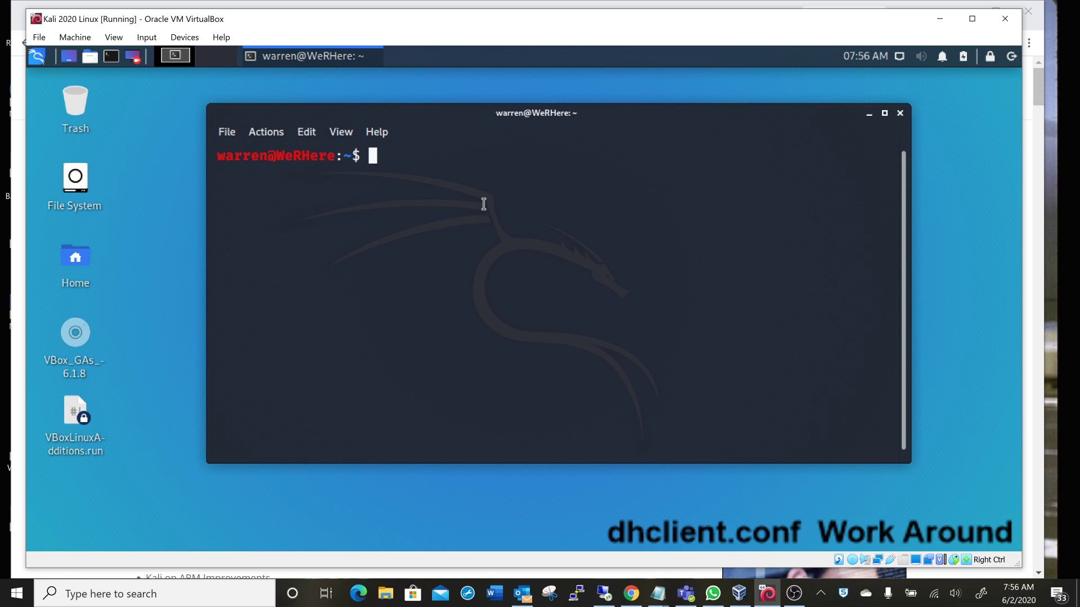
text(cd /e)
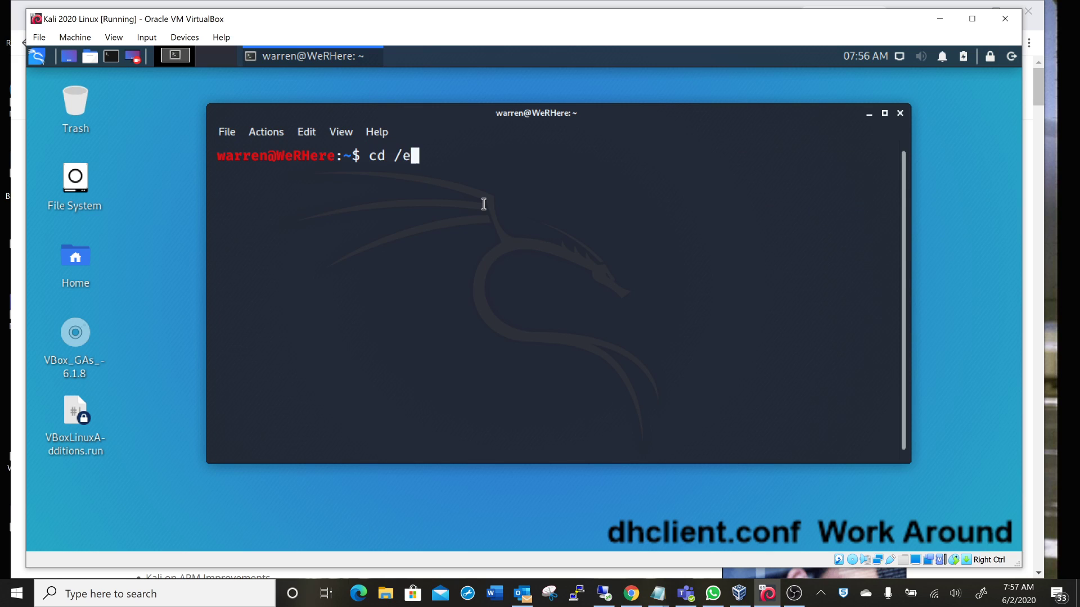
text(tc/dhcp)
text(ls)
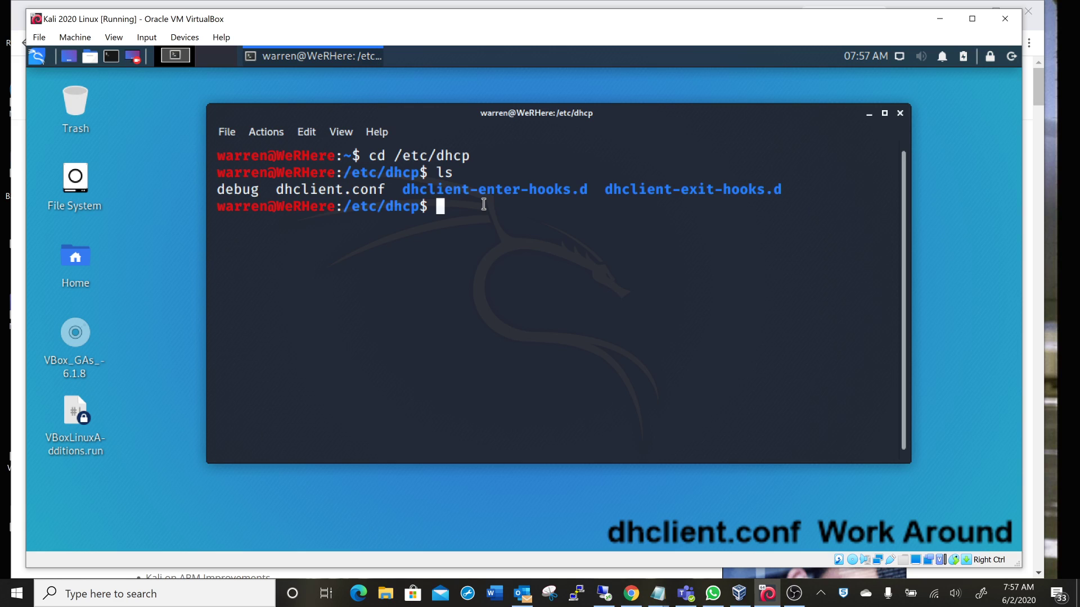
- Enter the command nano dhclient.conf at the prompt
text(nano)
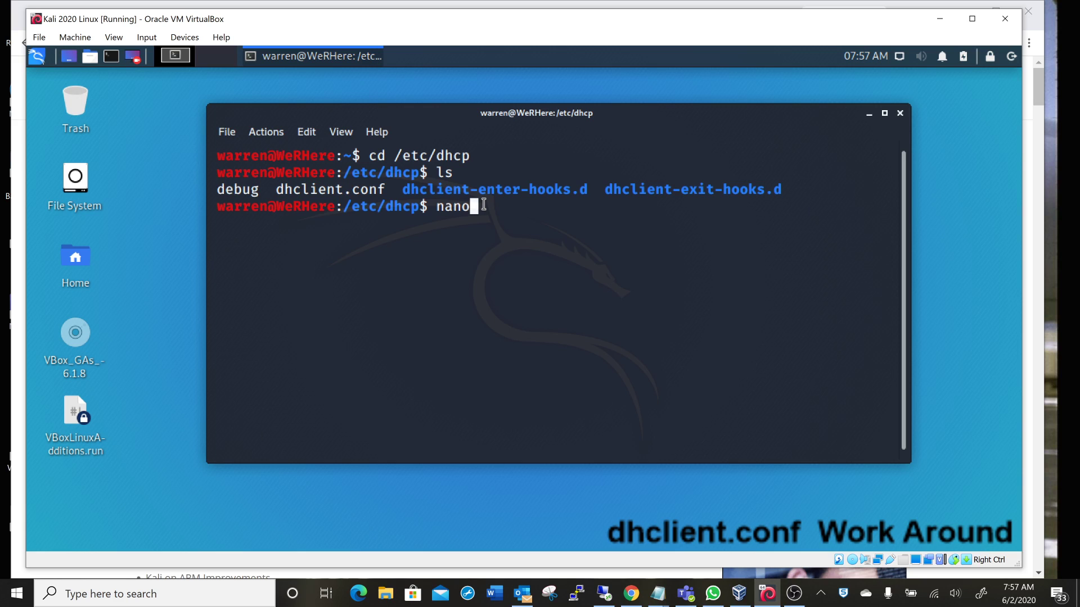
text(dhcl)
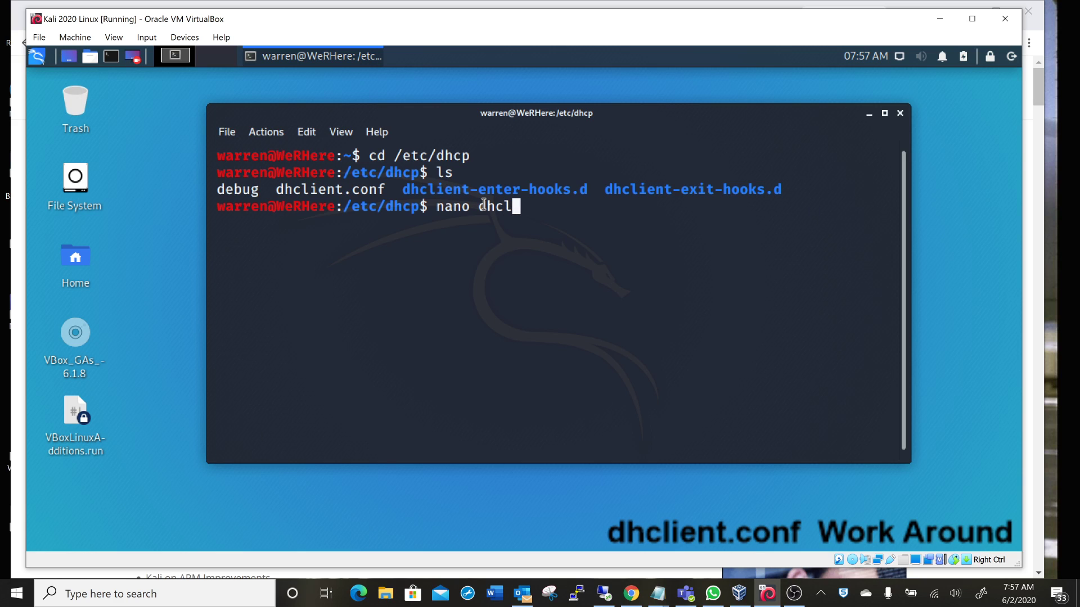
text(ient.con)
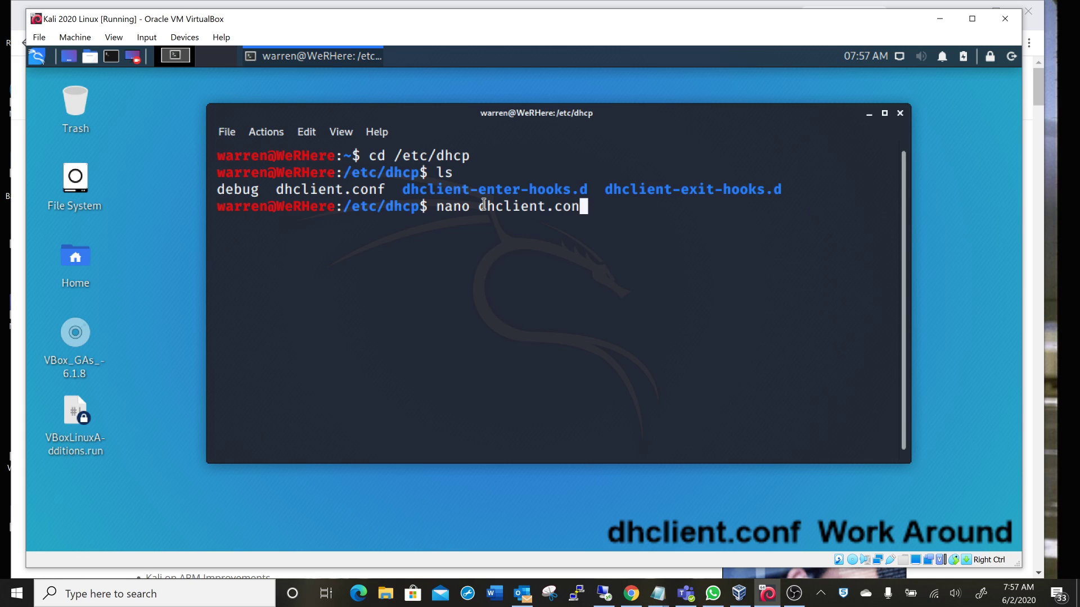
- Load dhclient.conf in nano and uncomment the prepend domain-name-servers line
key(Return)
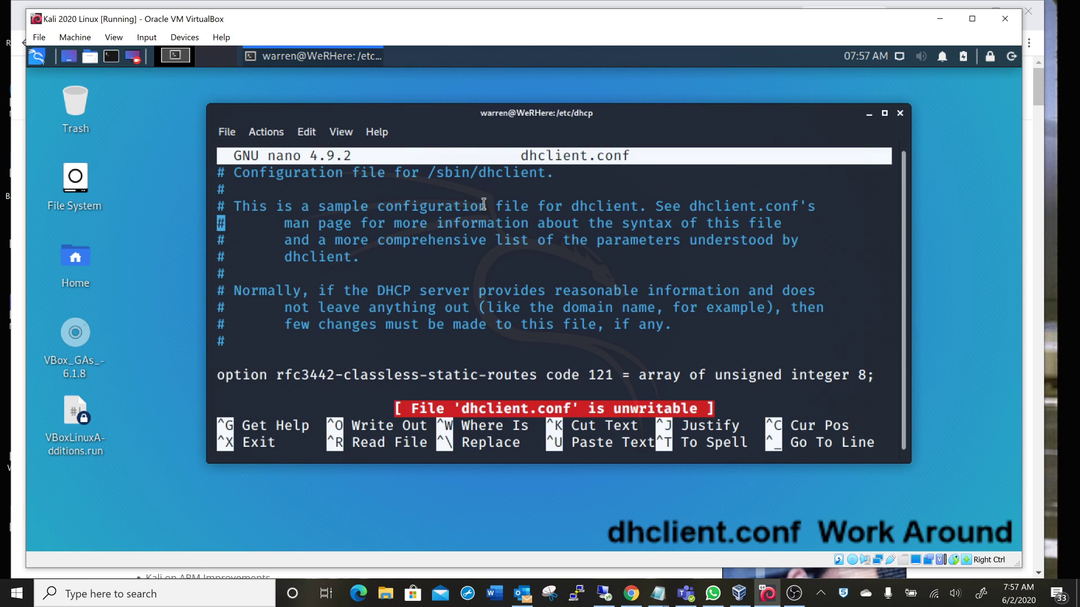
scroll(down, 3)
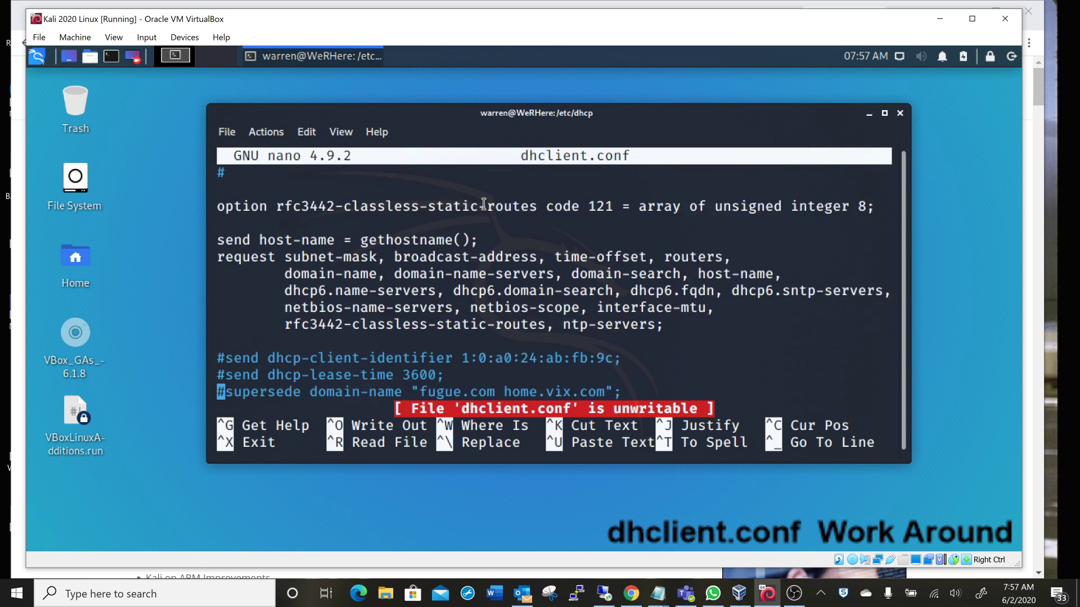
scroll(down, 3)
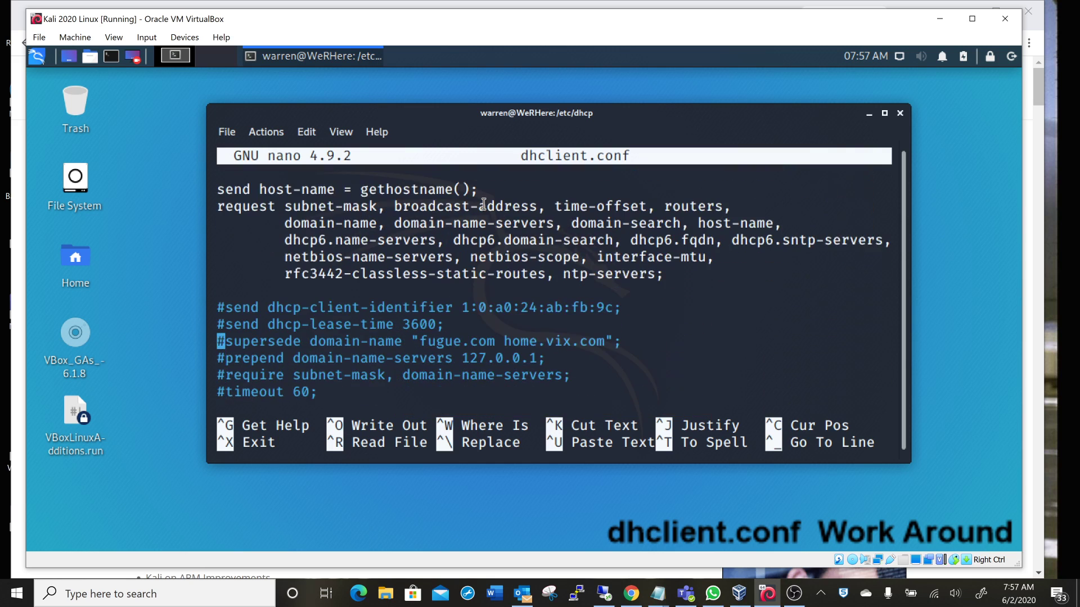
key(Delete)
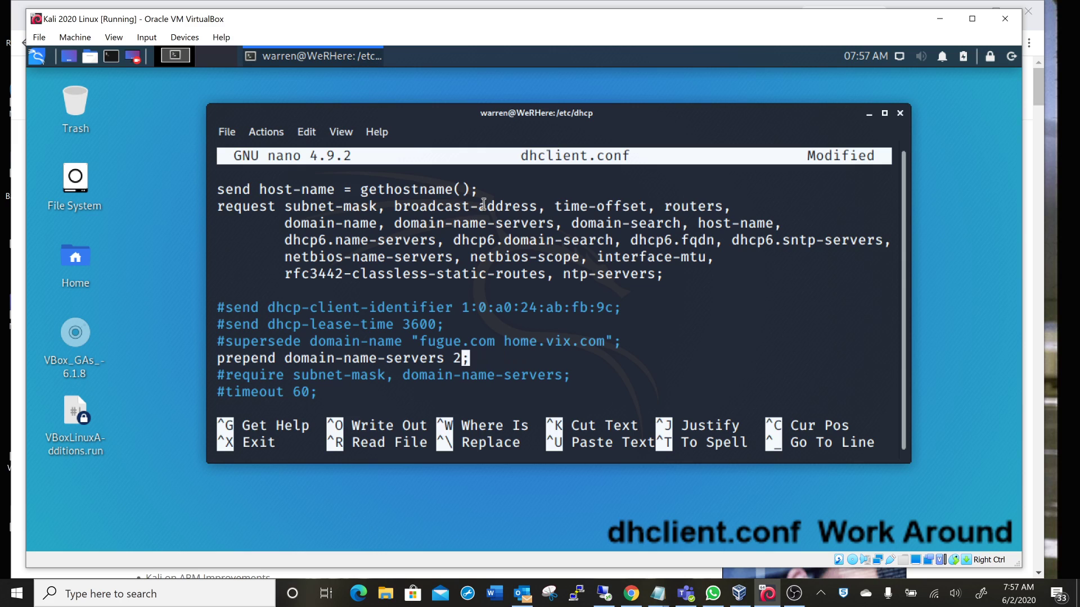
- Replace 127.0.0.1 with 208.67.222.222, 208.67.220.220, 8.8.8.8 on that line
text(08.67)
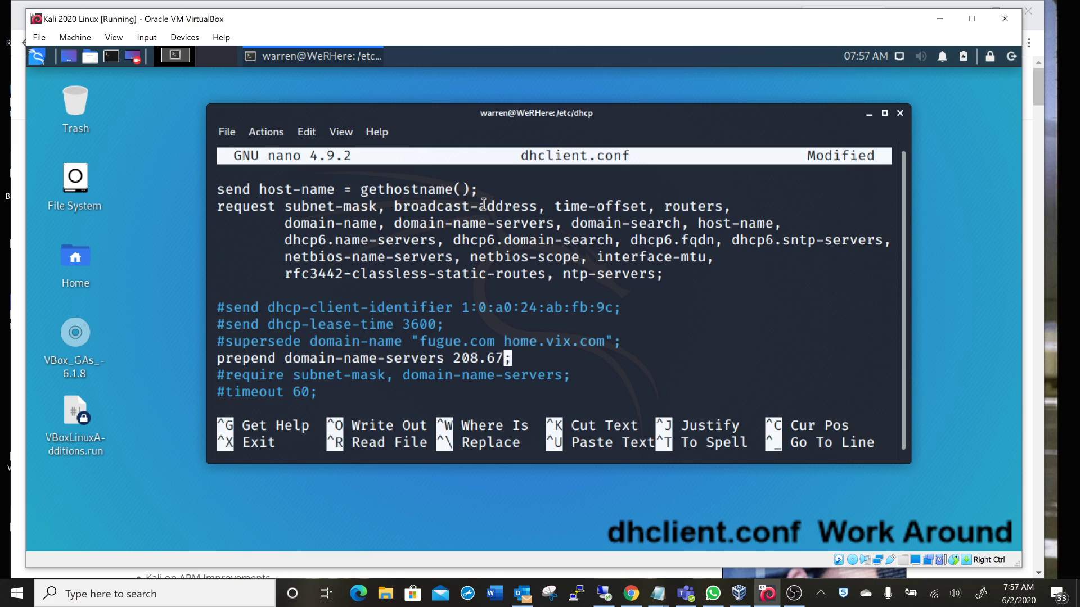
text(222.)
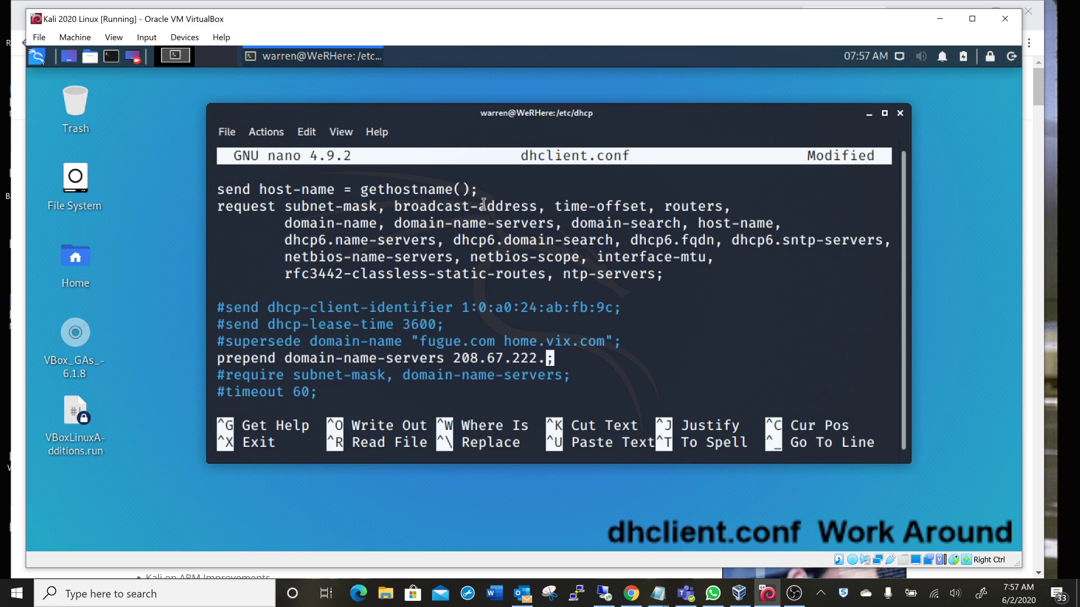
text(222,)
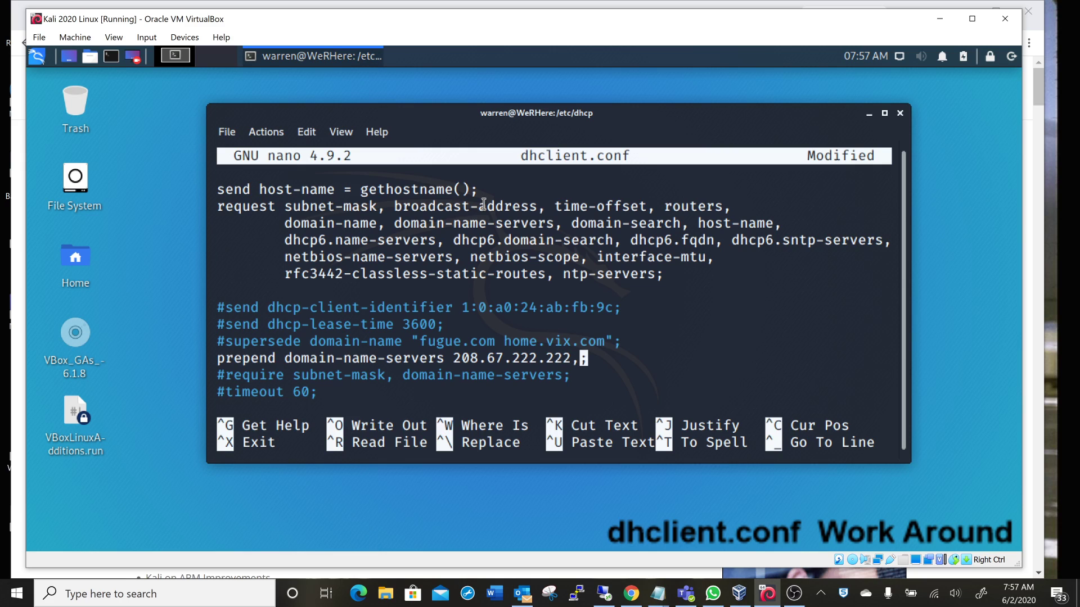
text(20)
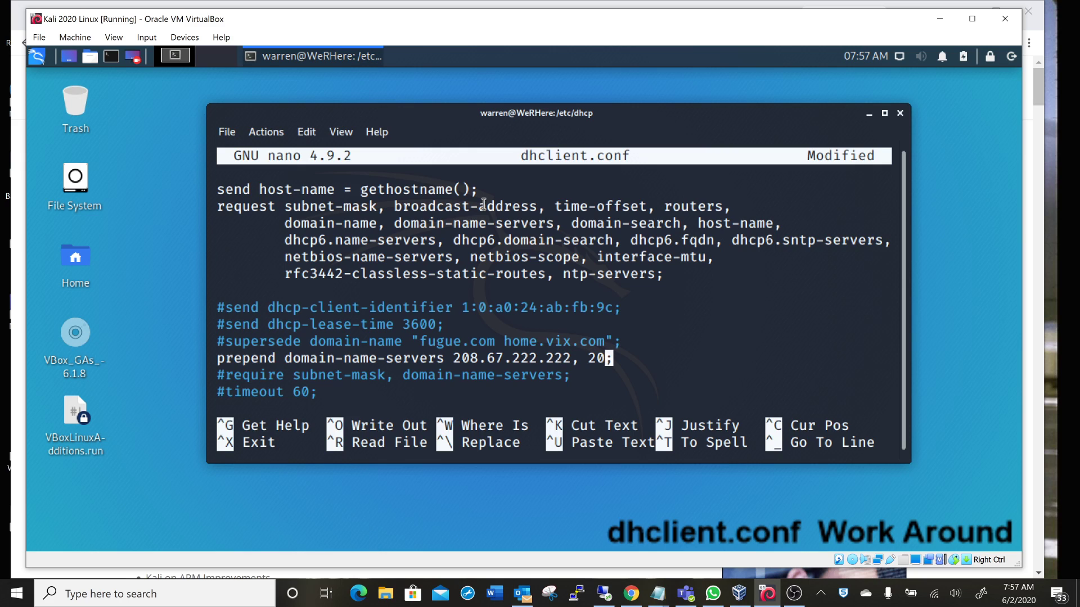
text(8.67.)
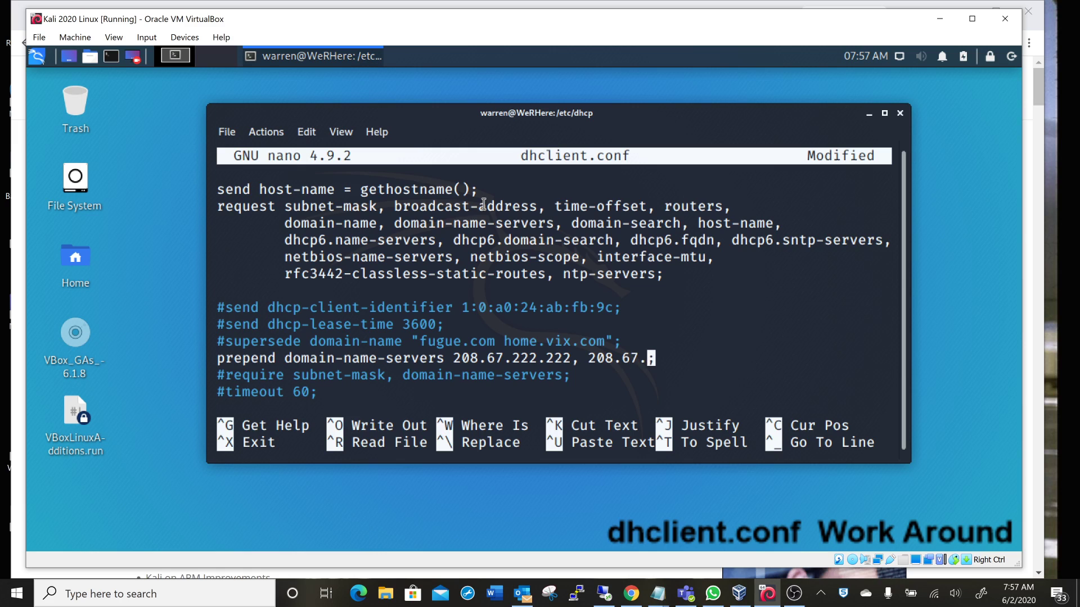
text(220.22)
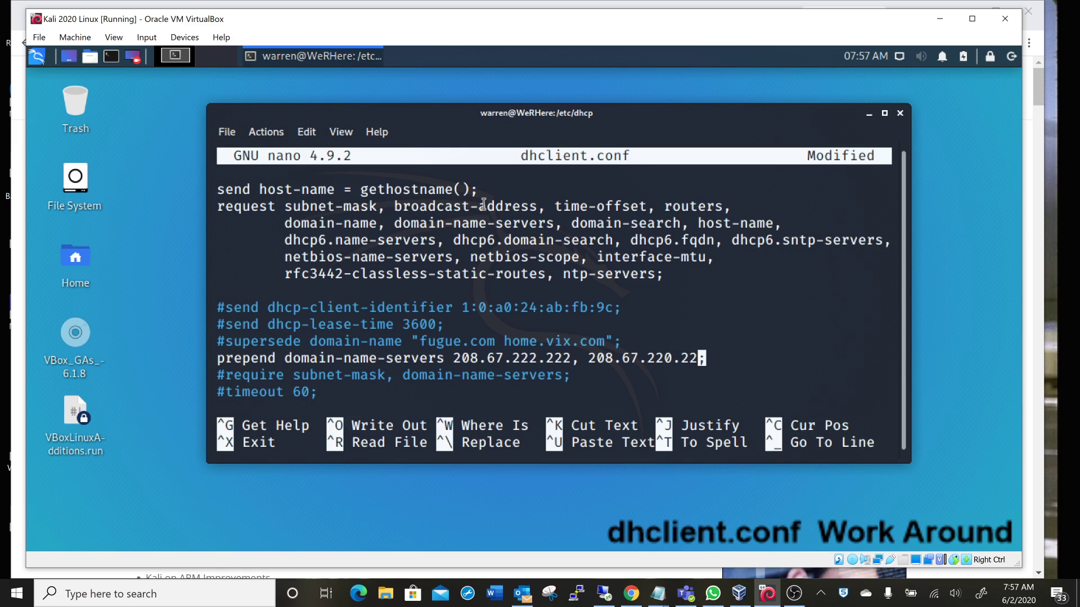
text(0,)
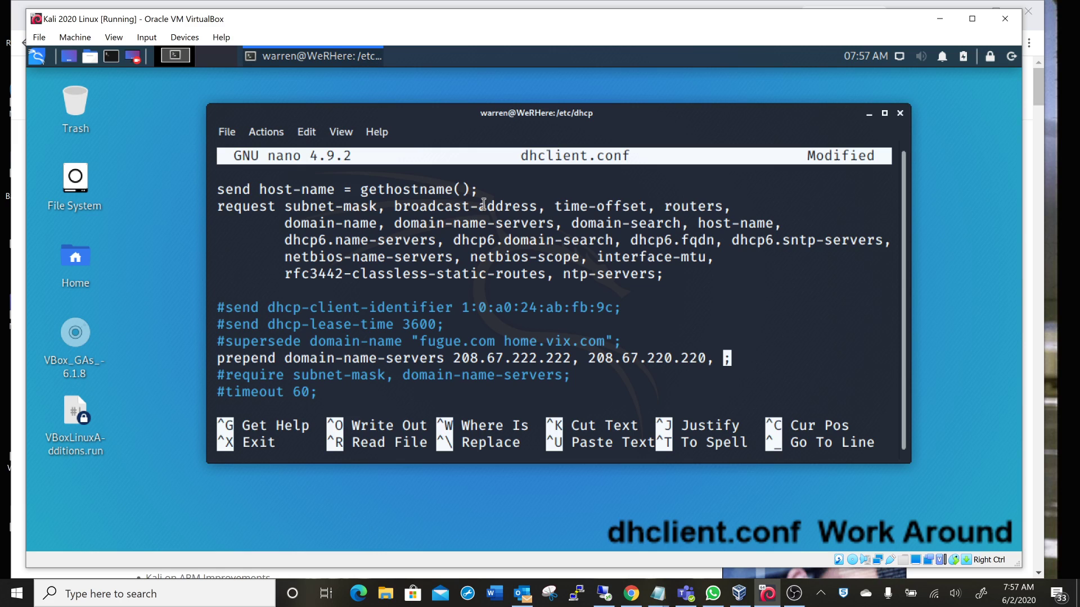
text(8.8.8)
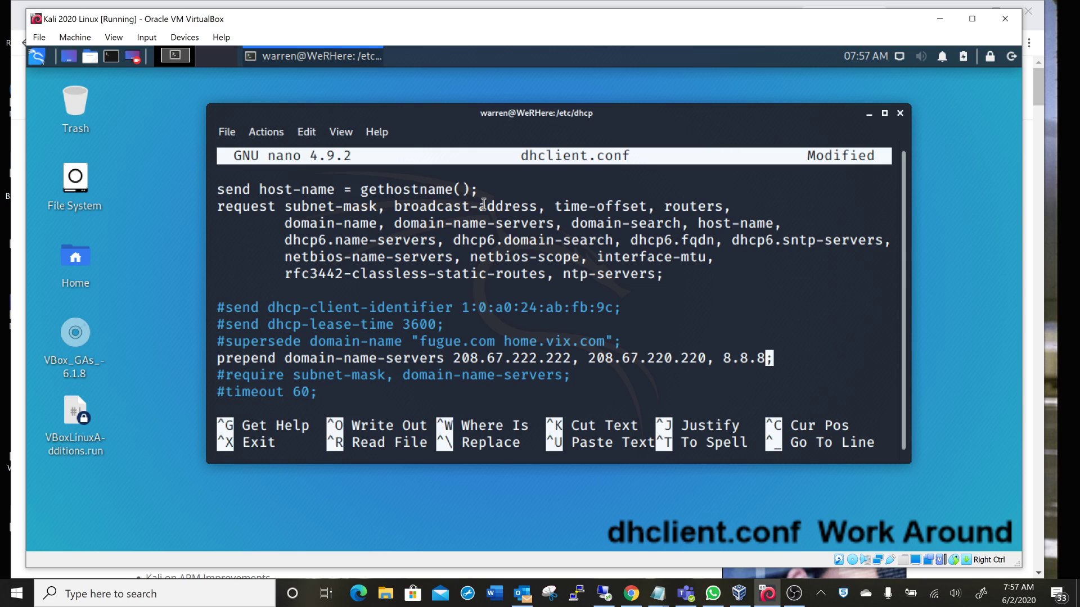
text(8)
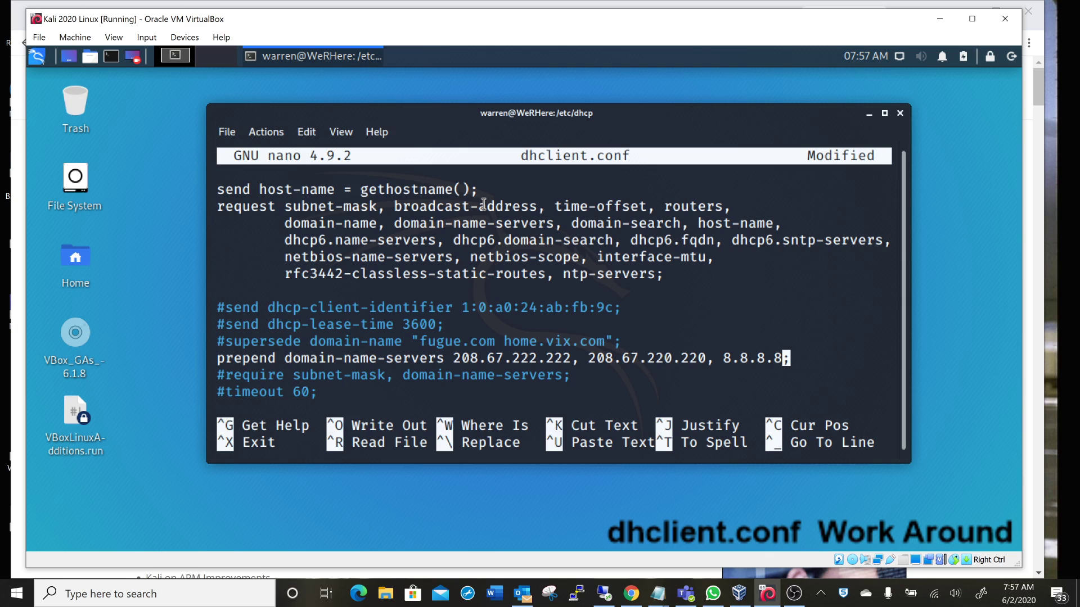
- Attempt to write dhclient.conf under its existing name, hitting a Permission denied error
key(ctrl+o)
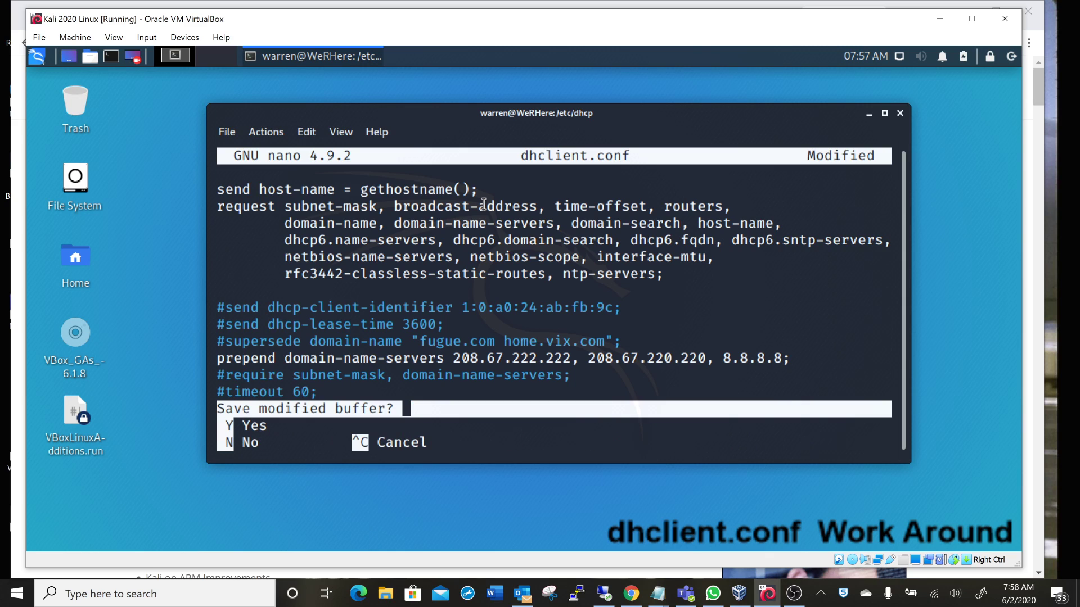
key(y)
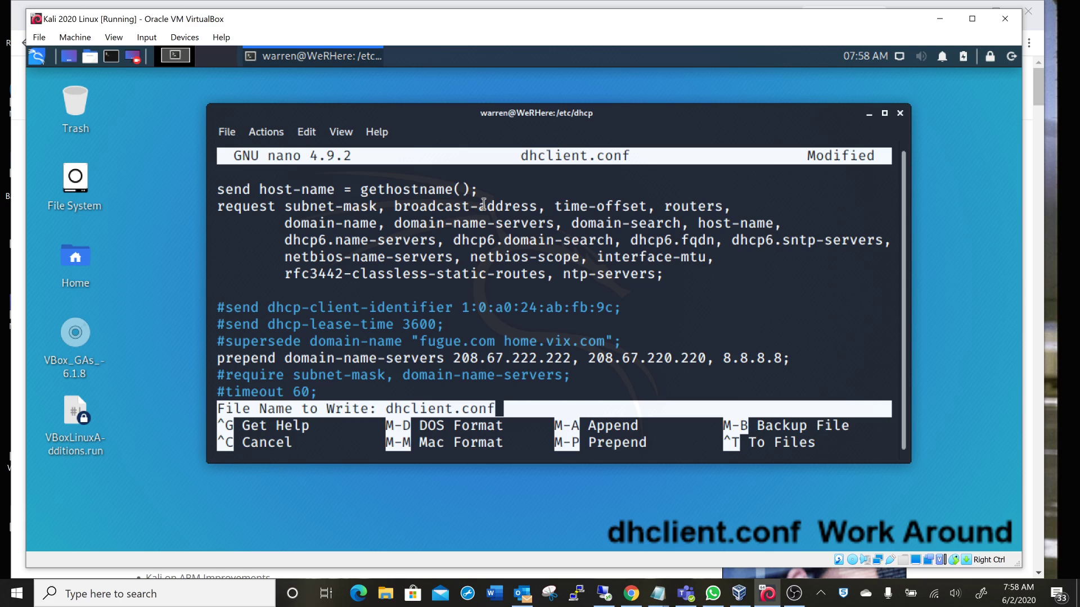
key(Return)
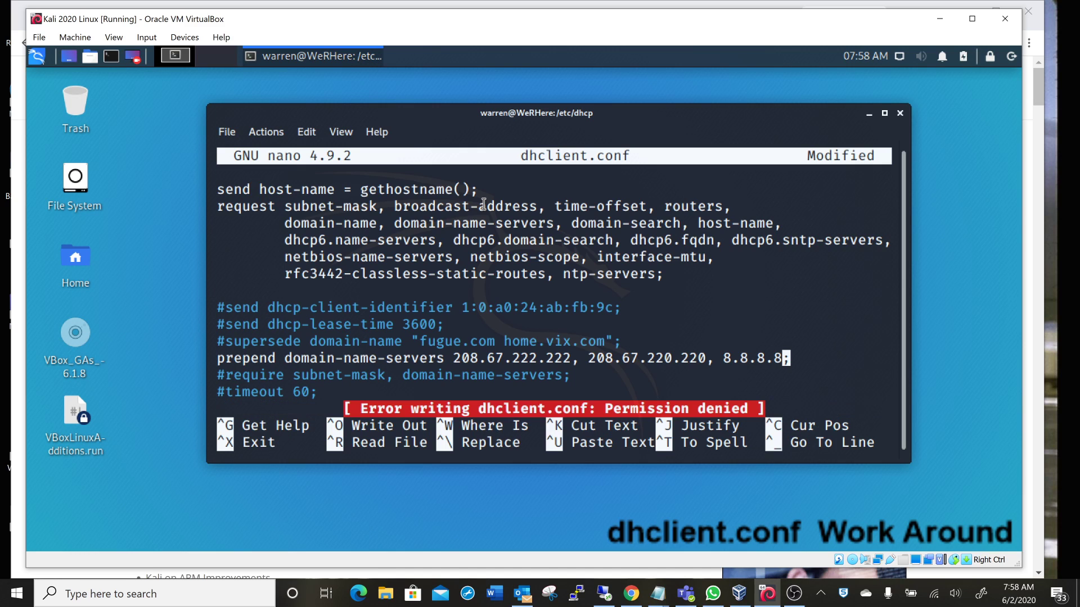
mouse_move(597, 77)
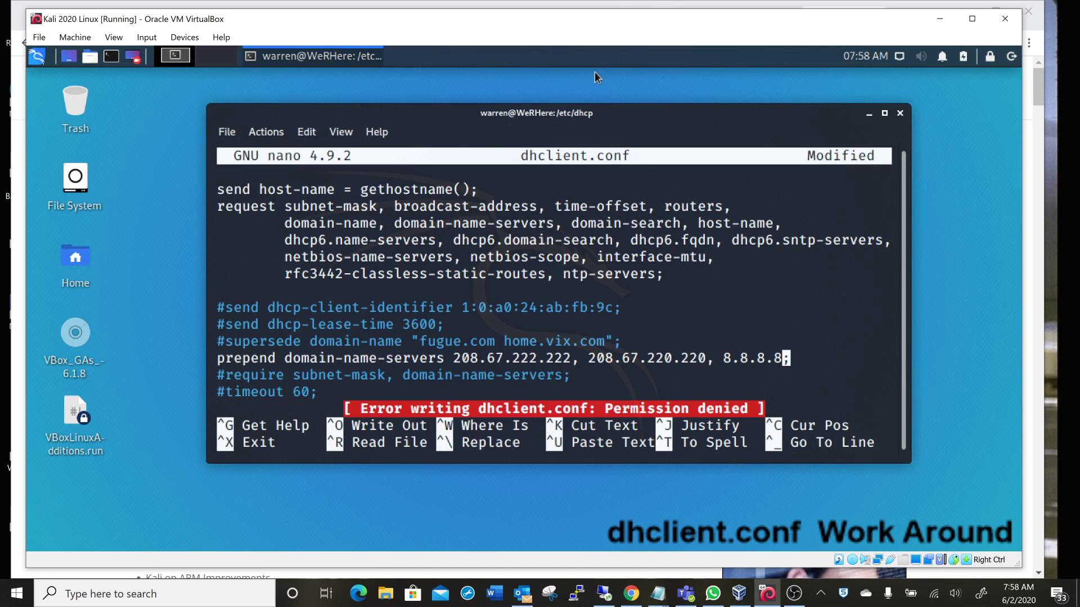
mouse_move(555, 148)
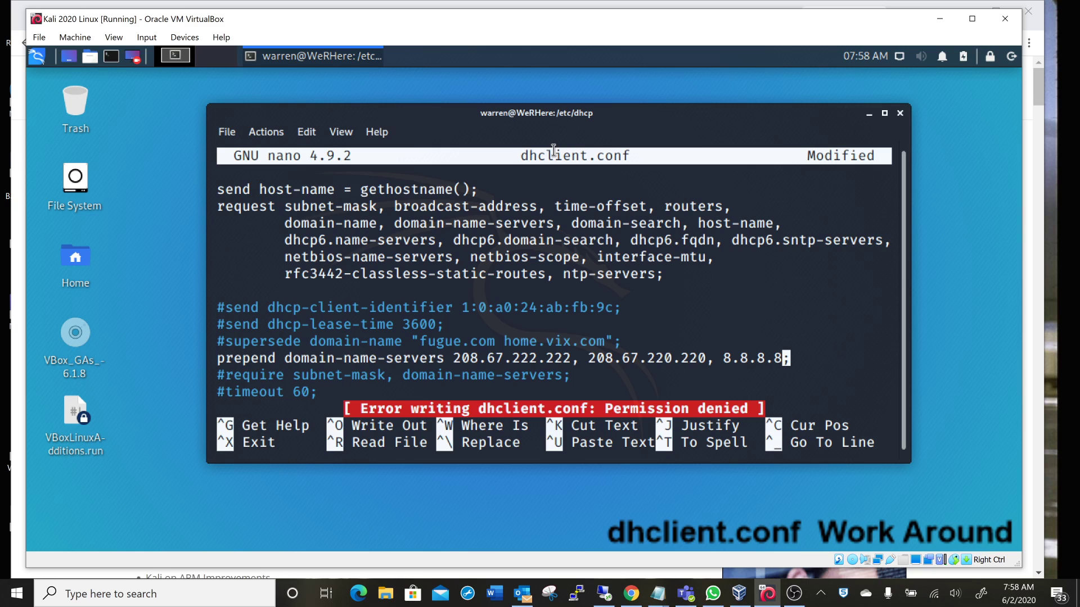
- Leave nano, clear the screen and become root with sudo su in /etc/dhcp
key(ctrl+x)
text(o)
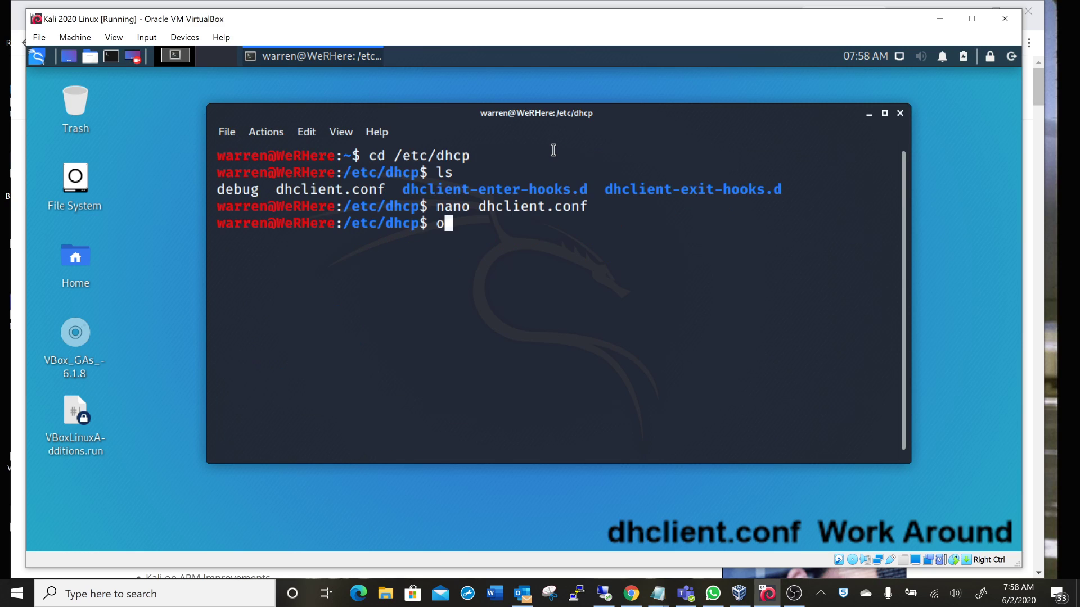
text(le)
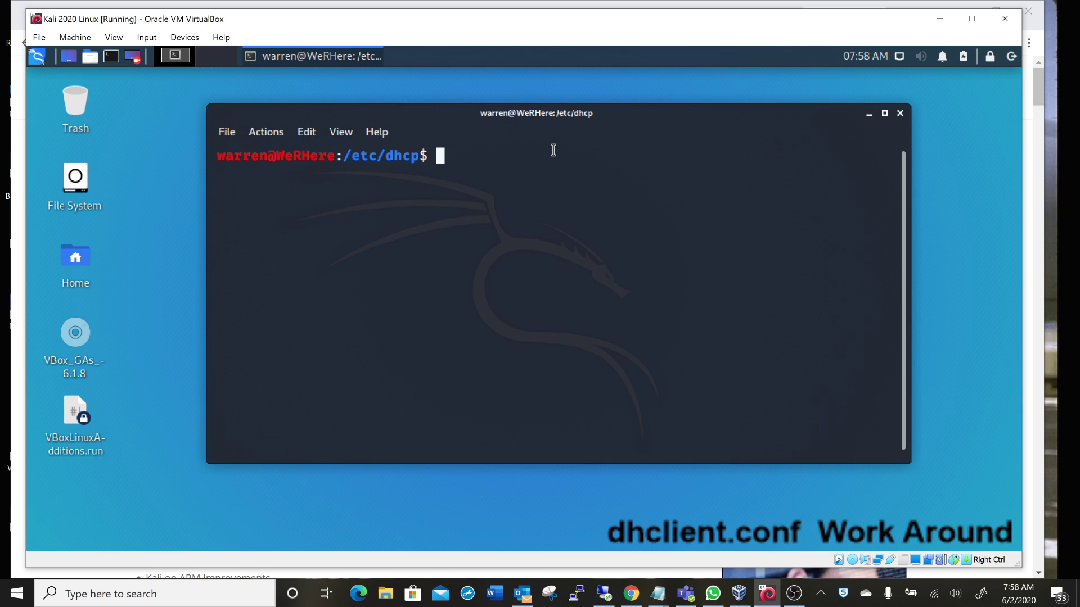
text(sudo su)
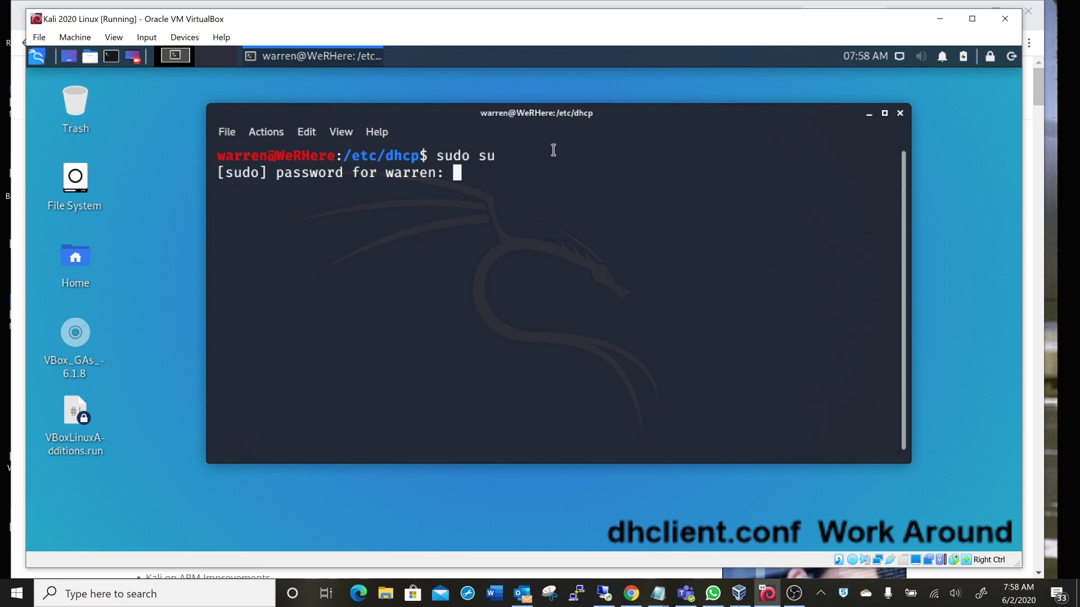
key(Return)
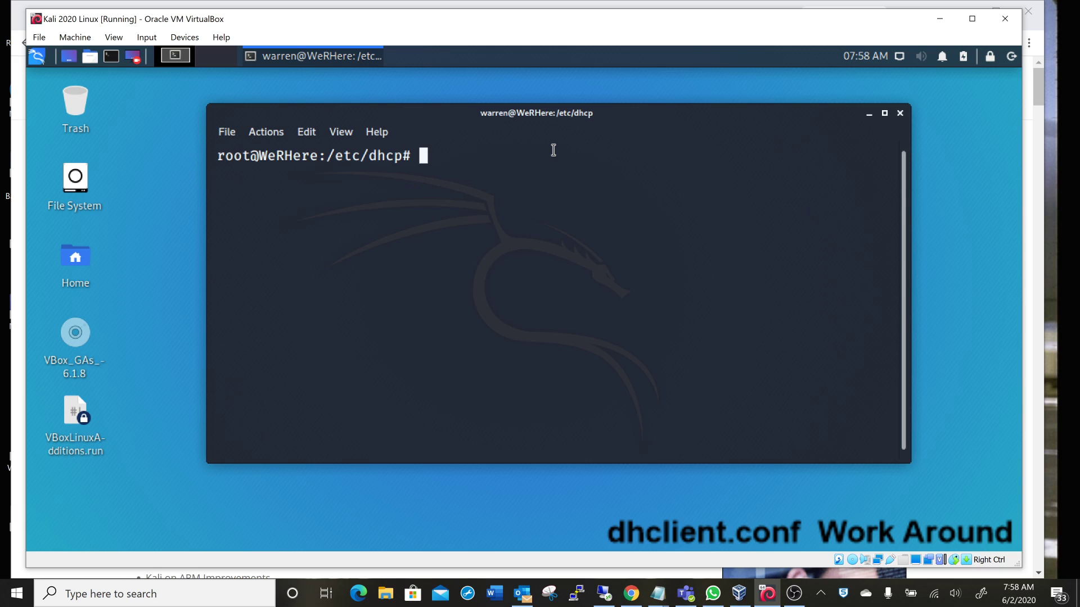
- Reopen dhclient.conf as root and uncomment the prepend domain-name-servers line, removing 127.0.0.1
text(nano dhclien)
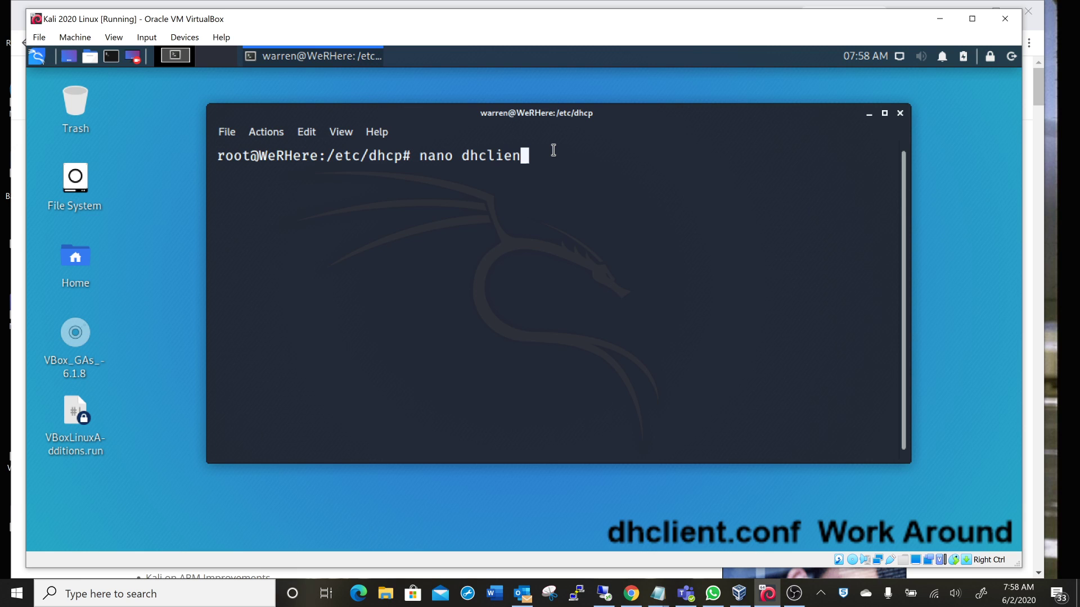
key(Return)
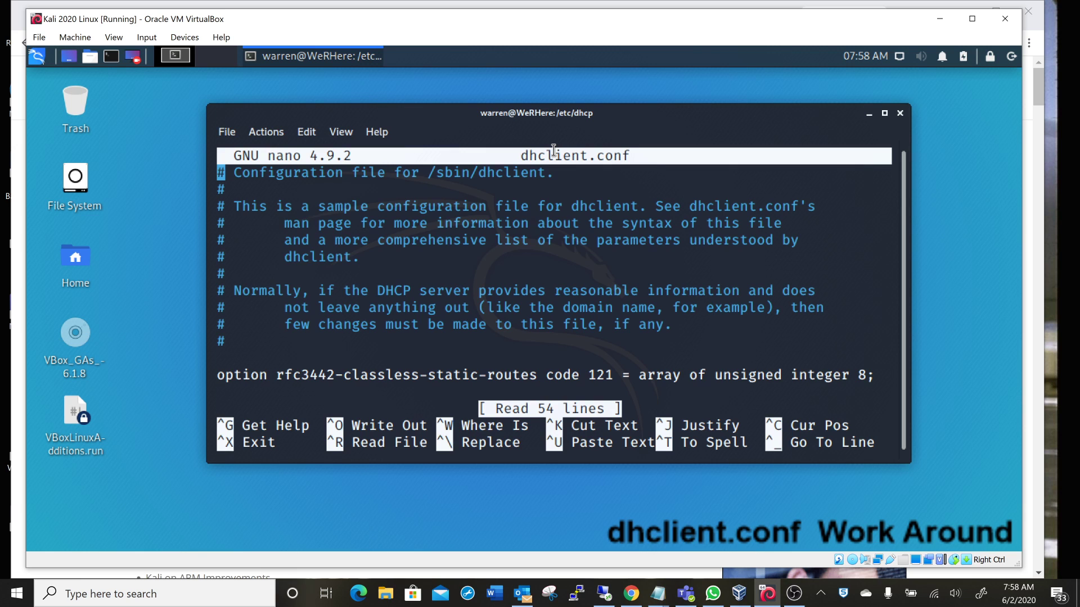
scroll(down, 3)
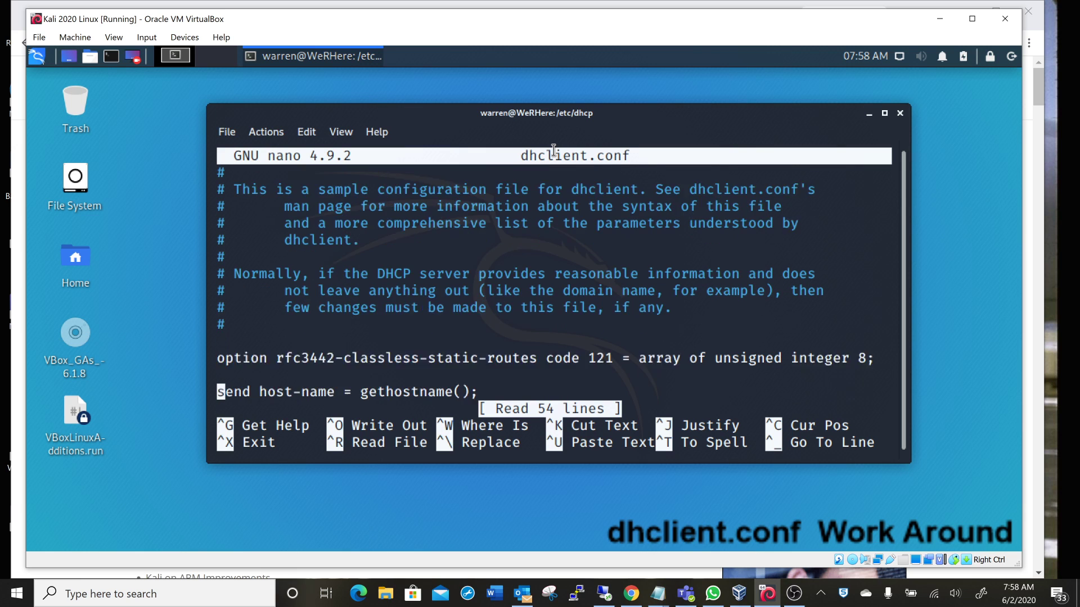
scroll(down, 3)
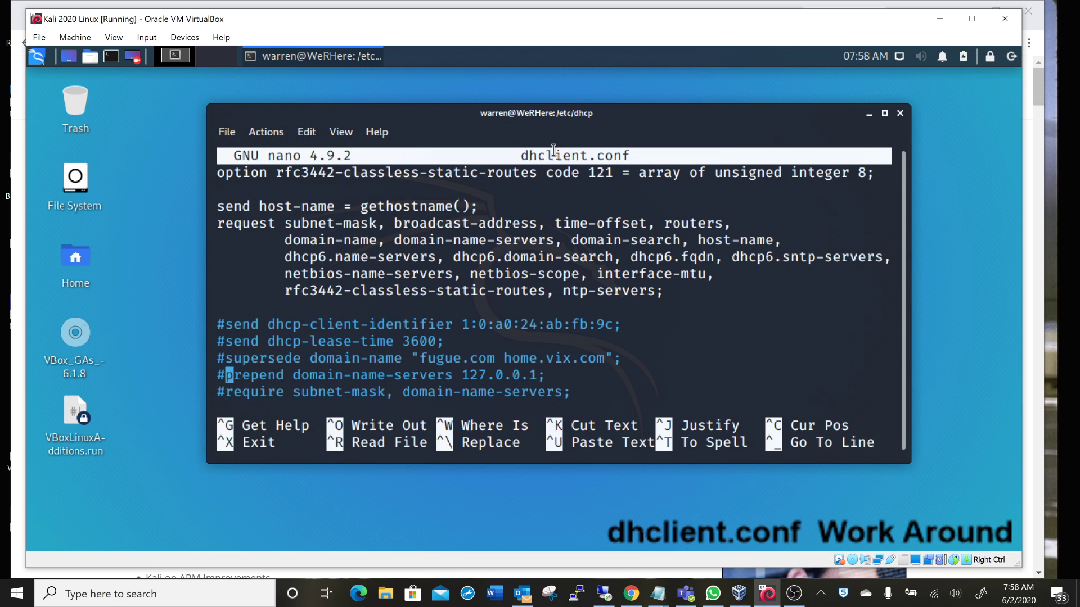
key(Delete)
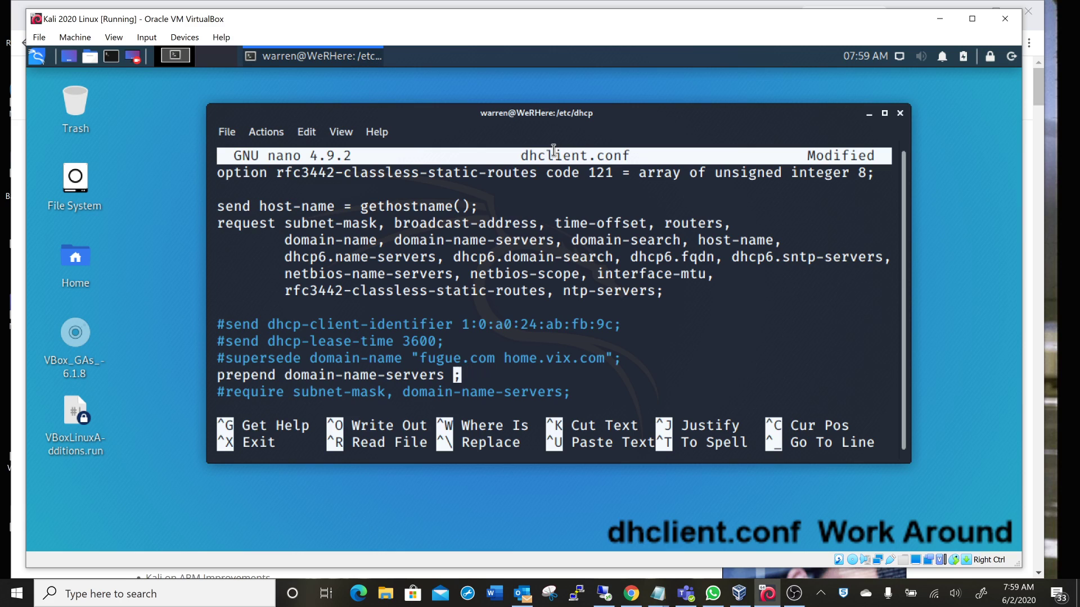
- Enter 208.67.222.222, 208.67.220.220, 8.8.8.8 as the servers, save the file and exit nano
text(208.)
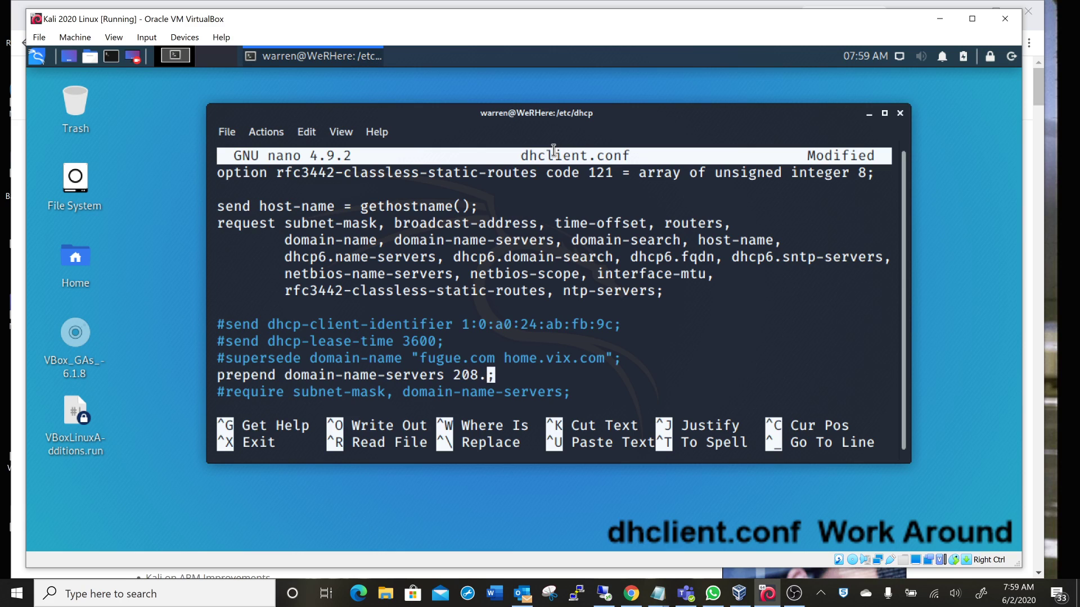
text(67.)
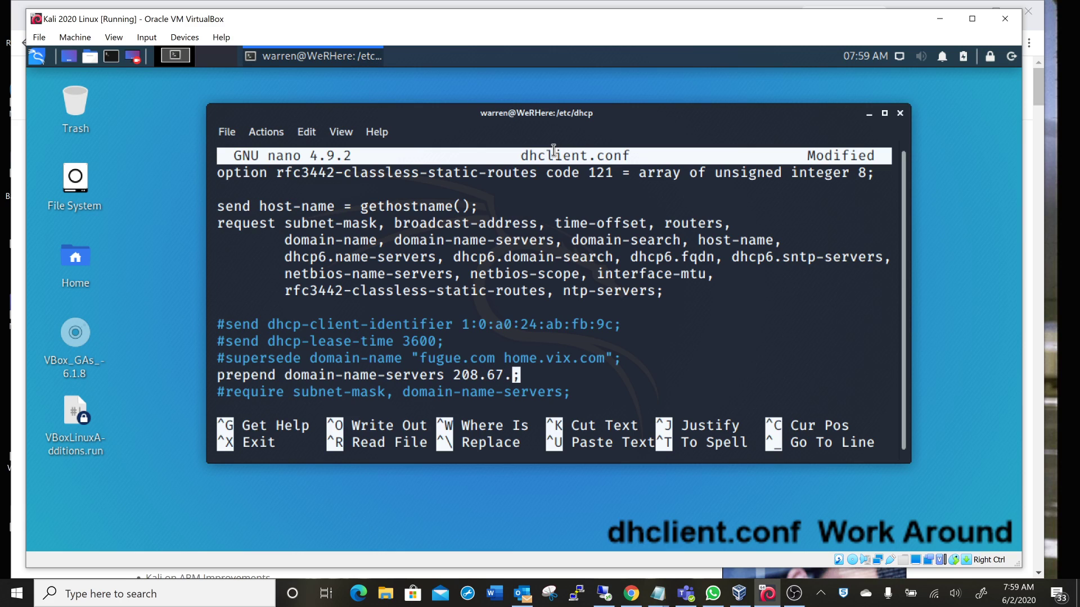
text(222.2)
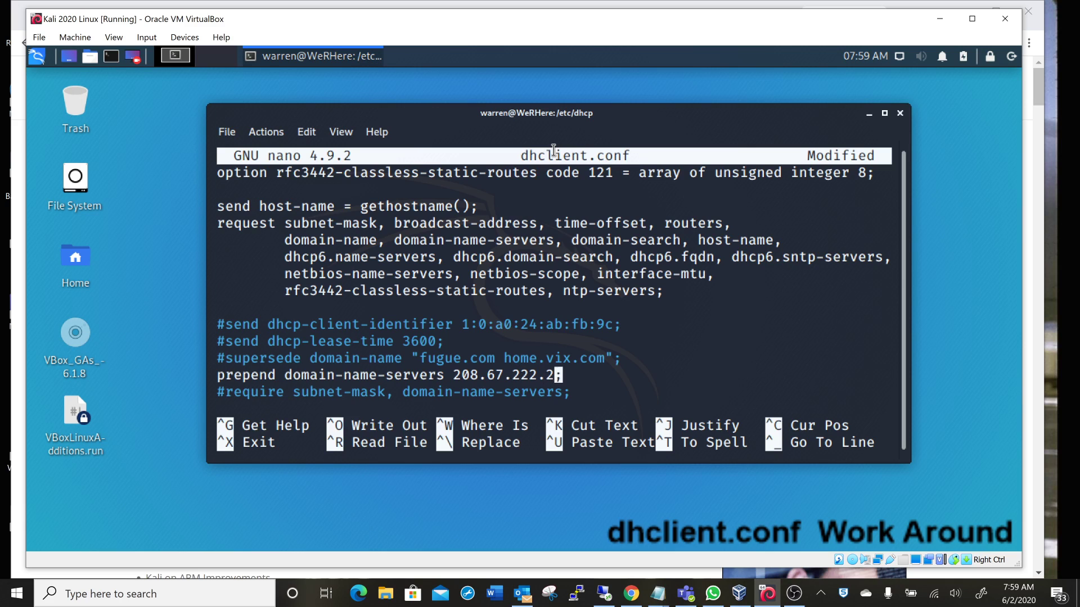
text(22,)
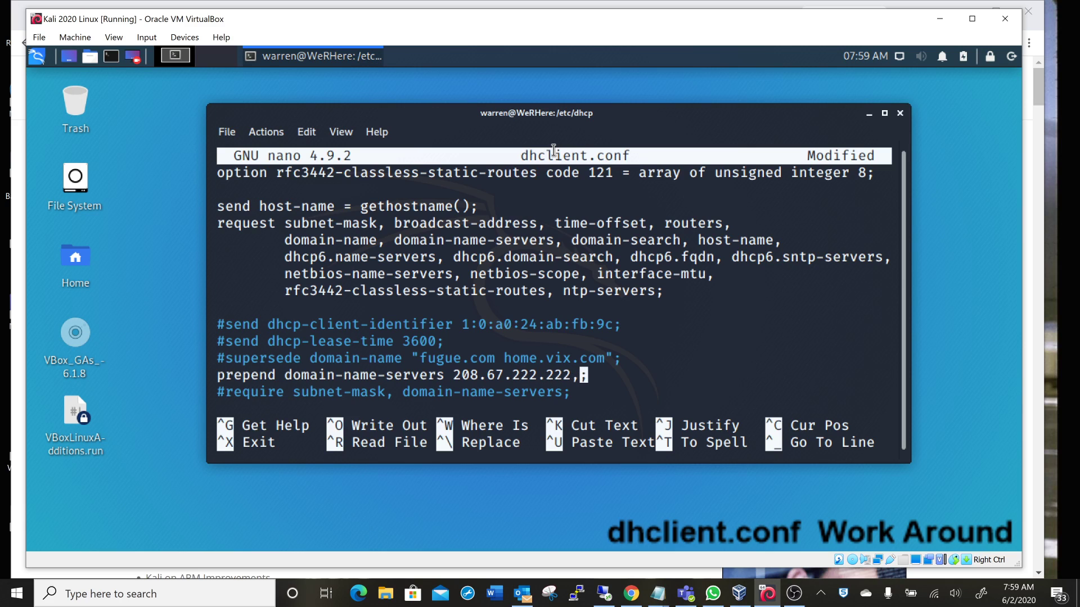
text(208.)
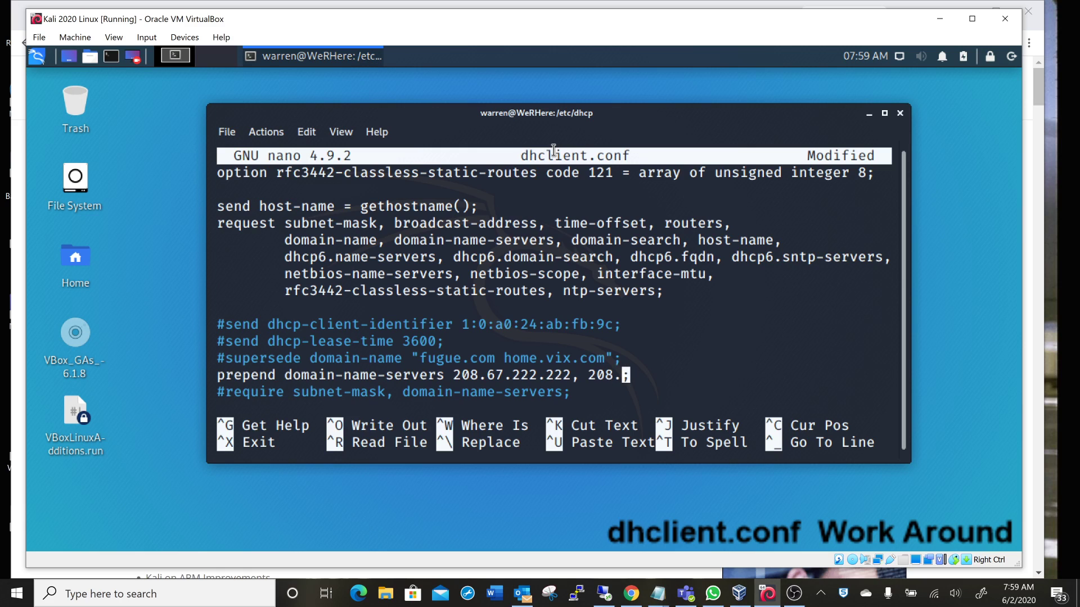
text(67.)
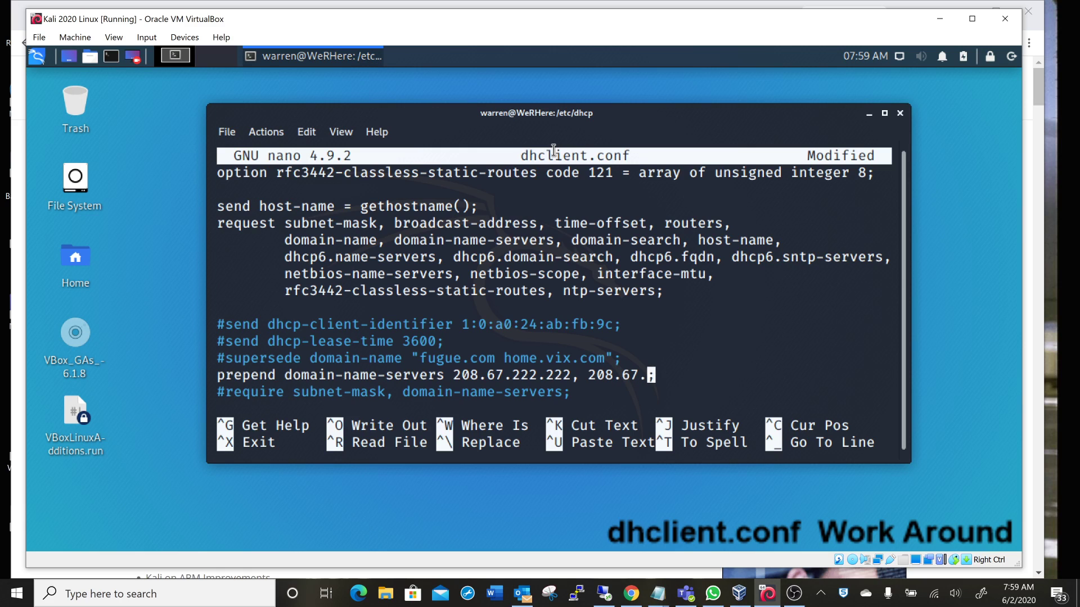
text(220.22)
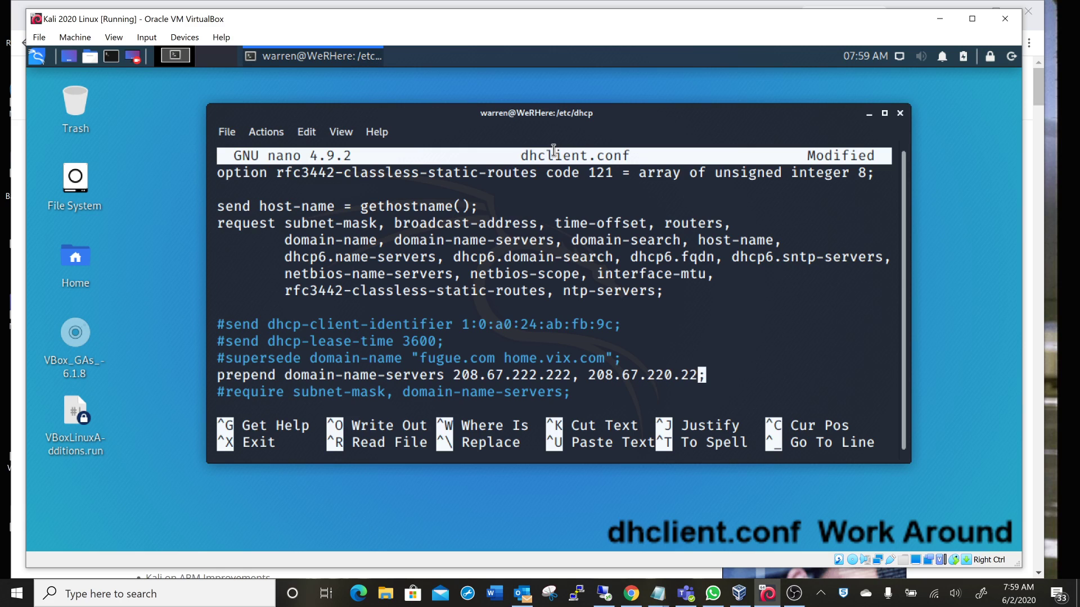
text(0,)
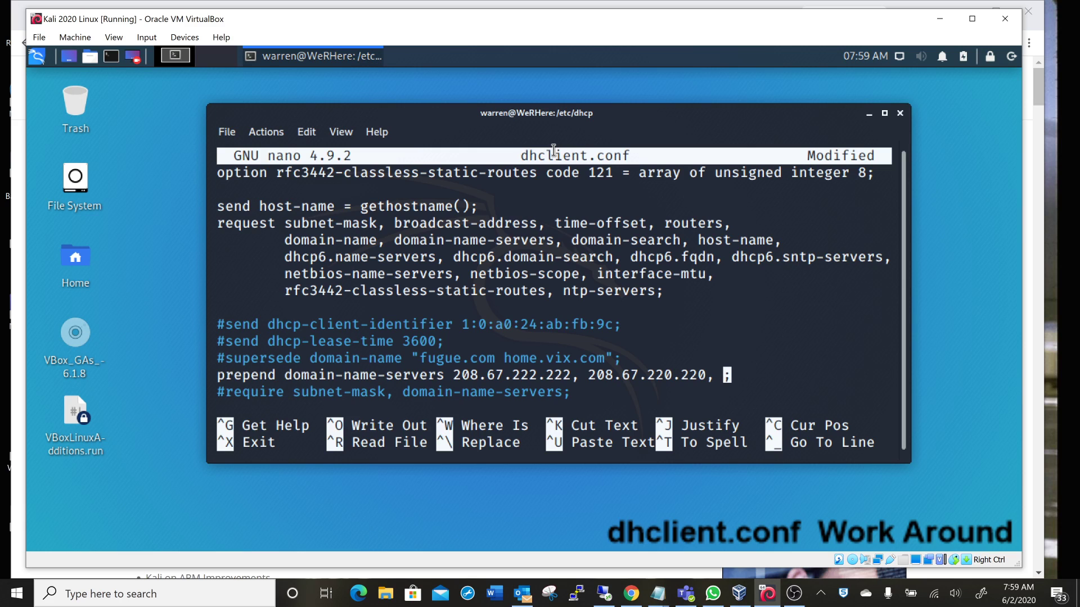
text(8.8.8.)
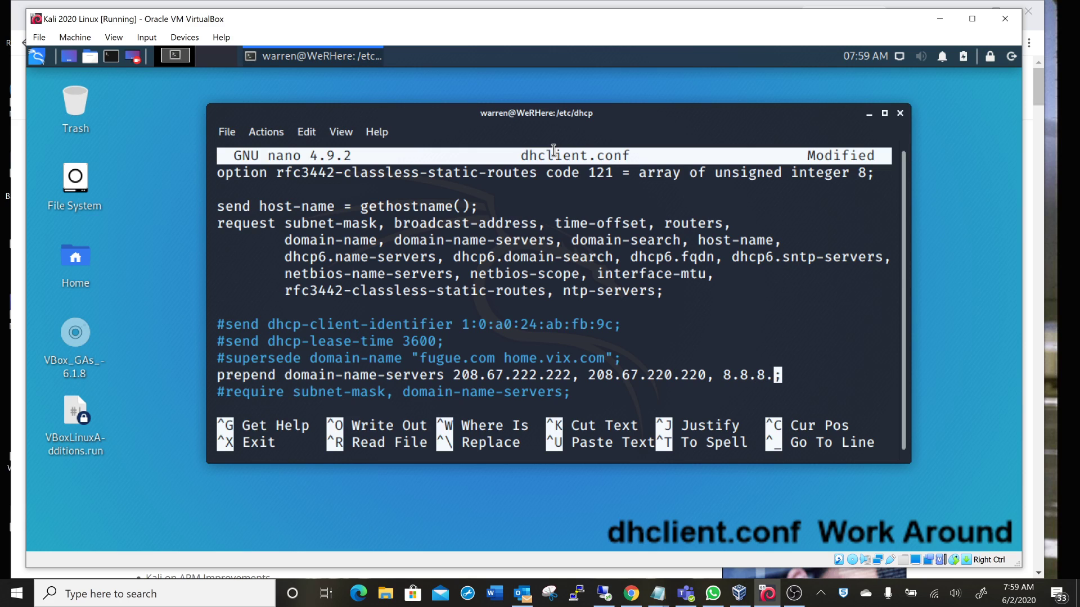
text(8)
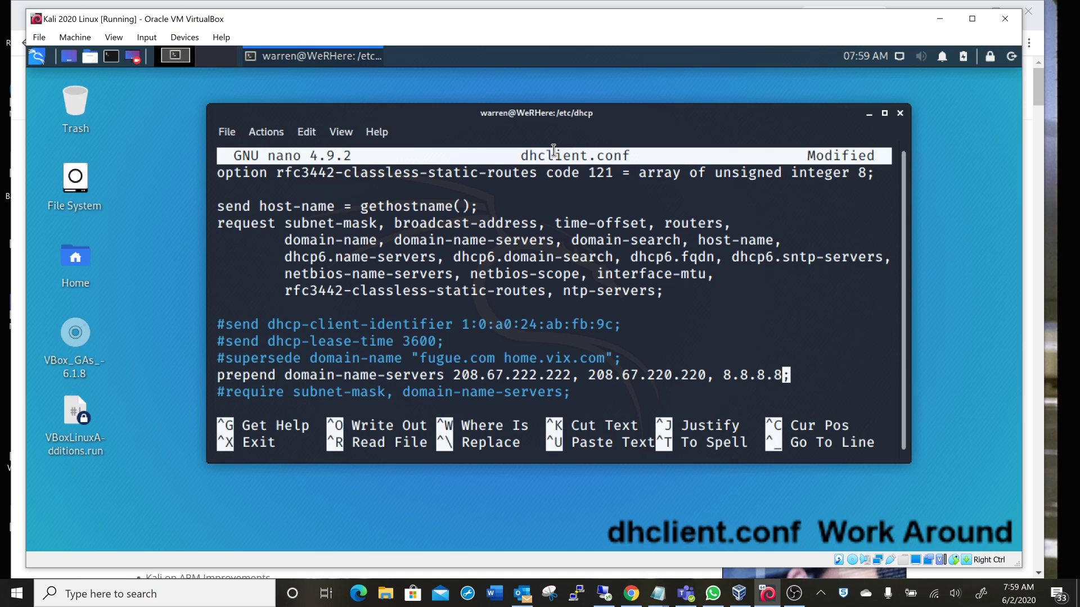
key(ctrl+o)
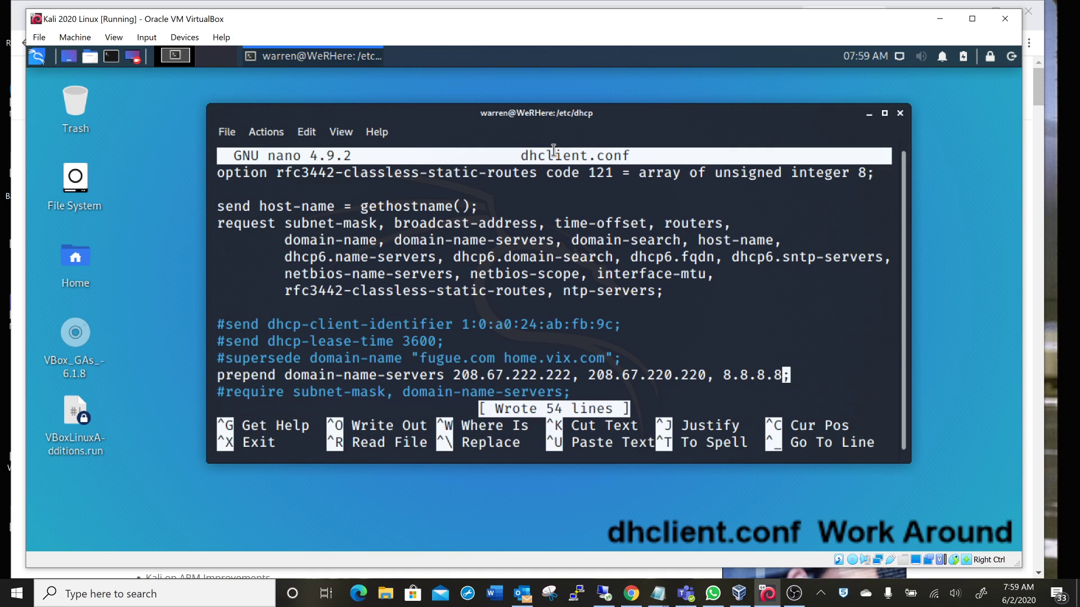
key(ctrl+x)
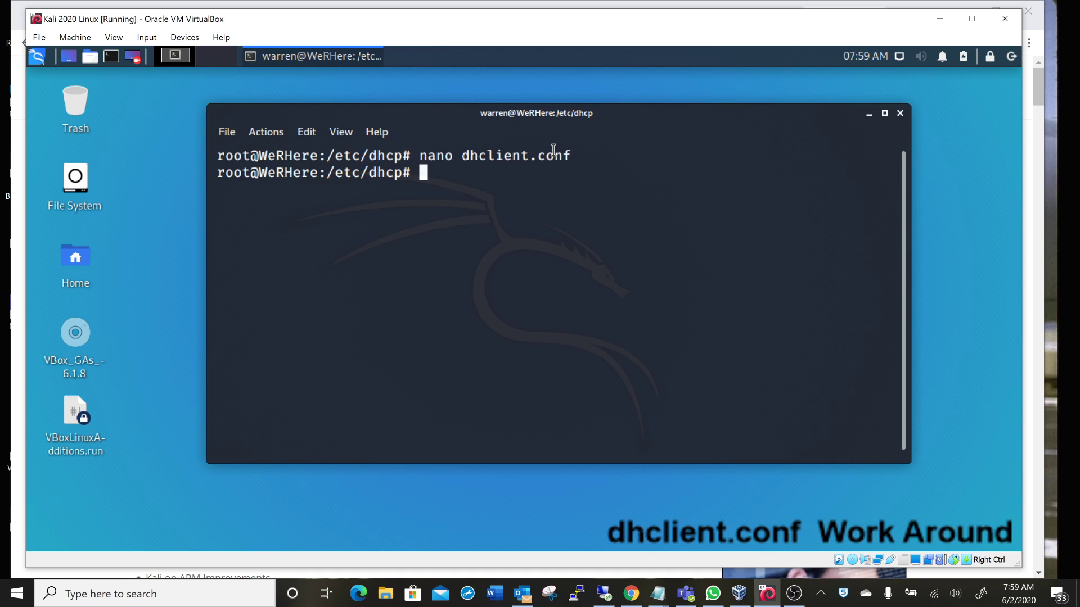
- Run service NetworkManager restart from the root shell
text(service)
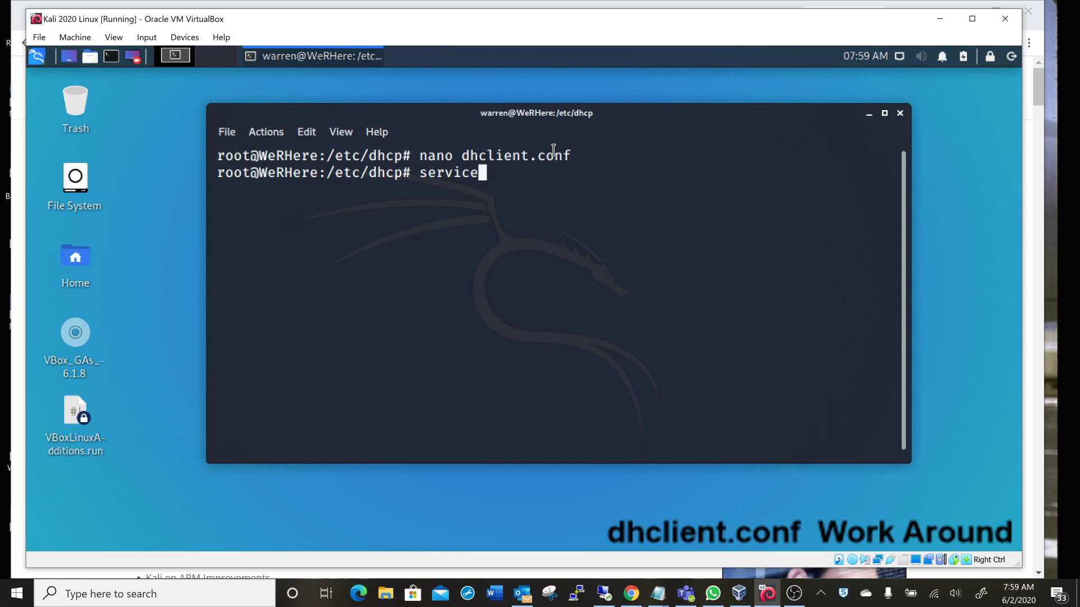
text(NetworkM)
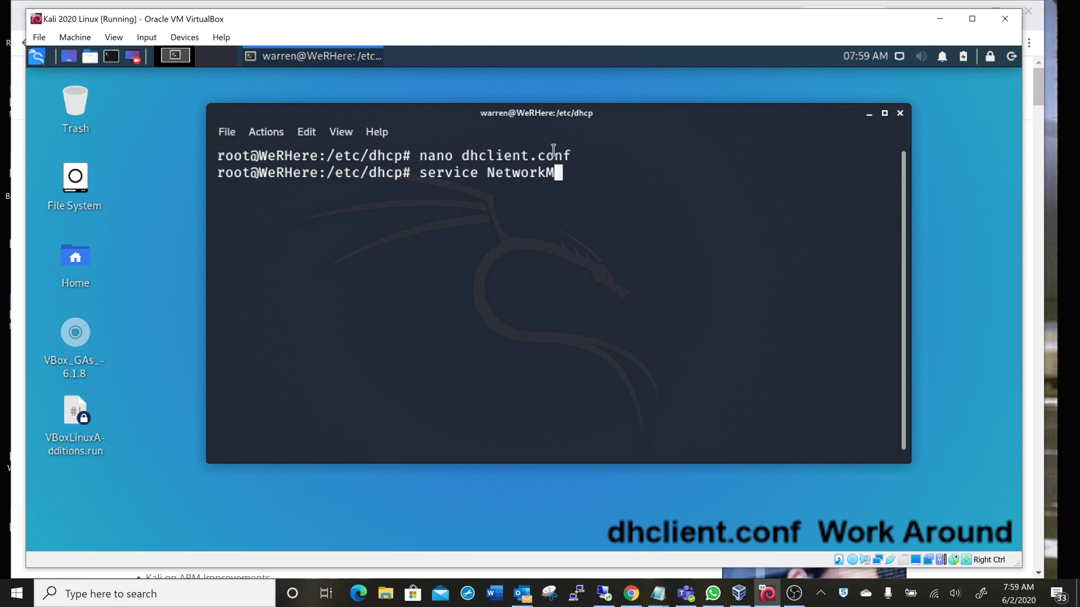
text(anager)
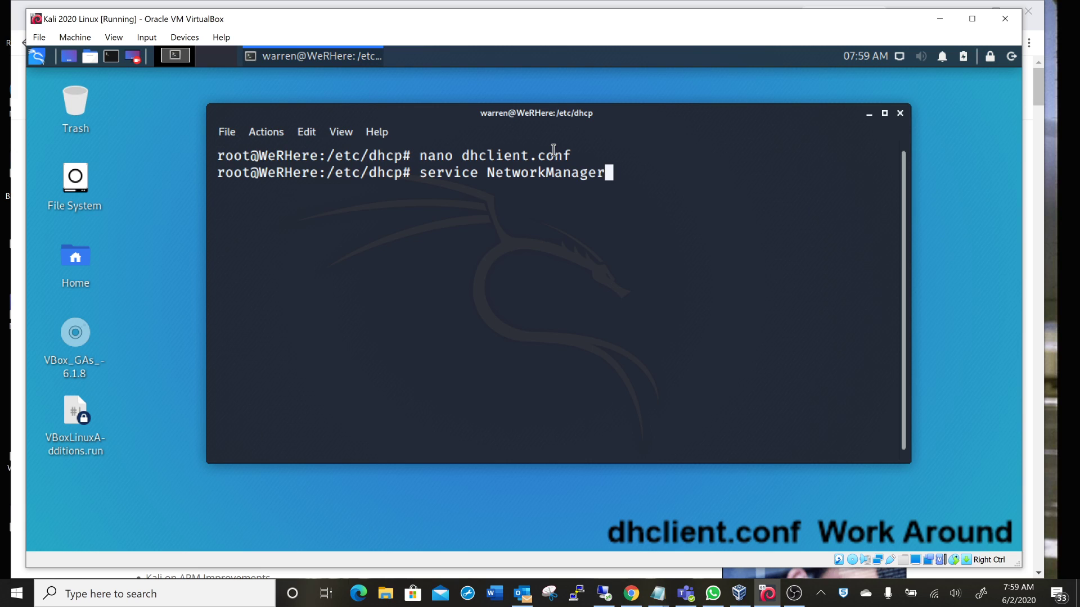
text(resta)
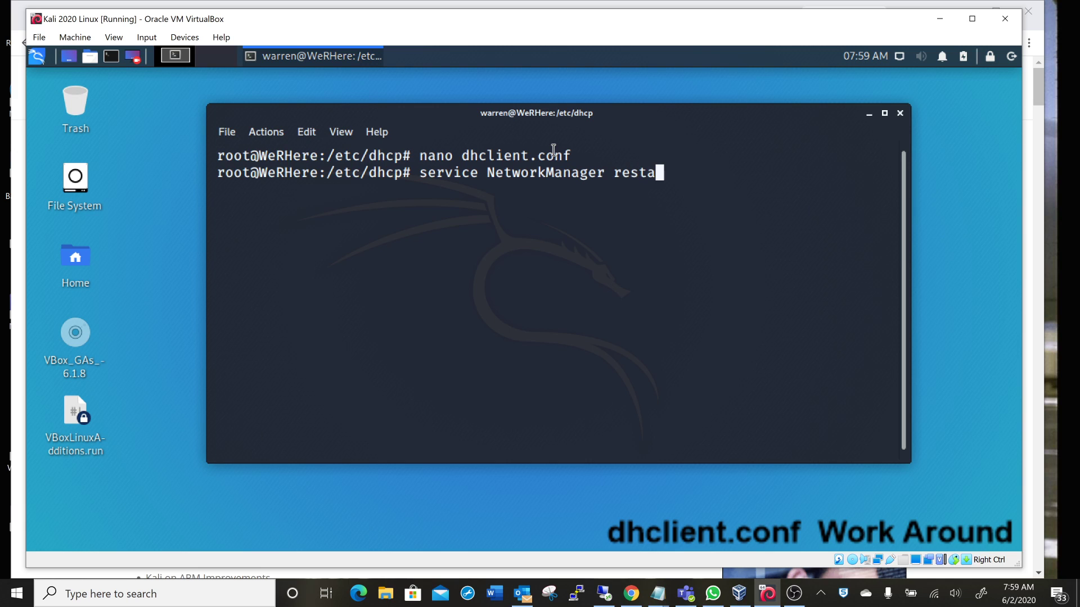
key(Return)
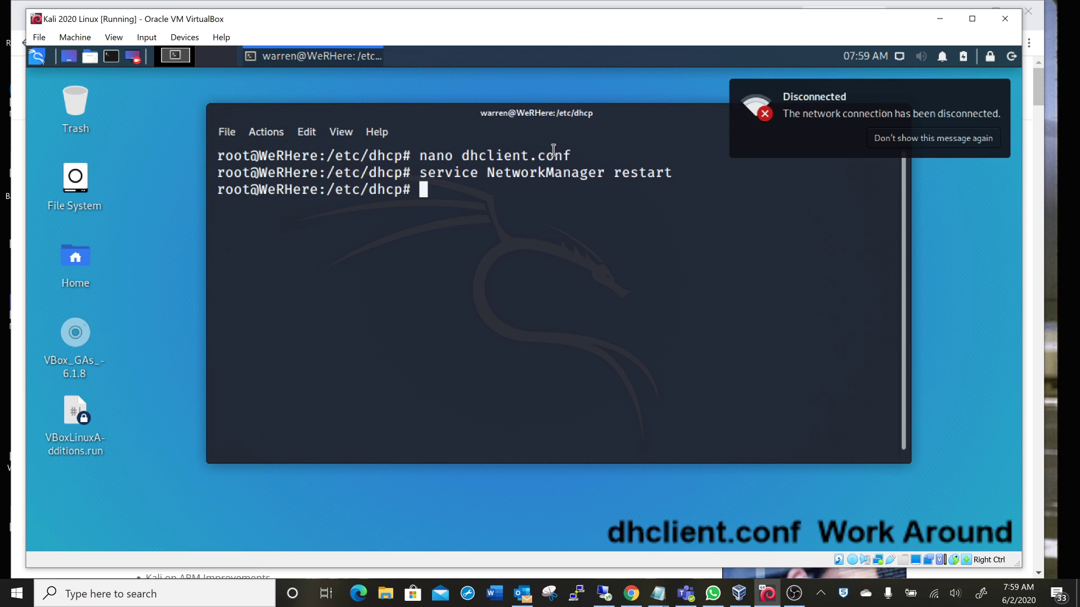
mouse_move(1069, 44)
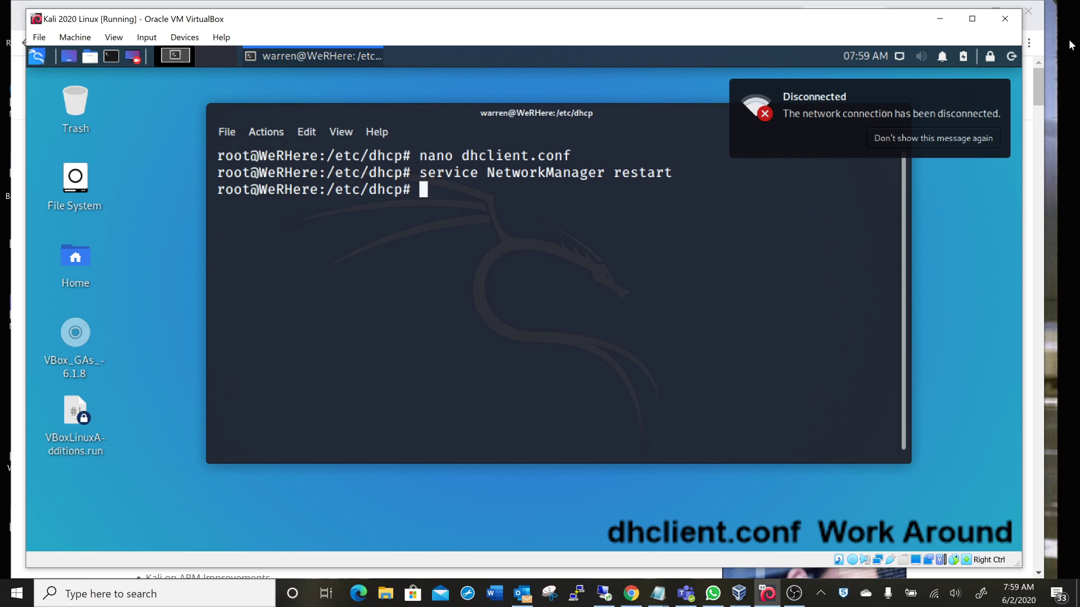
mouse_move(957, 168)
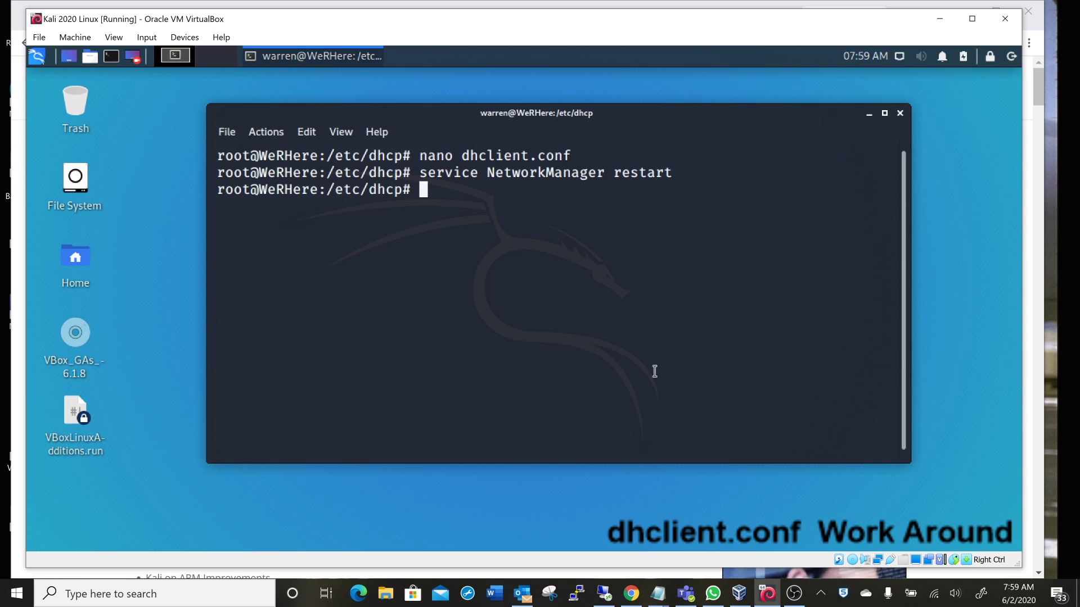
mouse_move(557, 254)
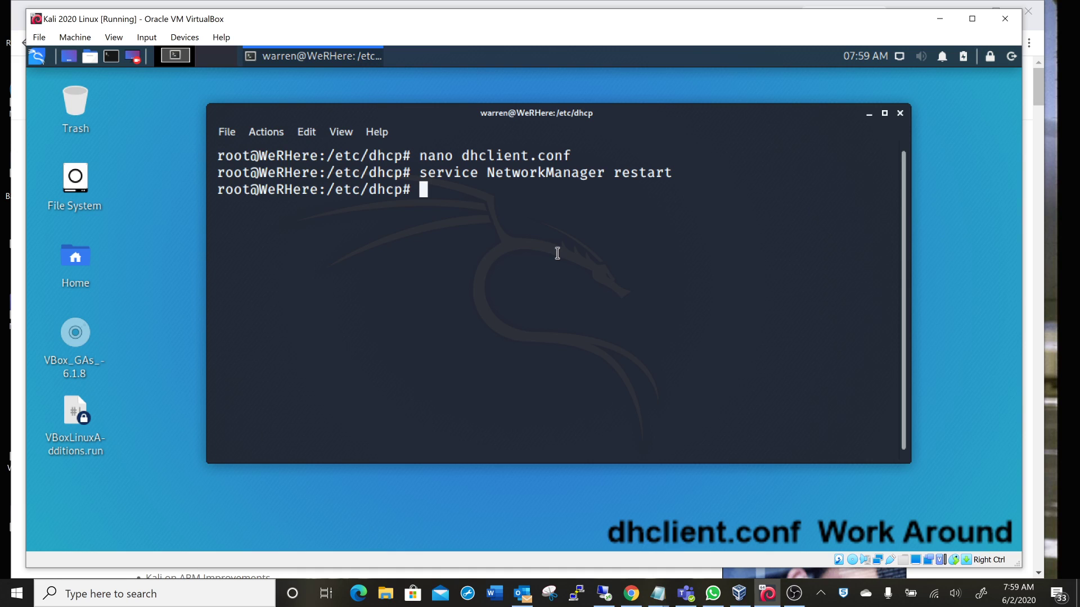
- Display /etc/resolv.conf, showing nameservers 204.186.110.114, 216.144.187.199 and 204.186.0.180
text(cat /)
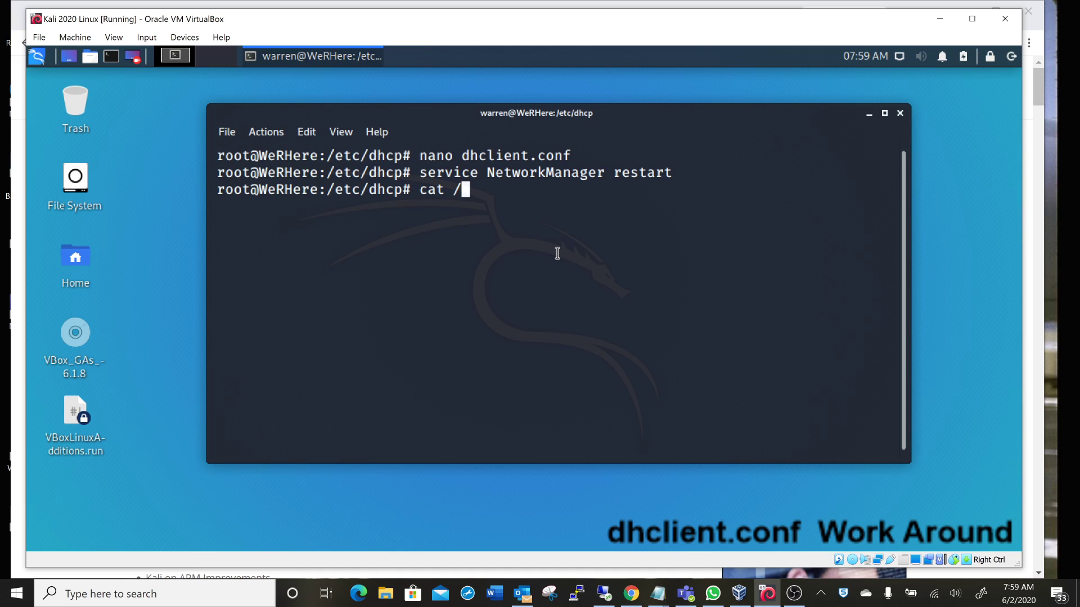
text(etc/)
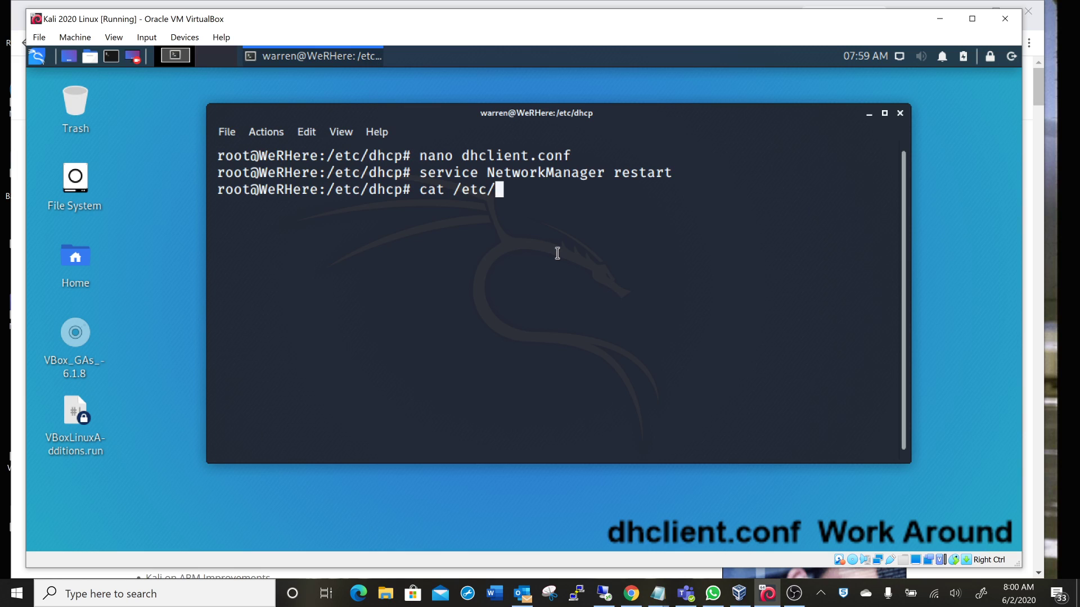
text(resol)
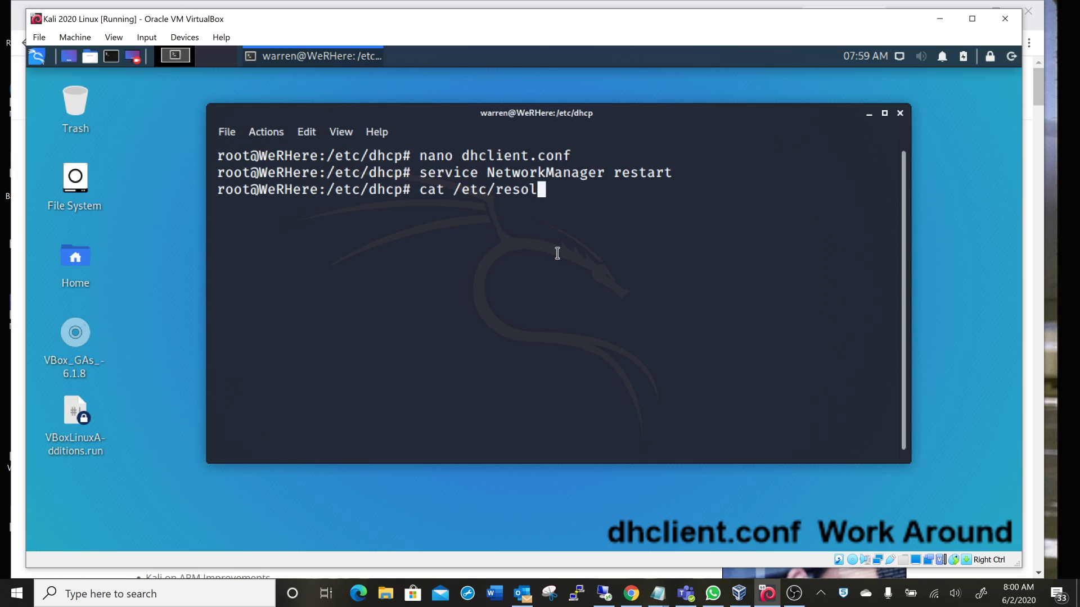
text(v.)
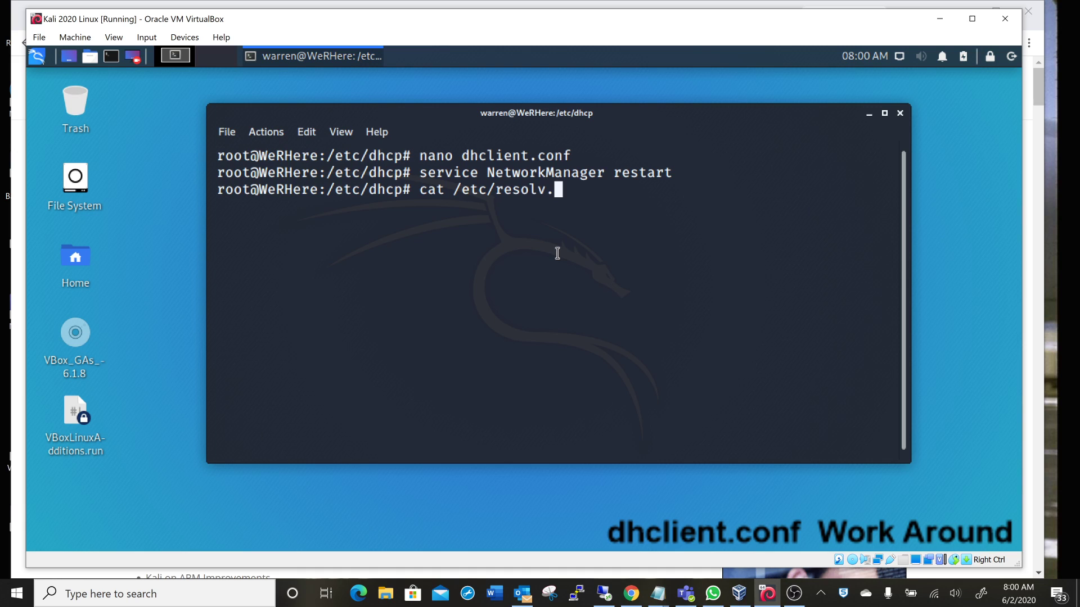
text(conf)
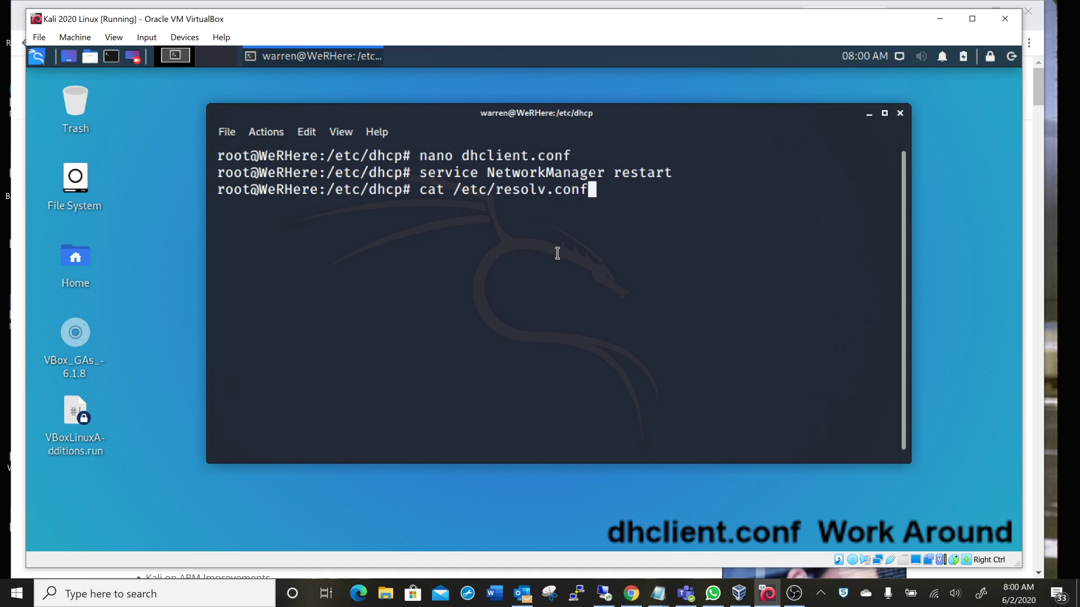
key(Return)
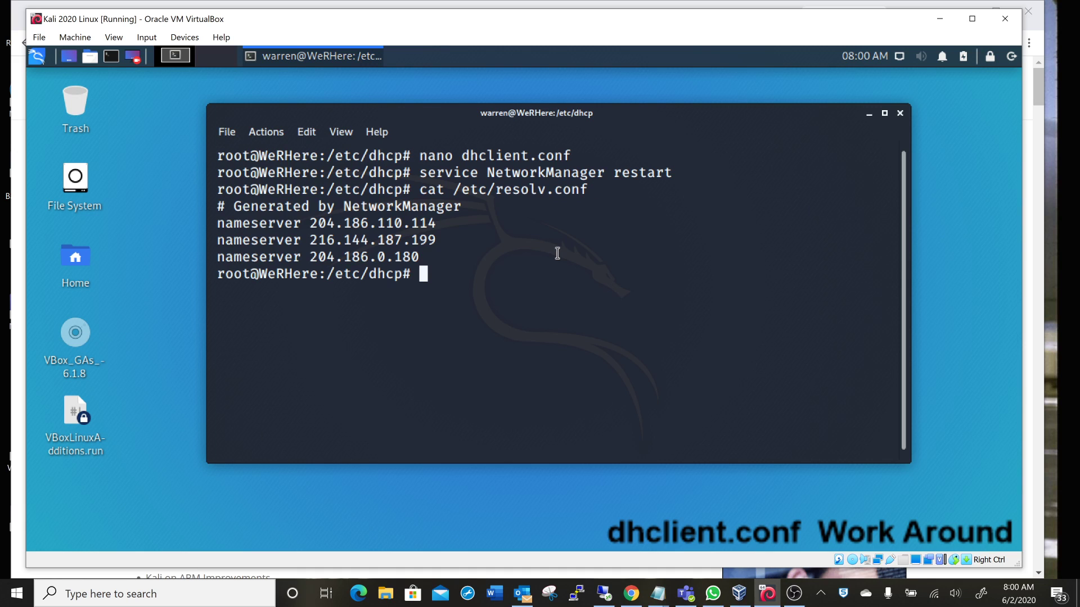
mouse_move(271, 216)
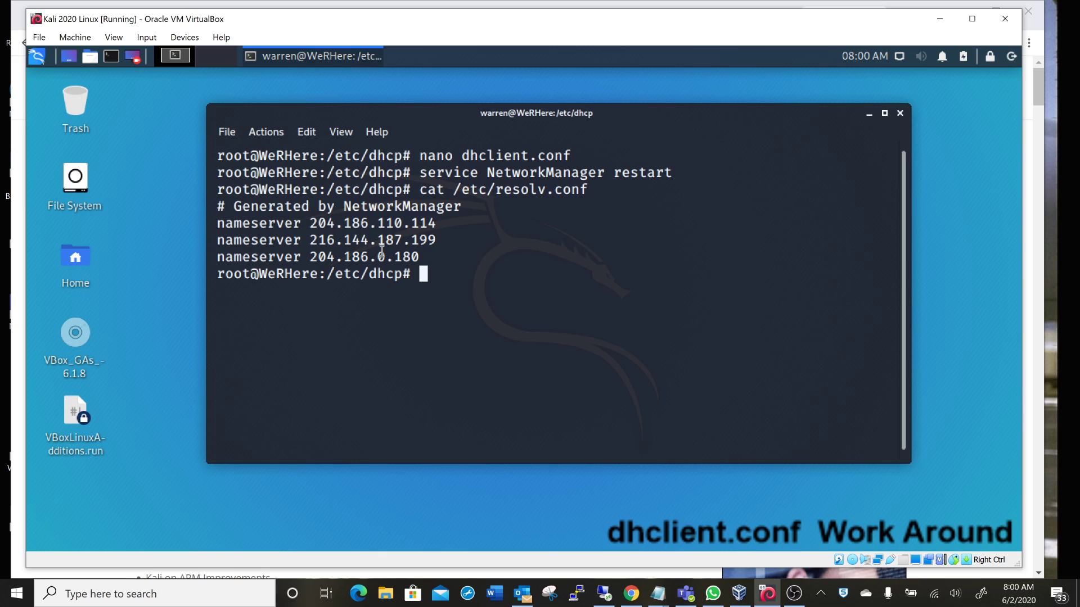
mouse_move(438, 243)
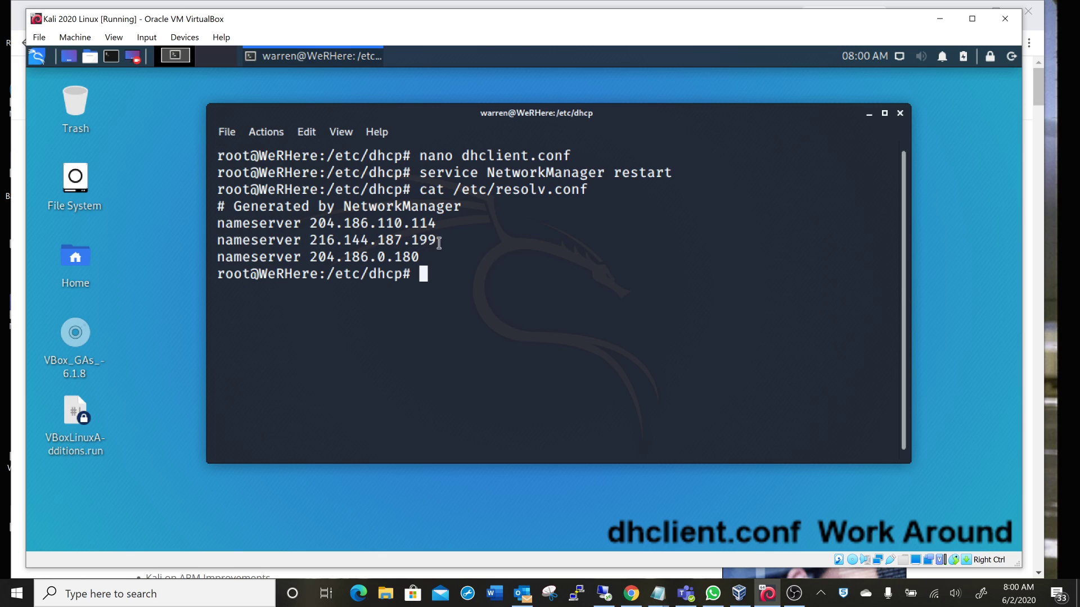
mouse_move(337, 227)
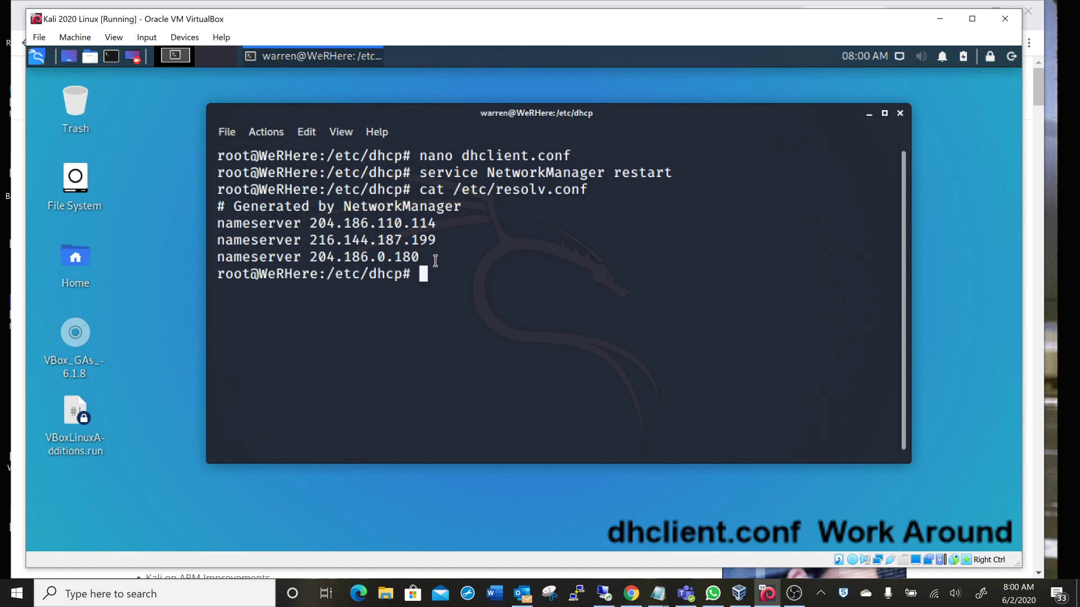
mouse_move(137, 128)
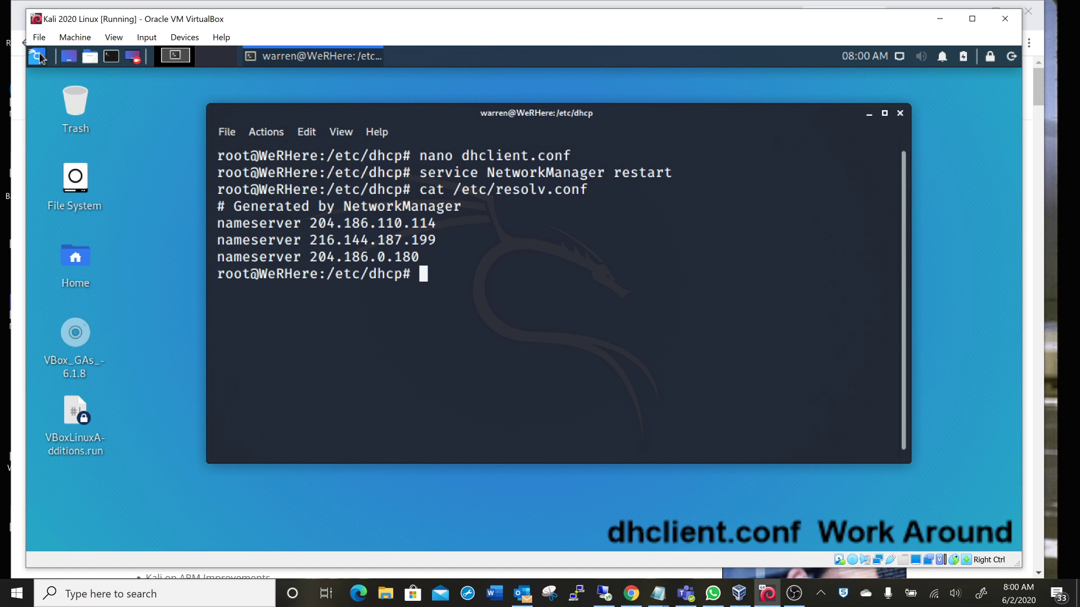
- Launch Network Connections from the Kali menu and edit Wired connection 1's IPv4 settings
click(36, 57)
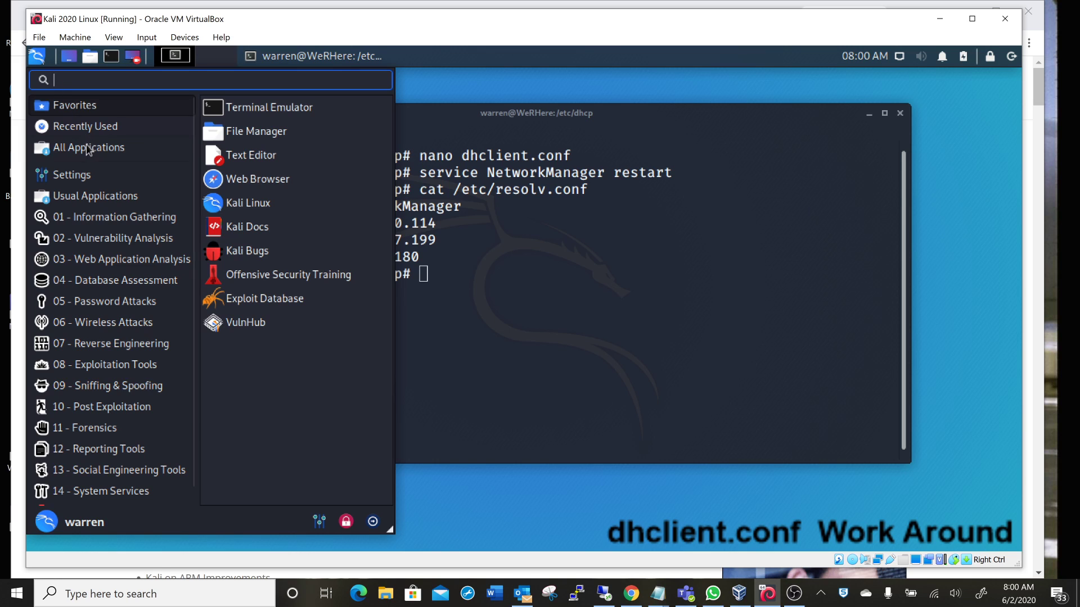
click(71, 174)
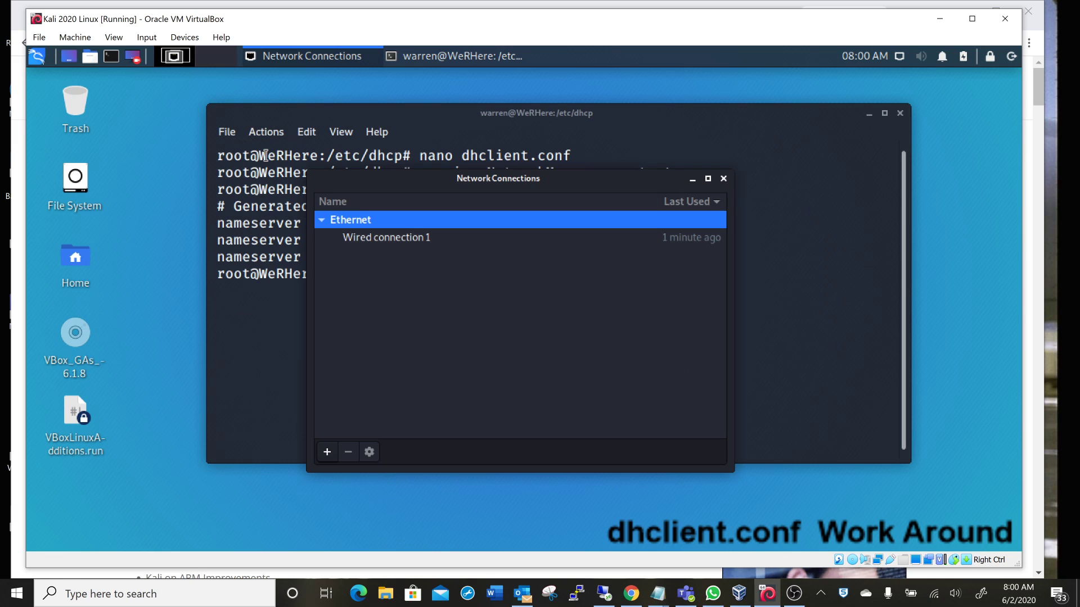
click(387, 237)
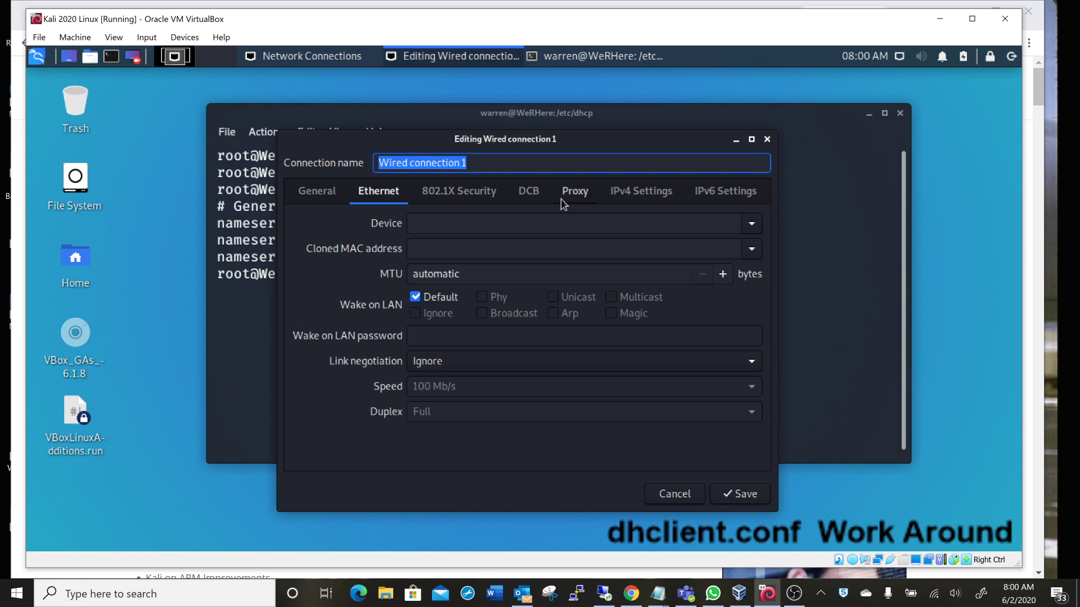
click(640, 192)
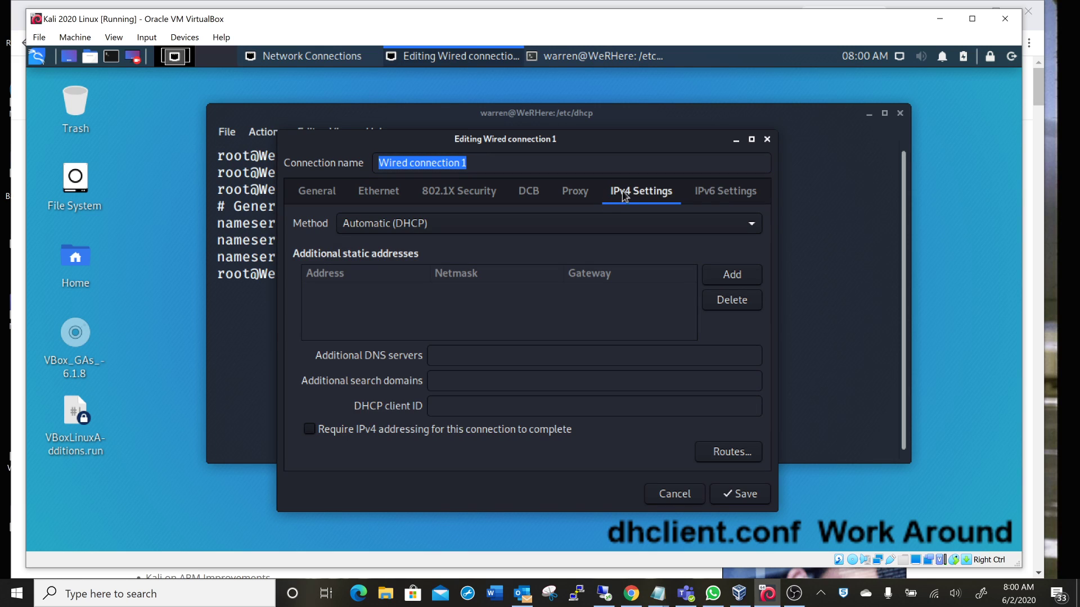
mouse_move(432, 238)
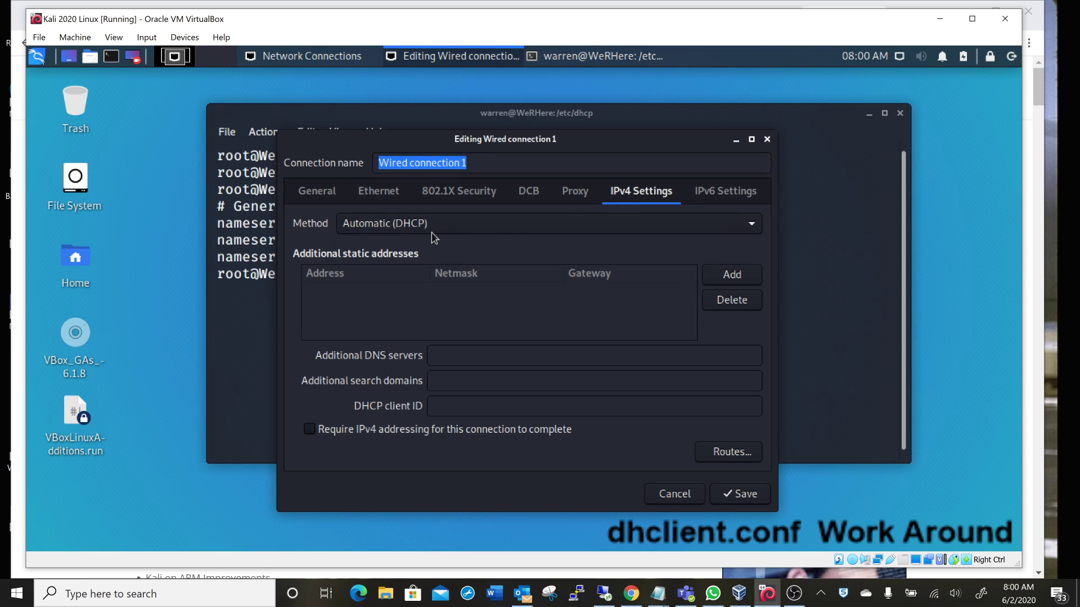
mouse_move(451, 262)
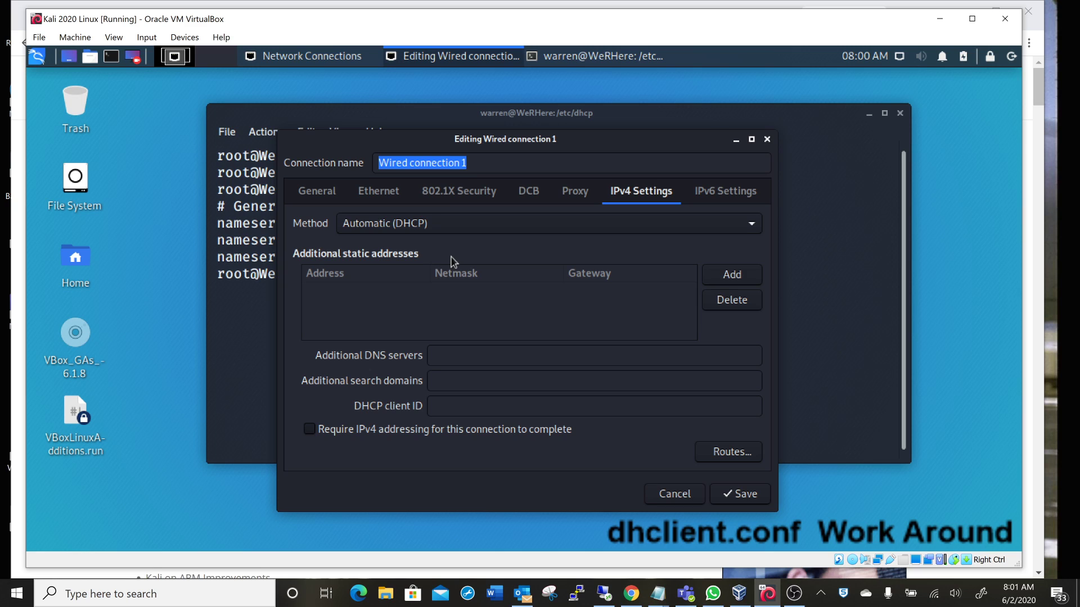
- Set the method to Automatic (DHCP) addresses only with DNS 208.67.222.222, 208.67.220.220, 8.8.8.8
click(546, 222)
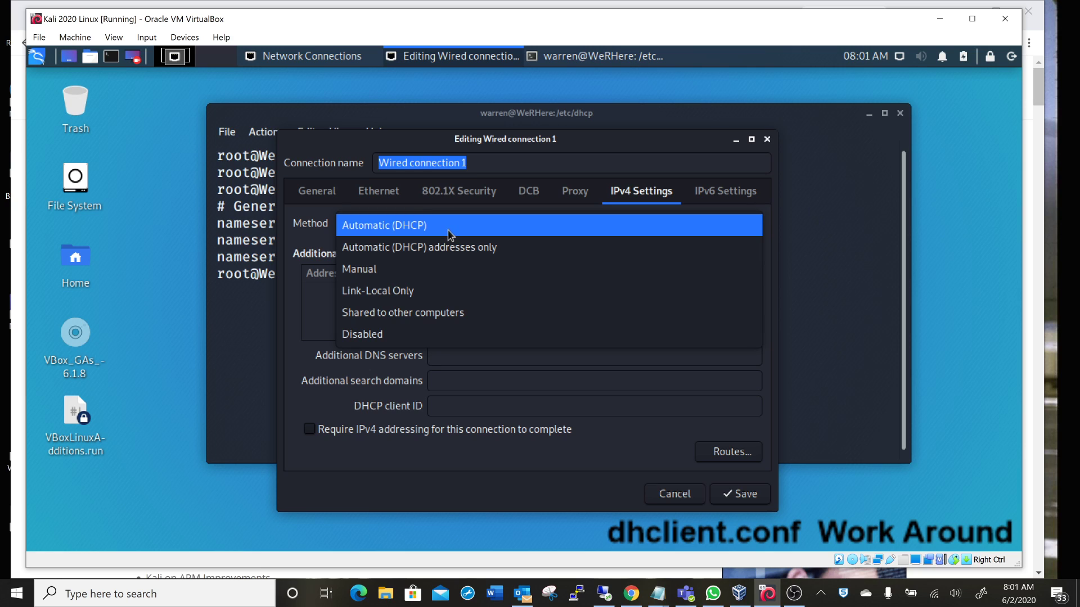
mouse_move(441, 248)
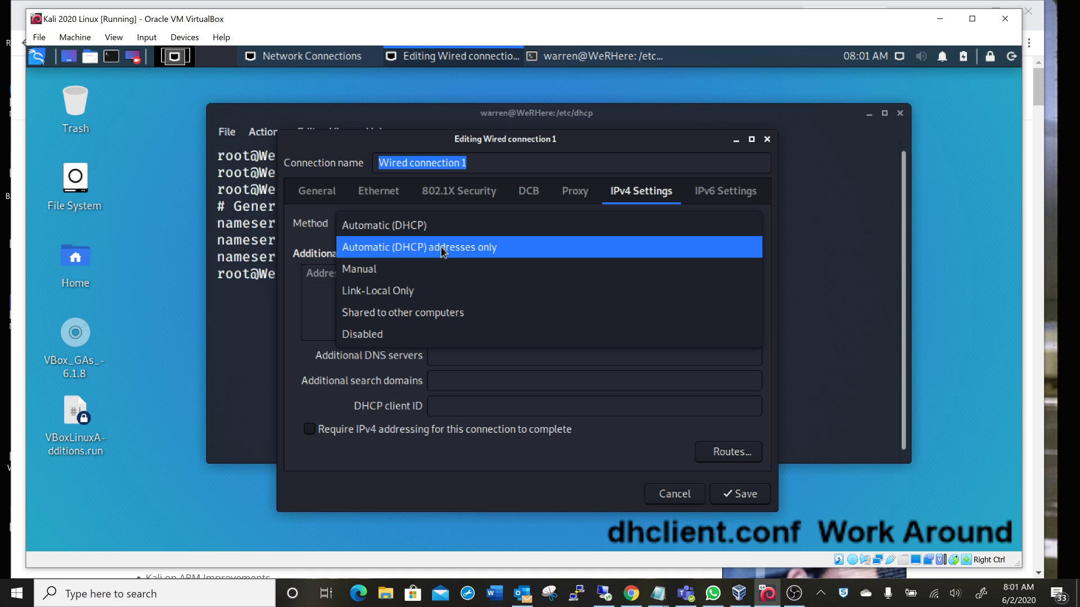
click(419, 248)
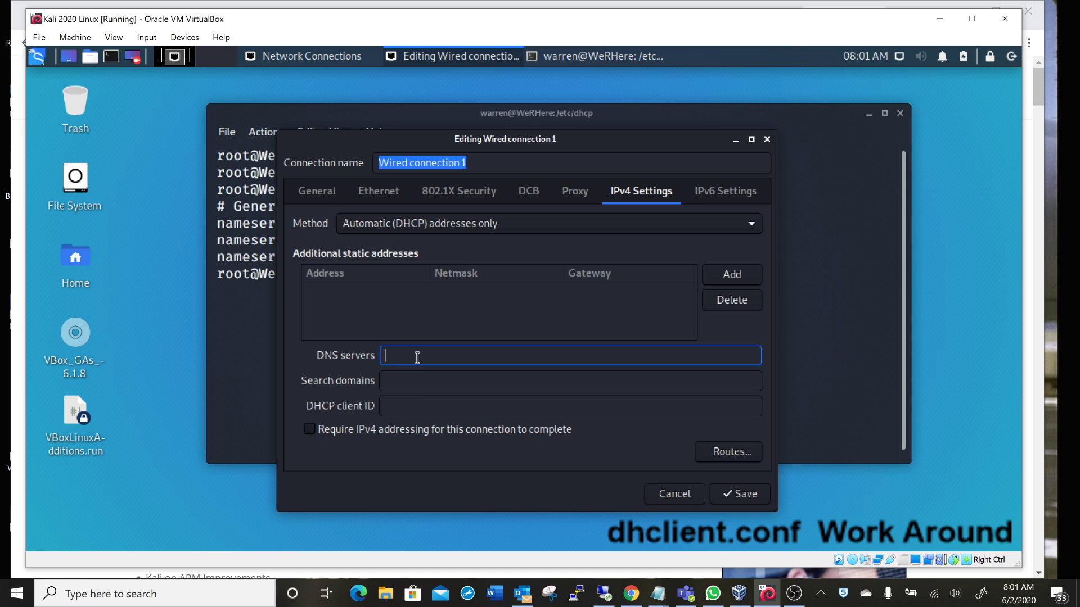
text(208.)
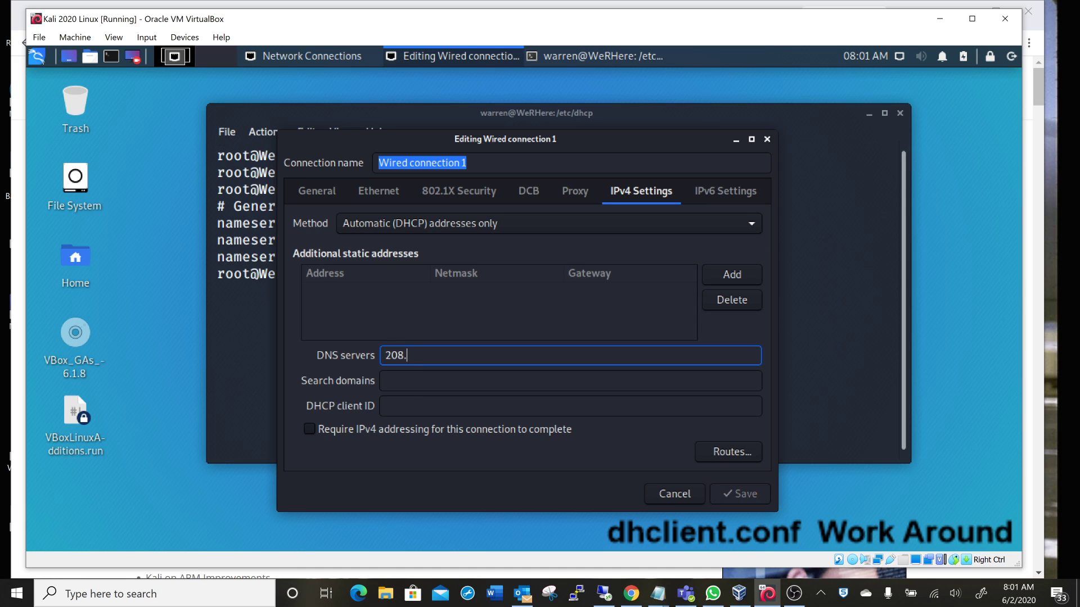
text(67.222.222)
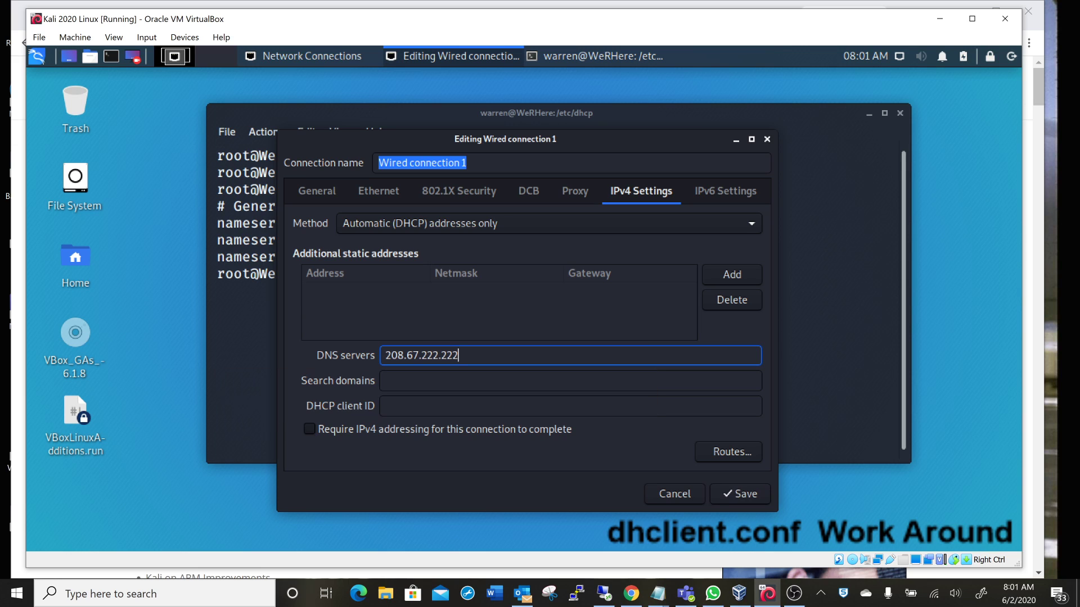
text(,)
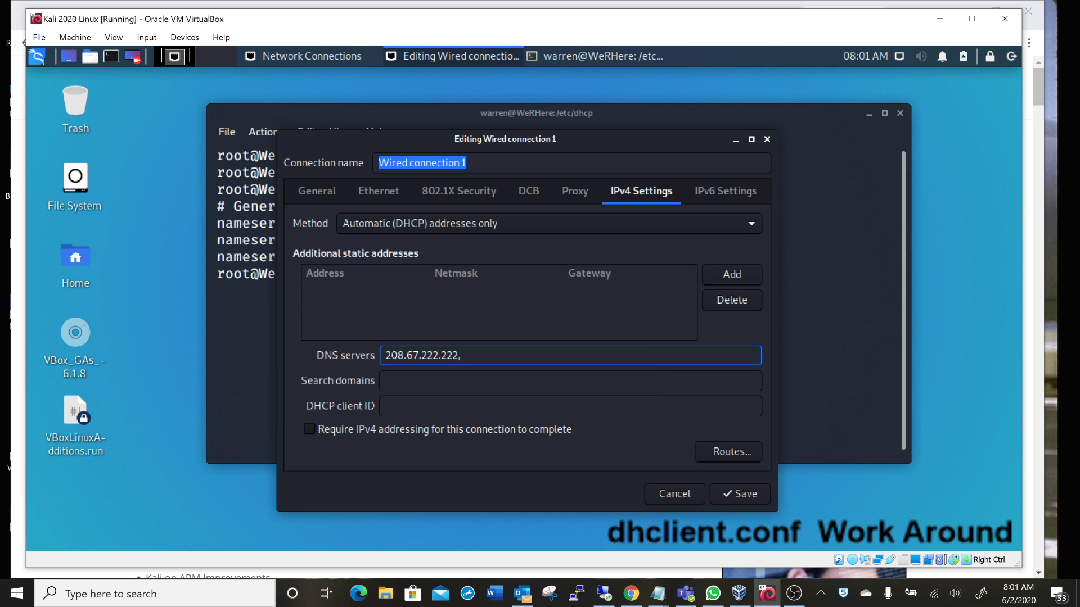
text(208.6)
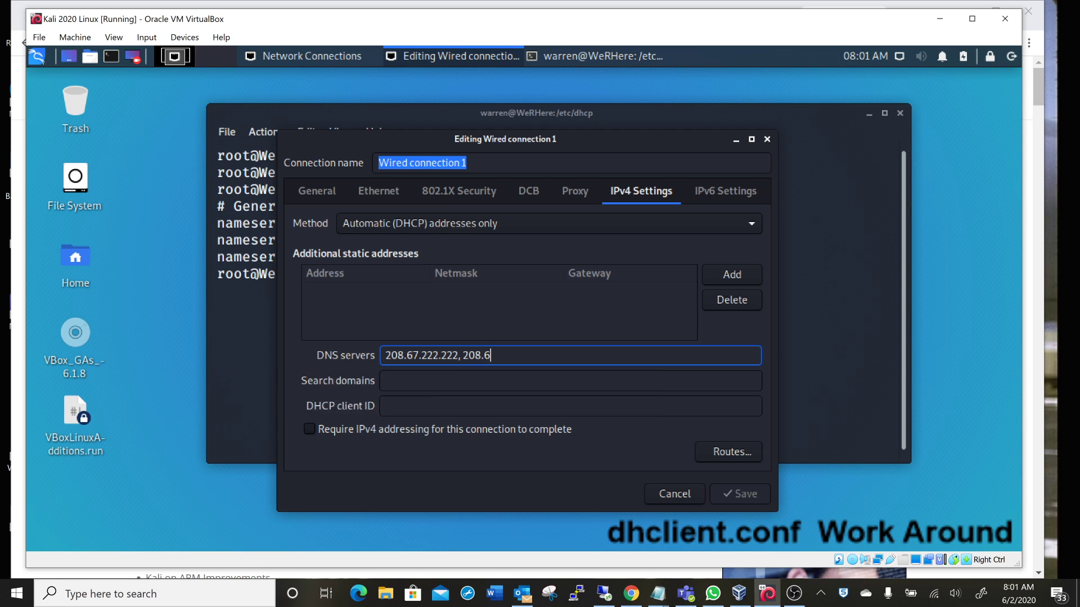
text(7.220)
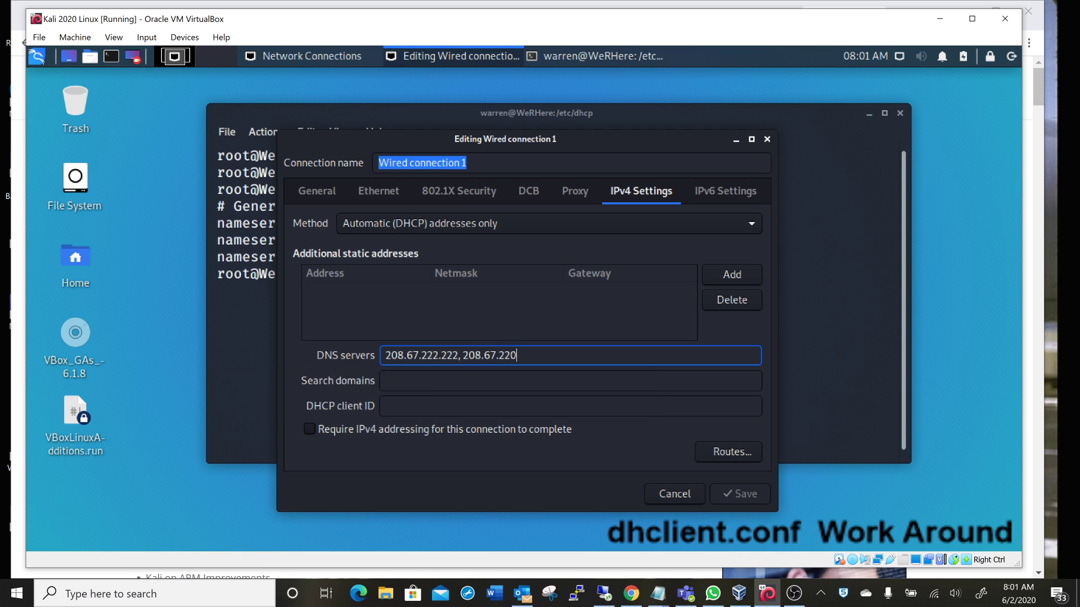
text(220,)
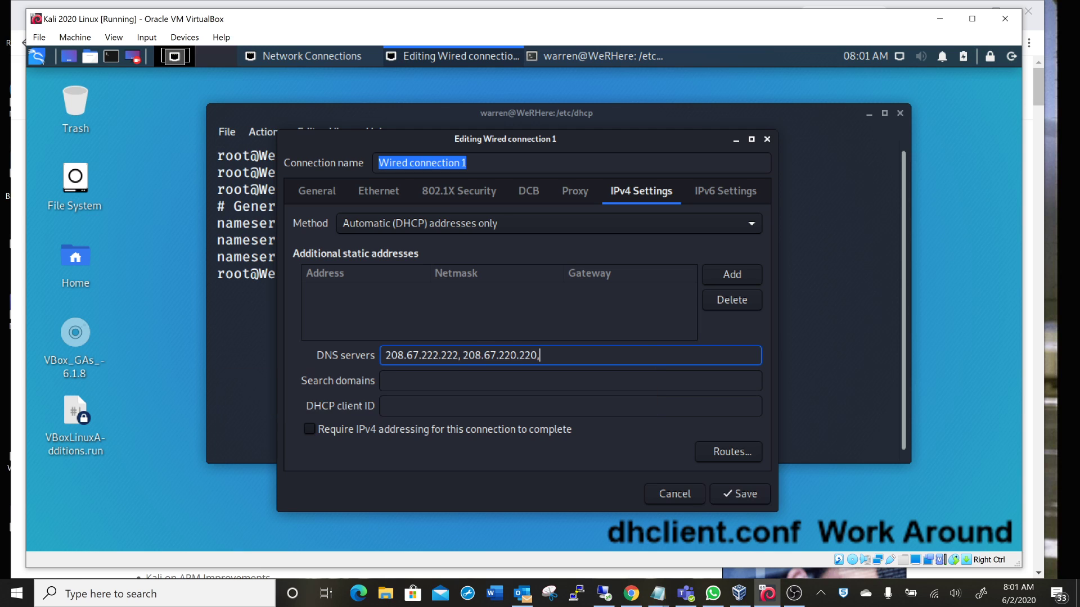
text(8.8)
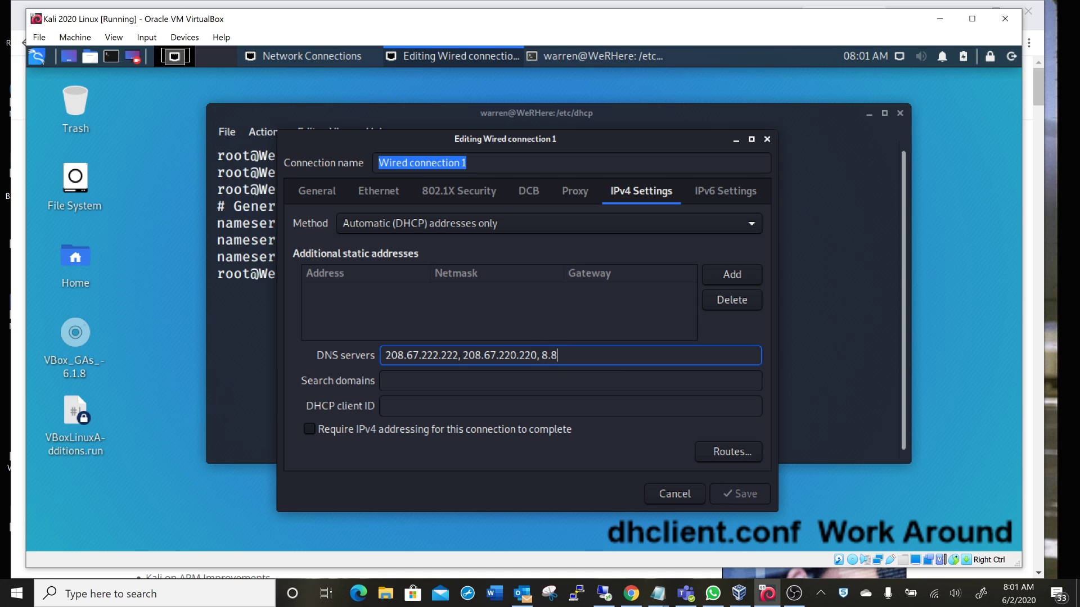
text(.8.8)
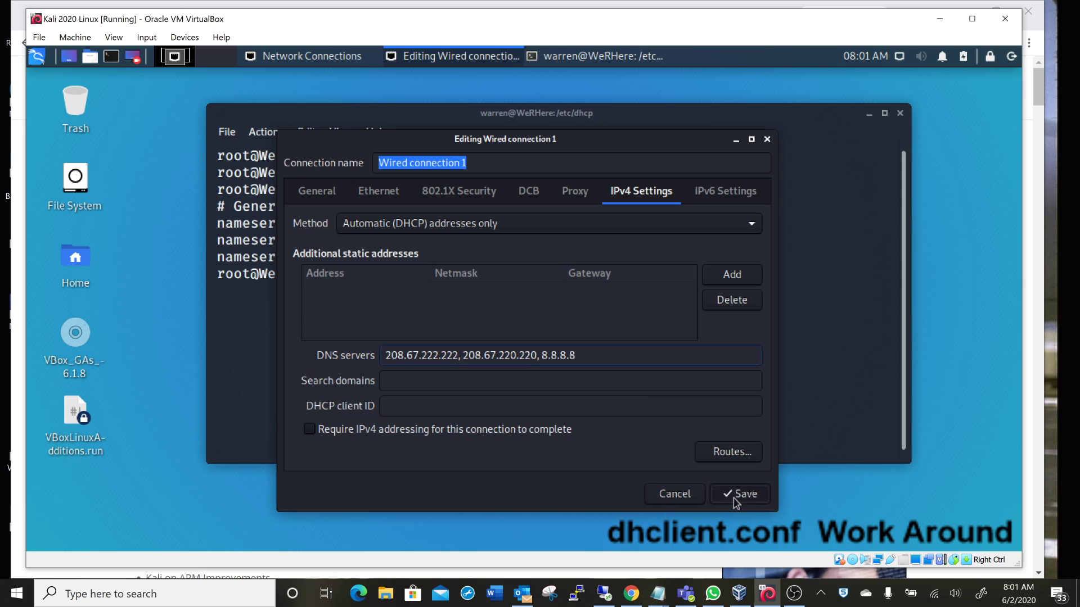
- Tick Require IPv4 addressing, save Wired connection 1 and close Network Connections
click(742, 494)
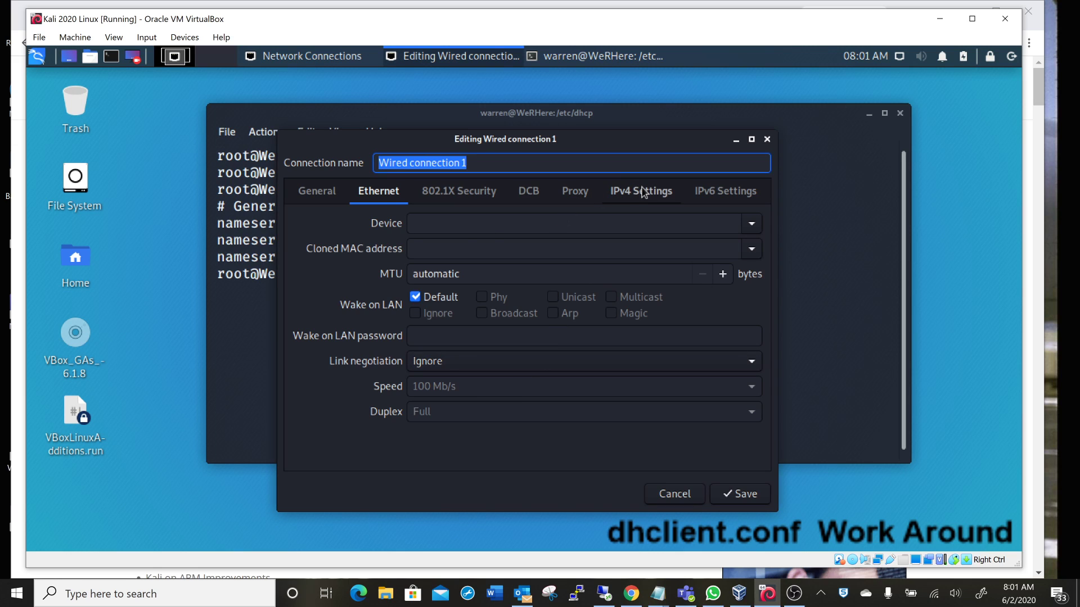
click(640, 191)
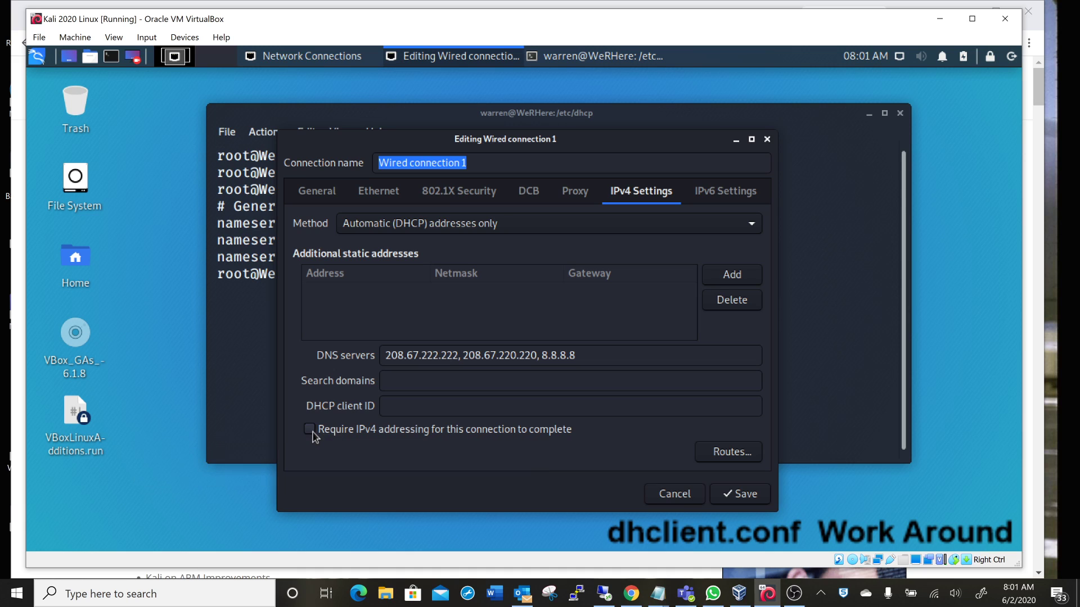
click(310, 428)
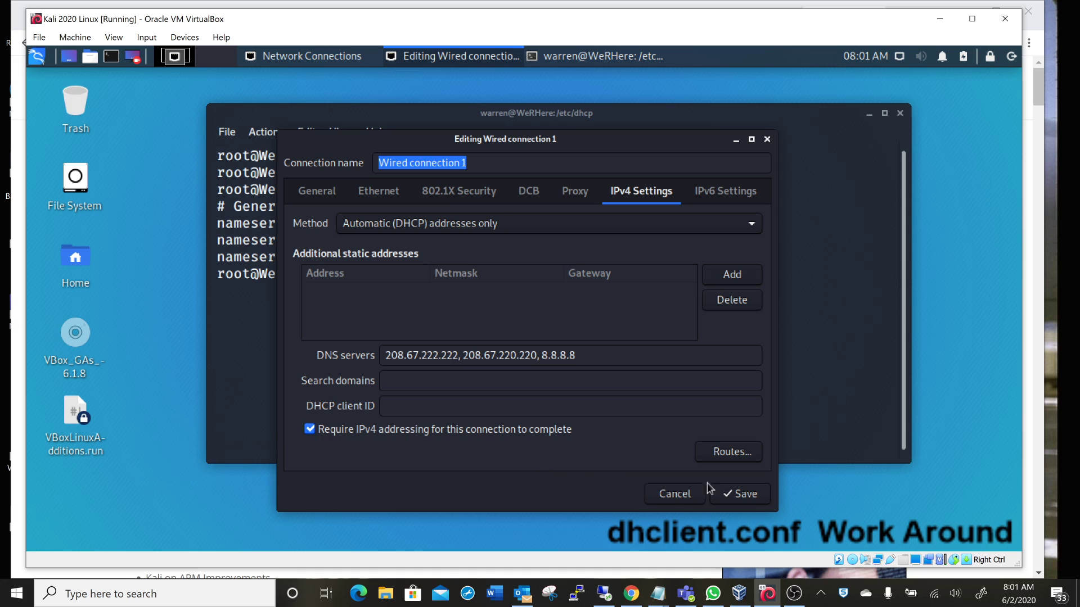
click(738, 494)
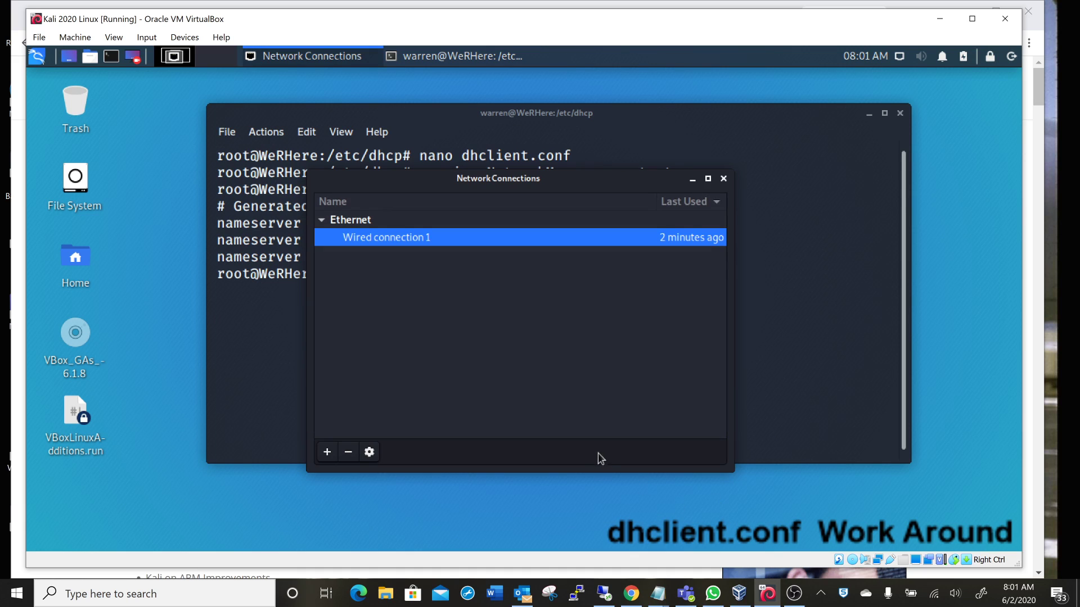
click(723, 179)
text(clera)
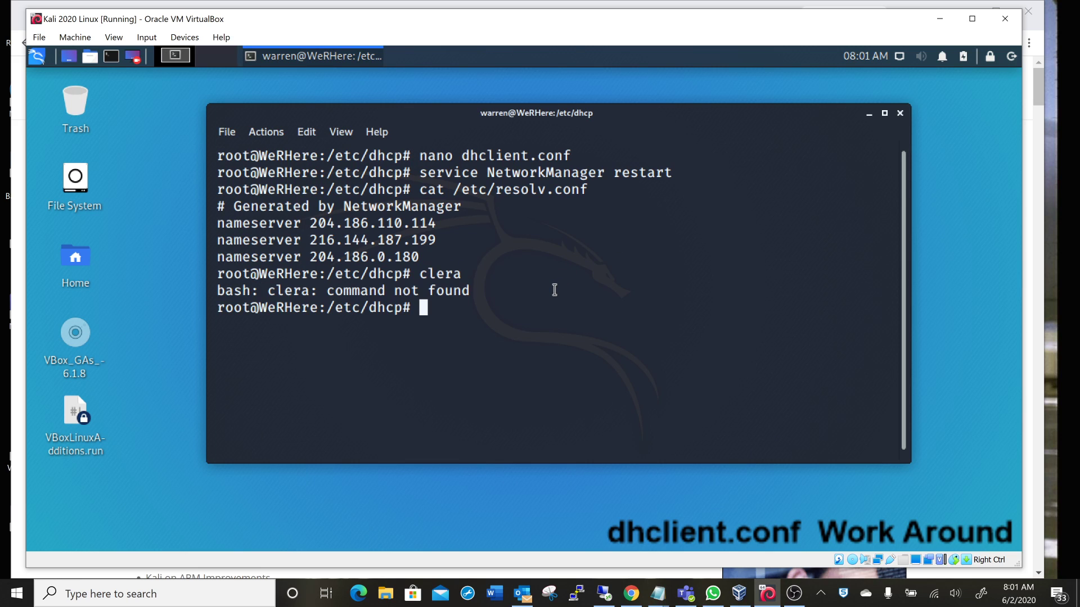
- Clear the terminal screen
text(c)
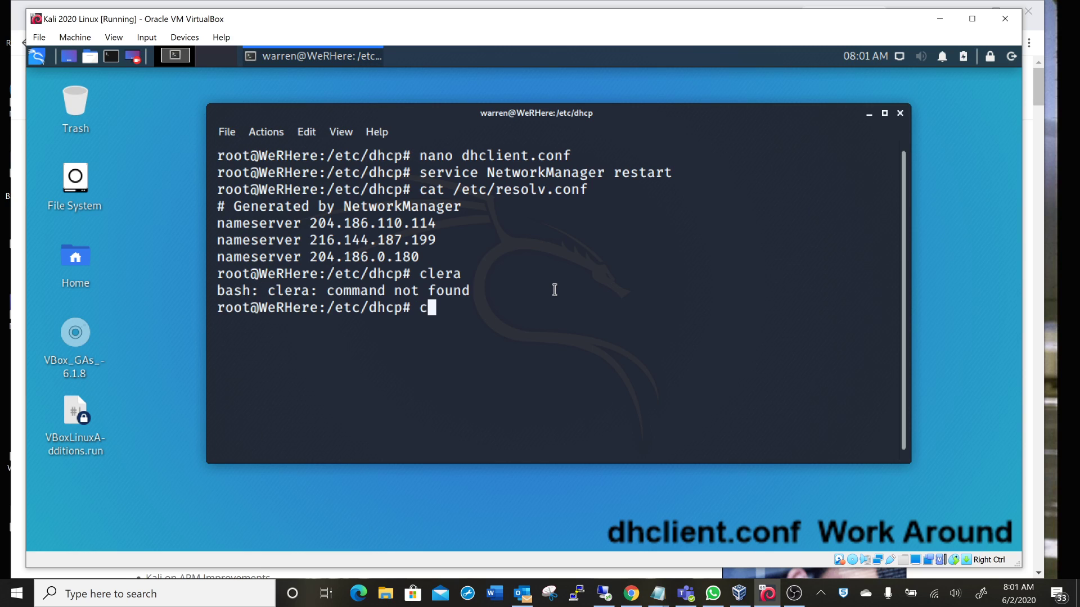
text(lear)
text(clera)
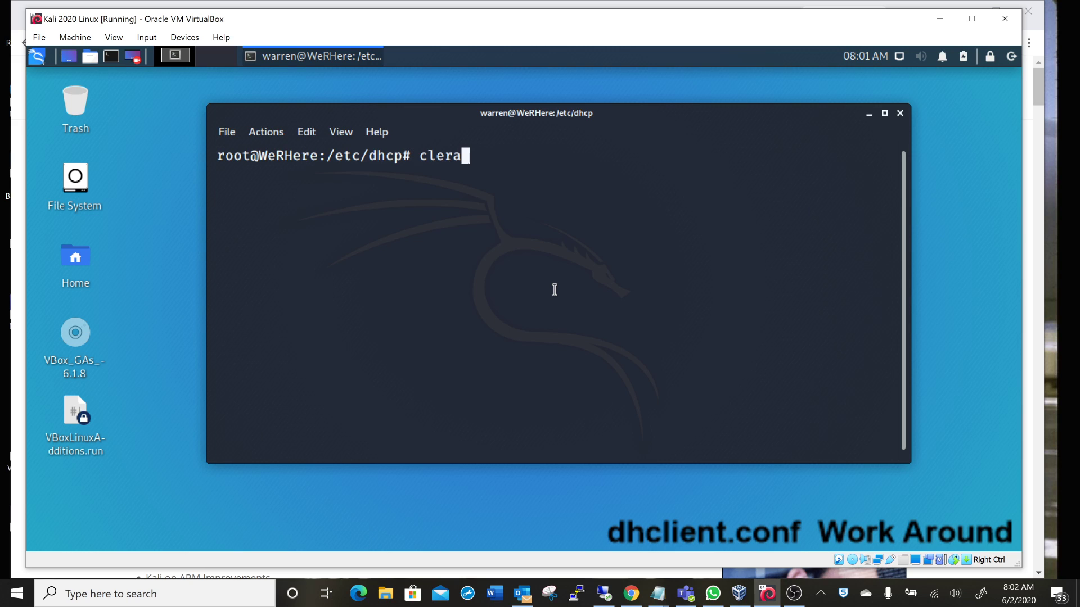
key(Return)
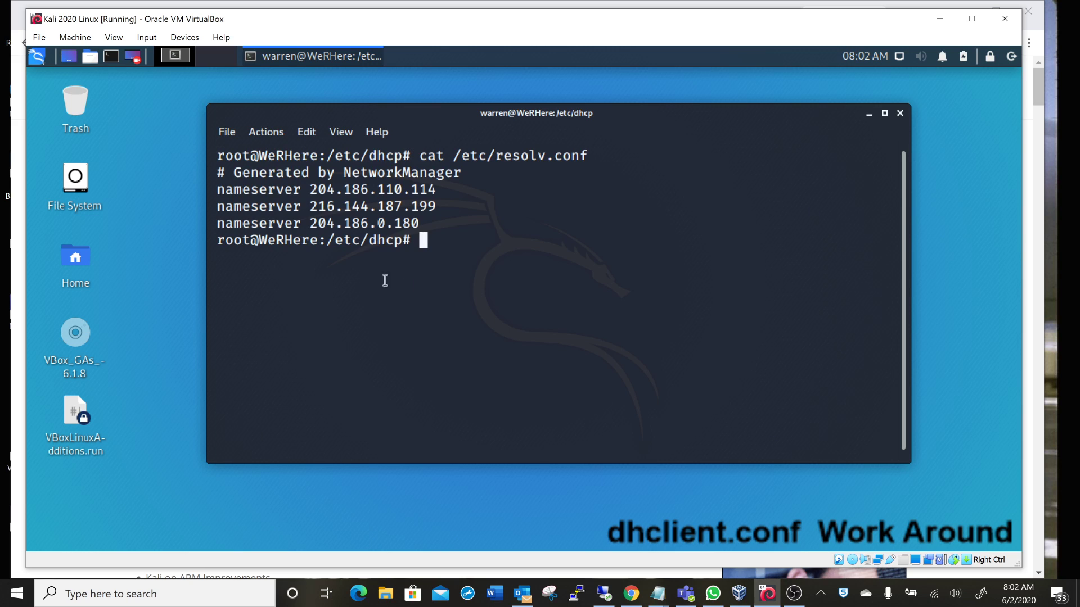
mouse_move(397, 188)
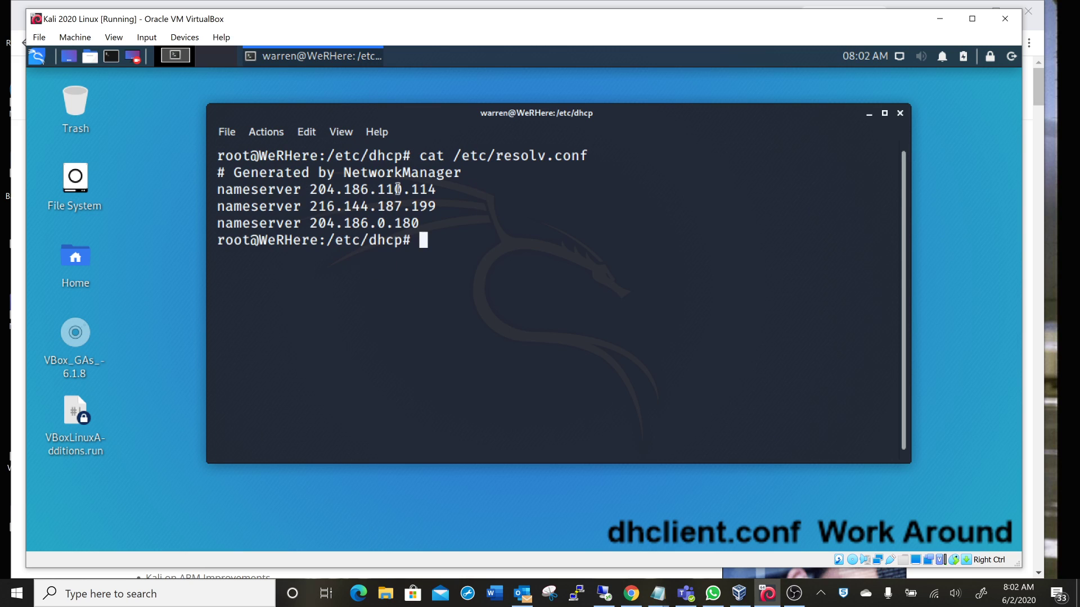
mouse_move(565, 185)
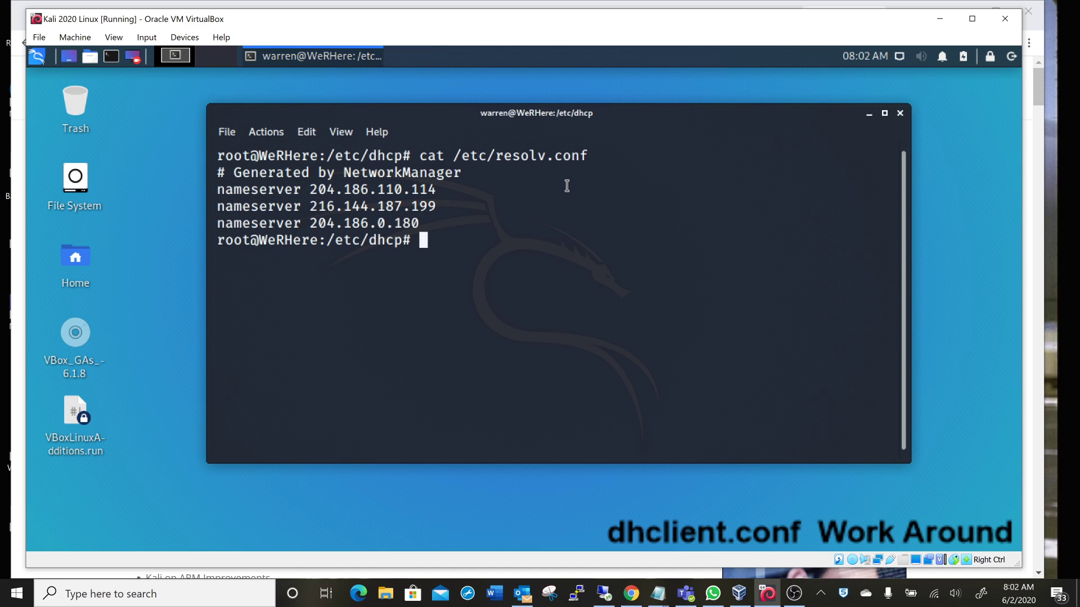
- Run service NetworkManager restart again to apply the connection changes
text(s)
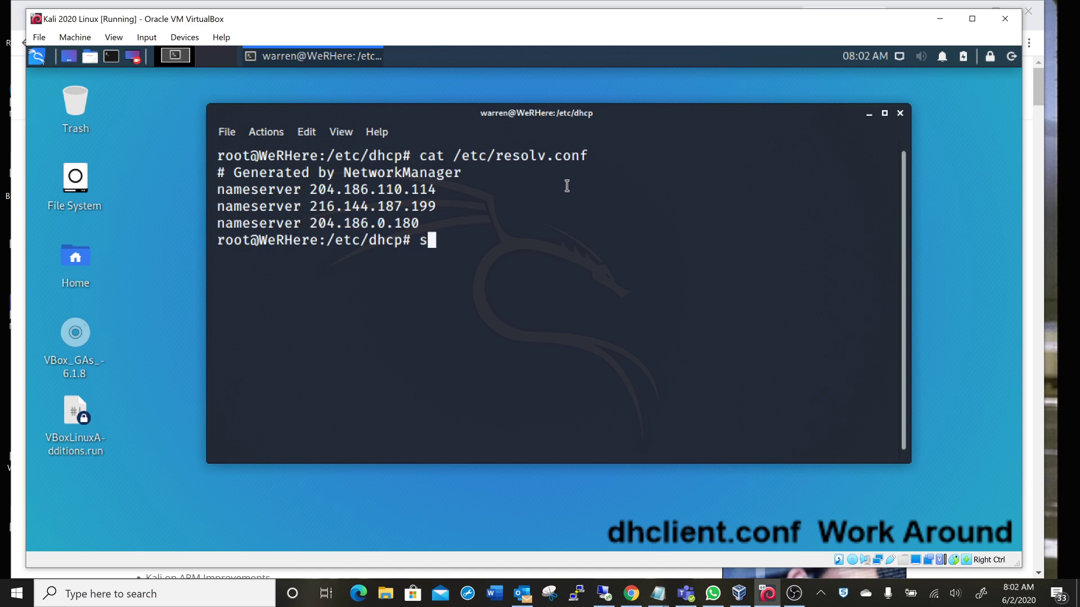
text(er)
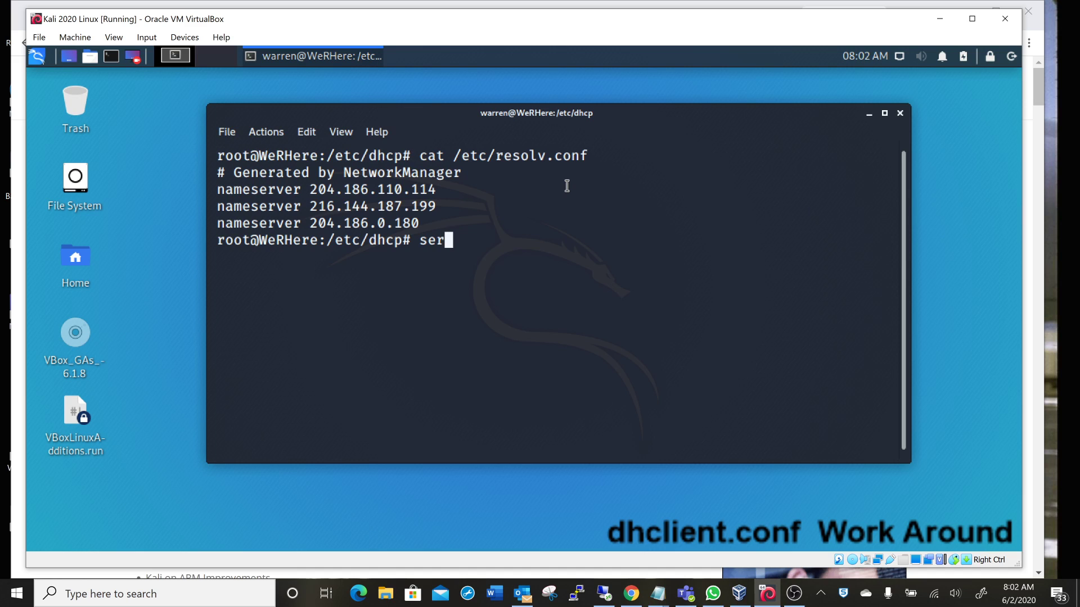
text(vice N)
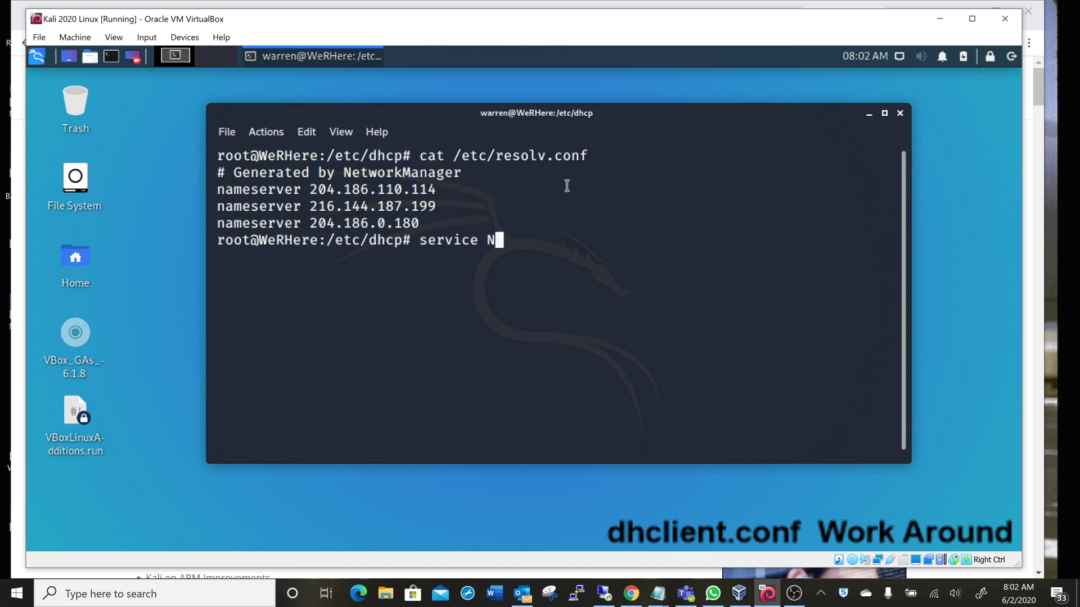
text(etwork)
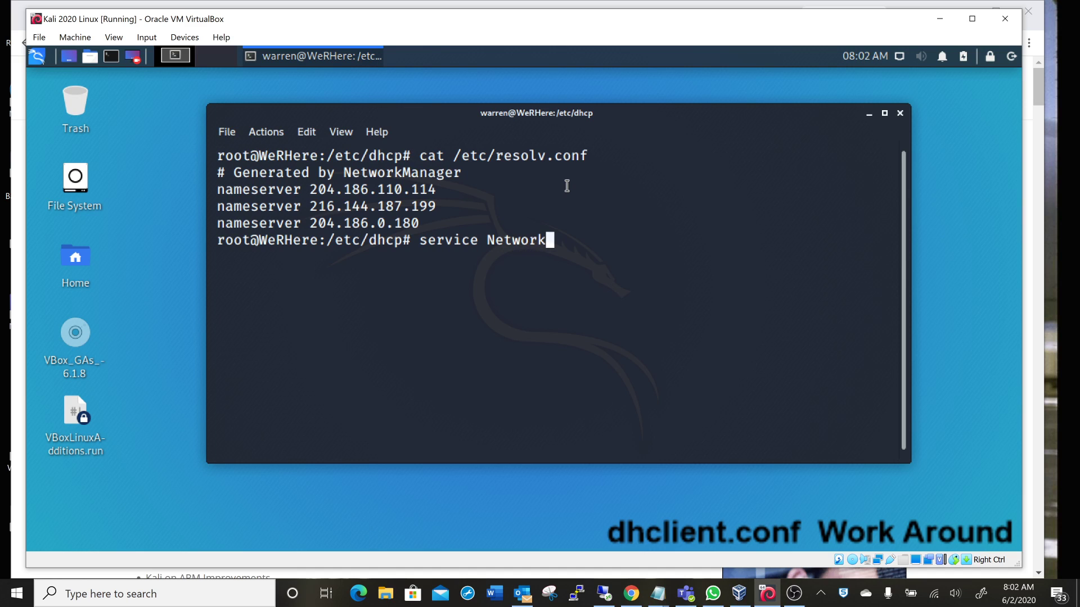
text(Manager)
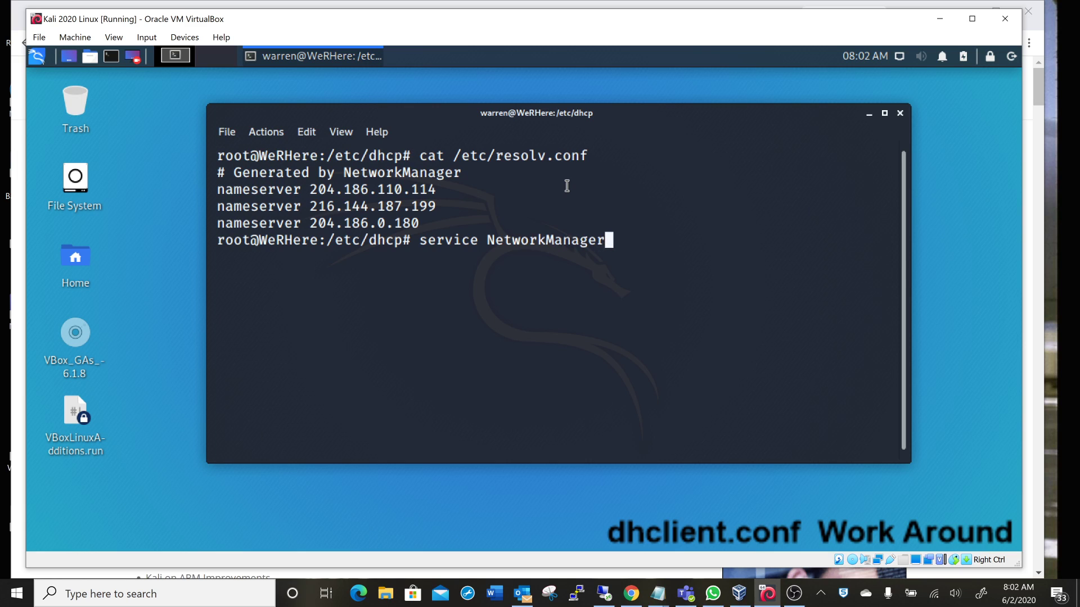
text(restar)
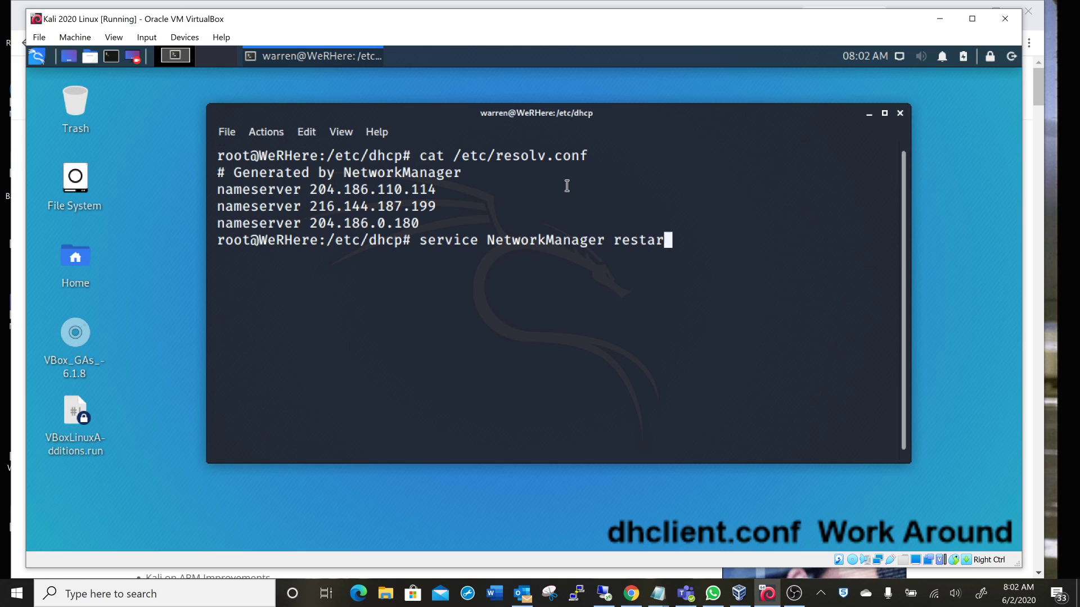
key(Return)
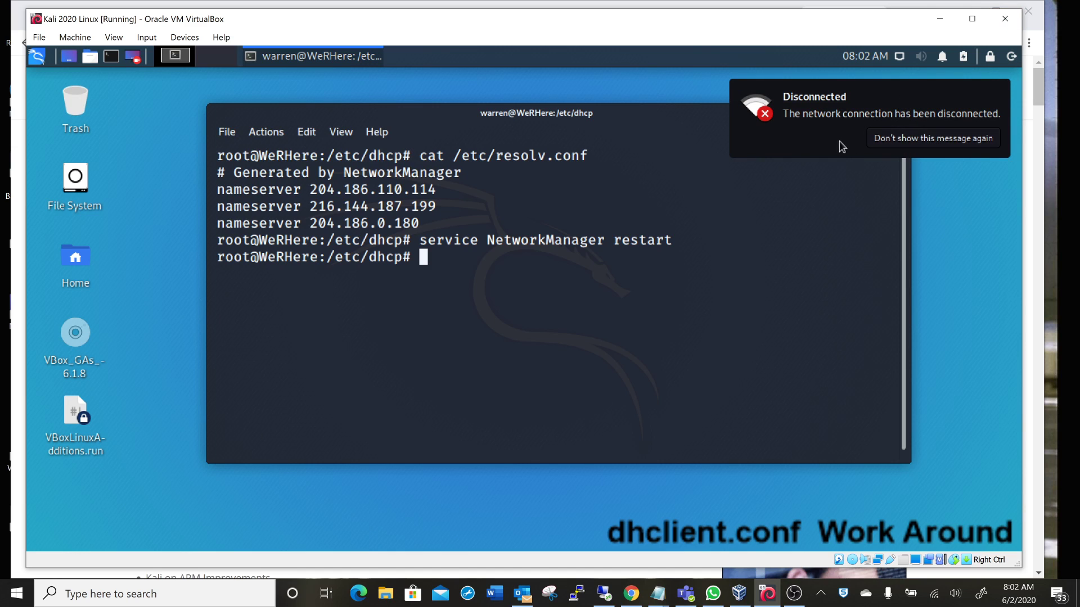
mouse_move(492, 283)
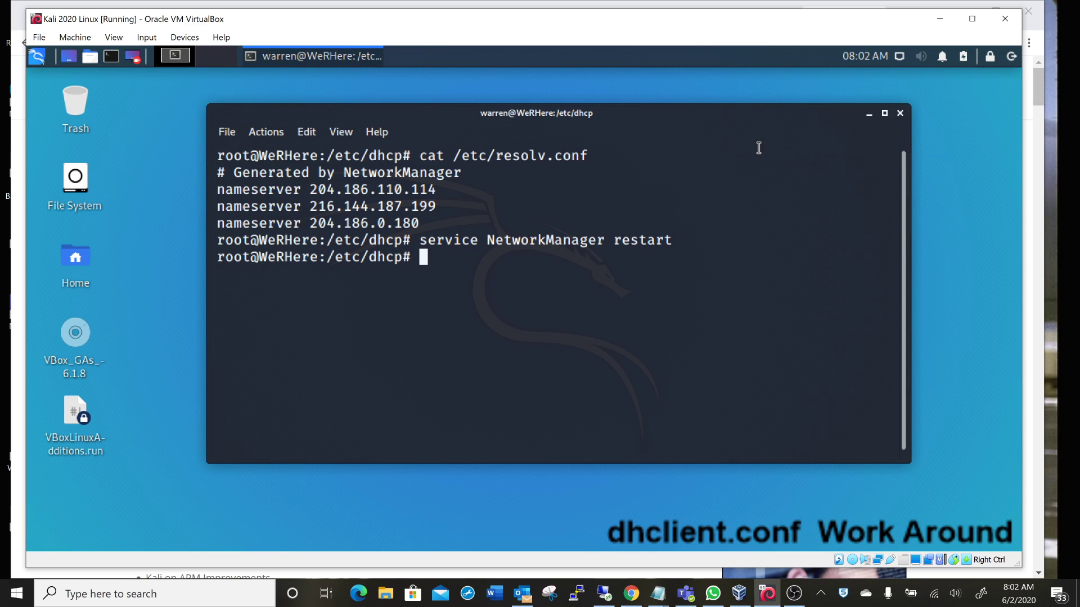
- Show resolv.conf listing nameservers 208.67.222.222, 208.67.220.220 and 8.8.8.8, then begin a ping command
text(cat /etc/resolv.conf)
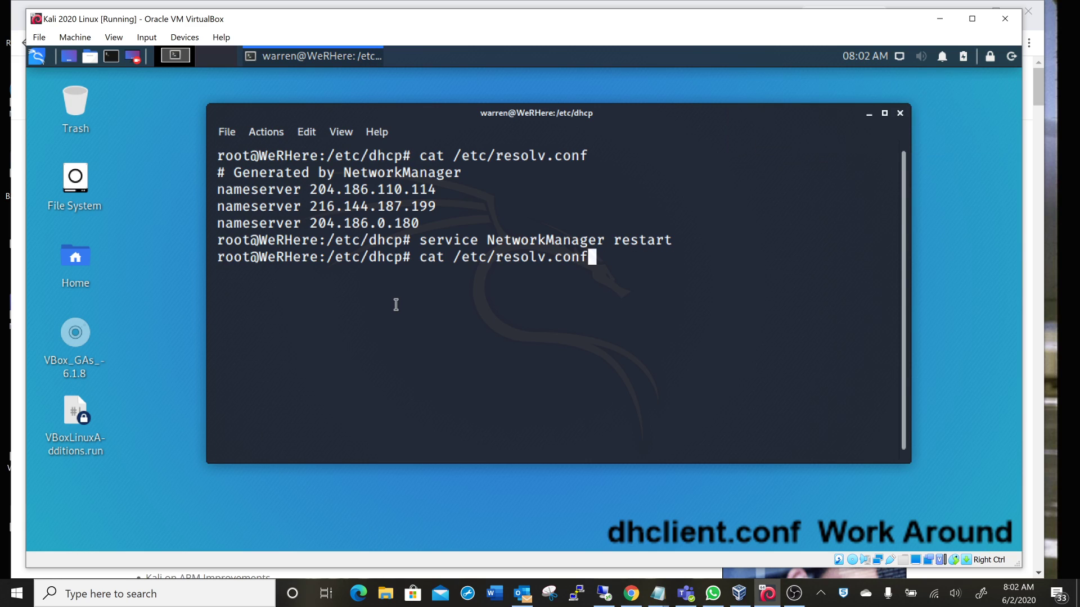
key(Return)
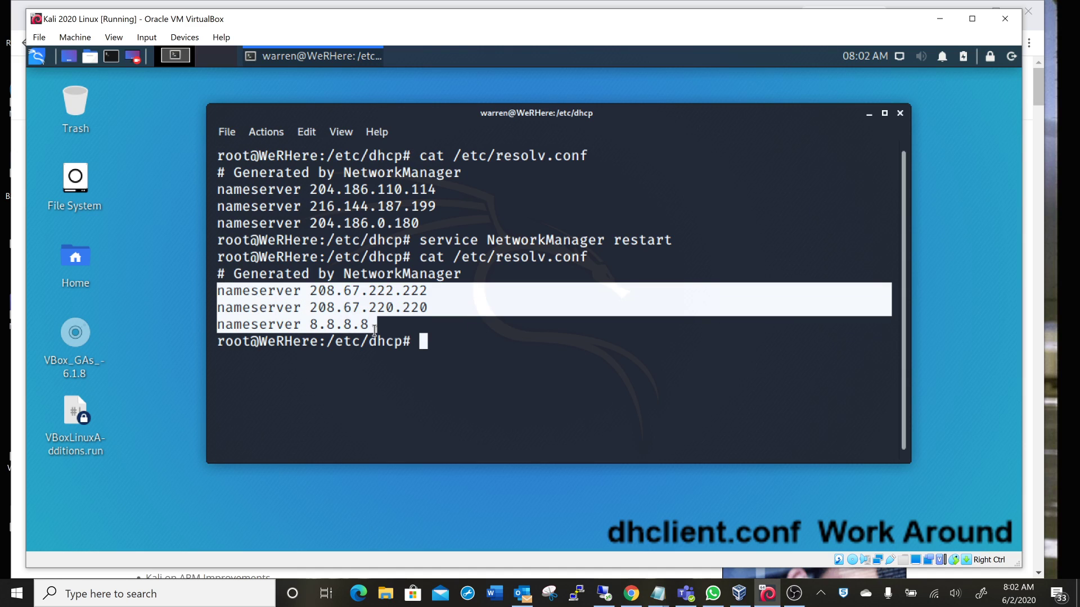
click(482, 341)
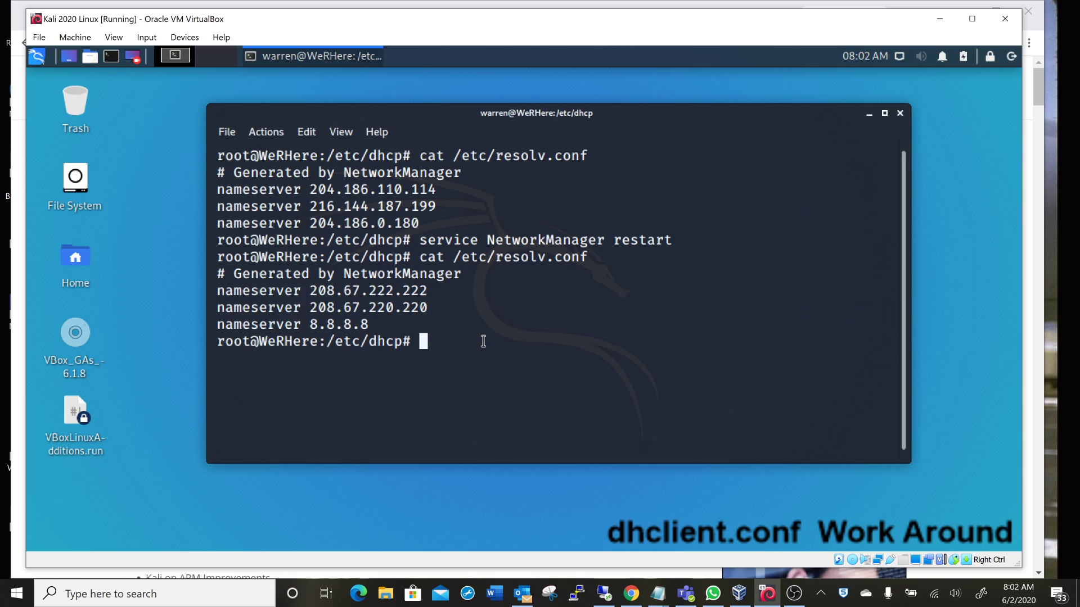
text(ping goo)
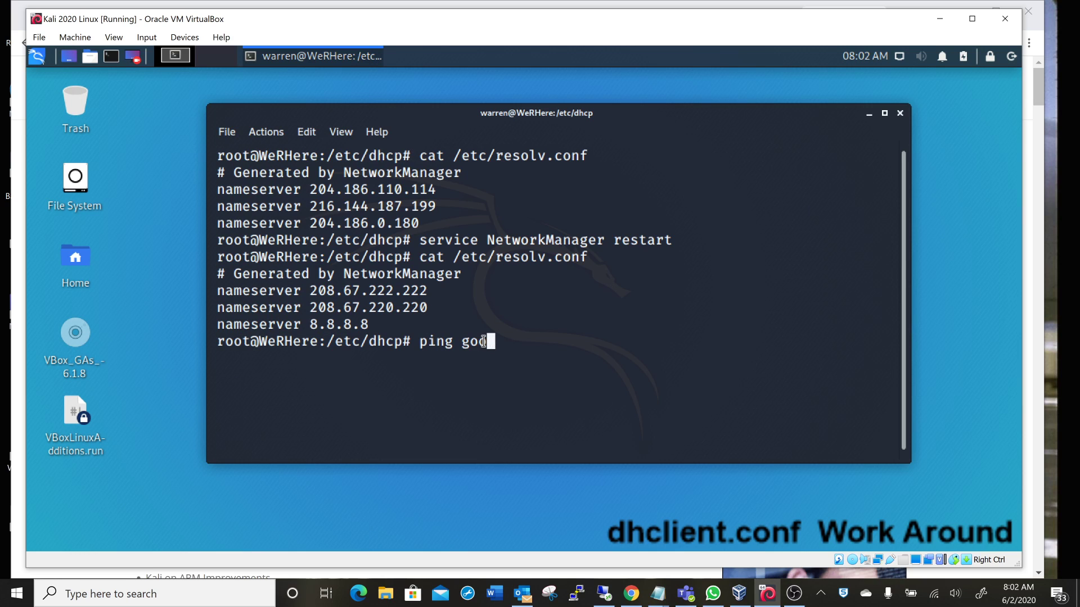
- Ping google.com with 5 packets and 0% loss, then maximize the VirtualBox window
key(Return)
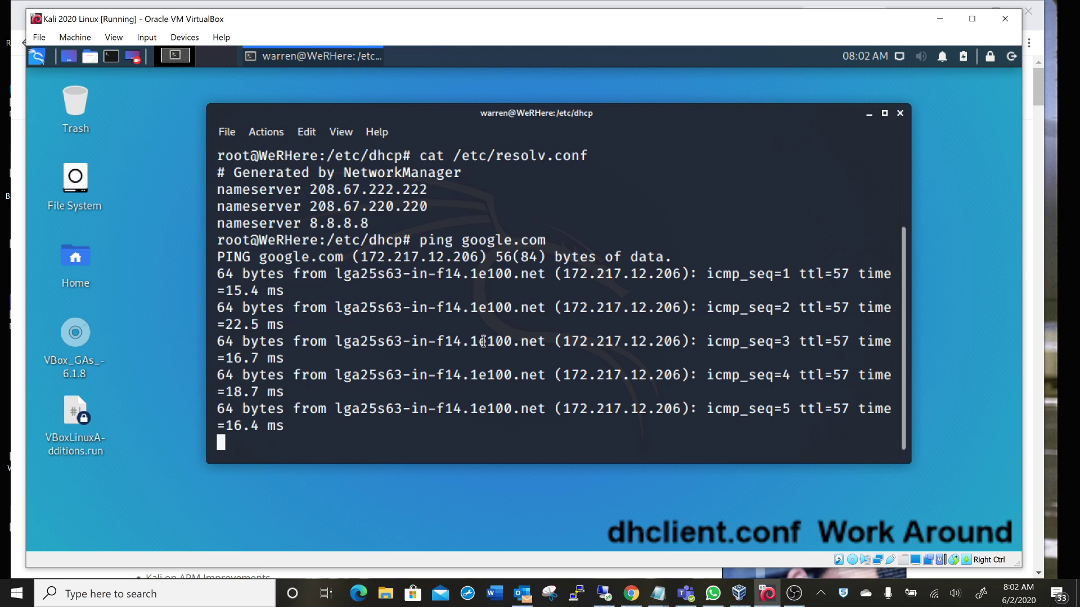
key(ctrl+c)
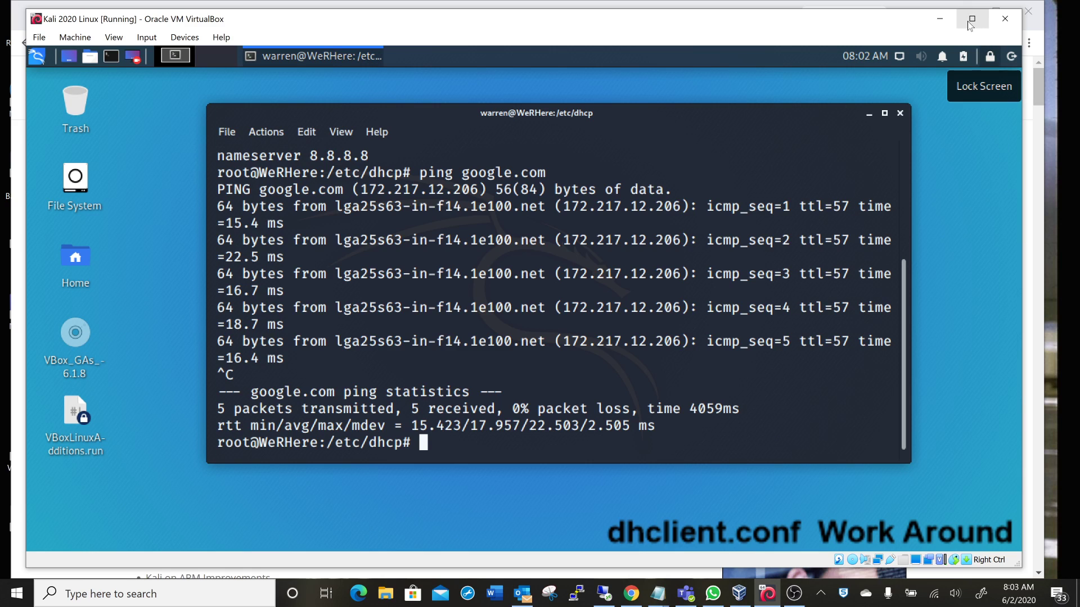
click(970, 19)
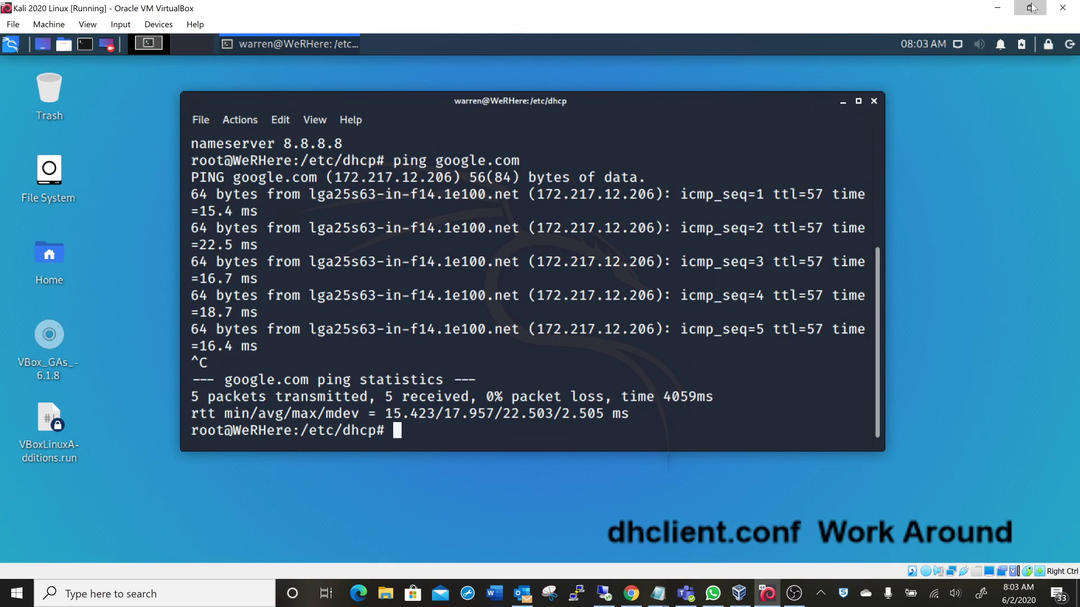